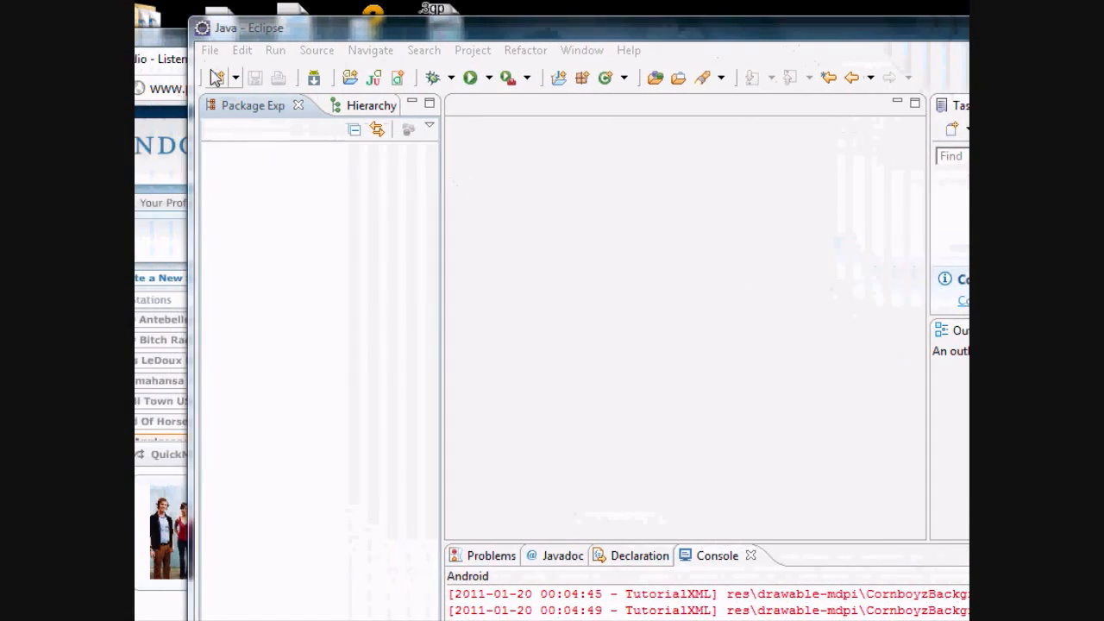
Step: Launch the Android Project wizard from File > New > Other
left_click(346, 49)
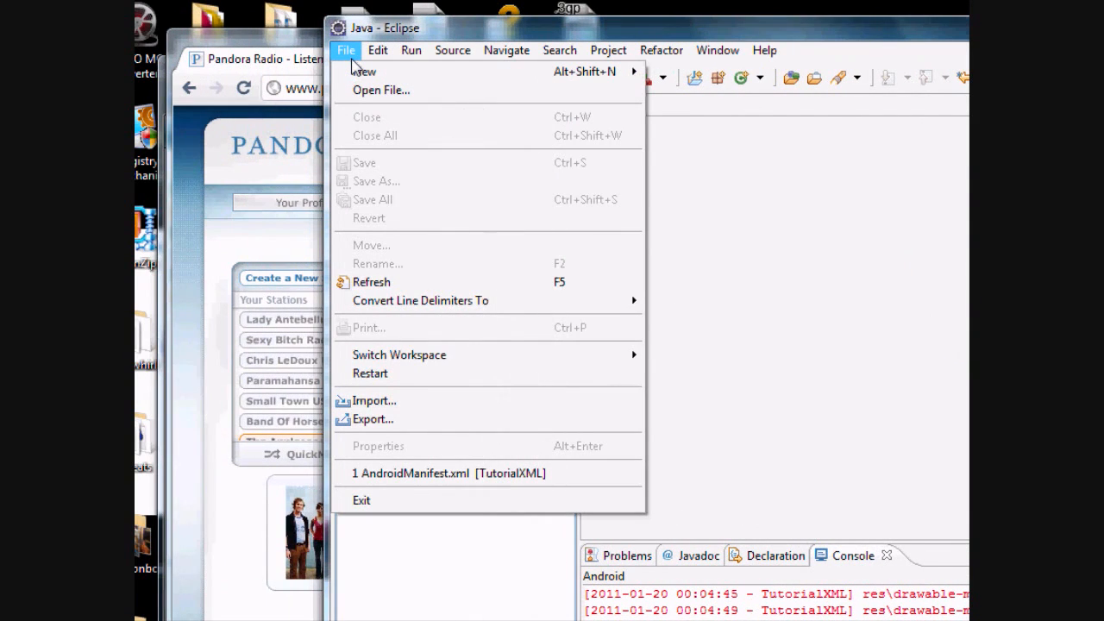
mouse_move(364, 72)
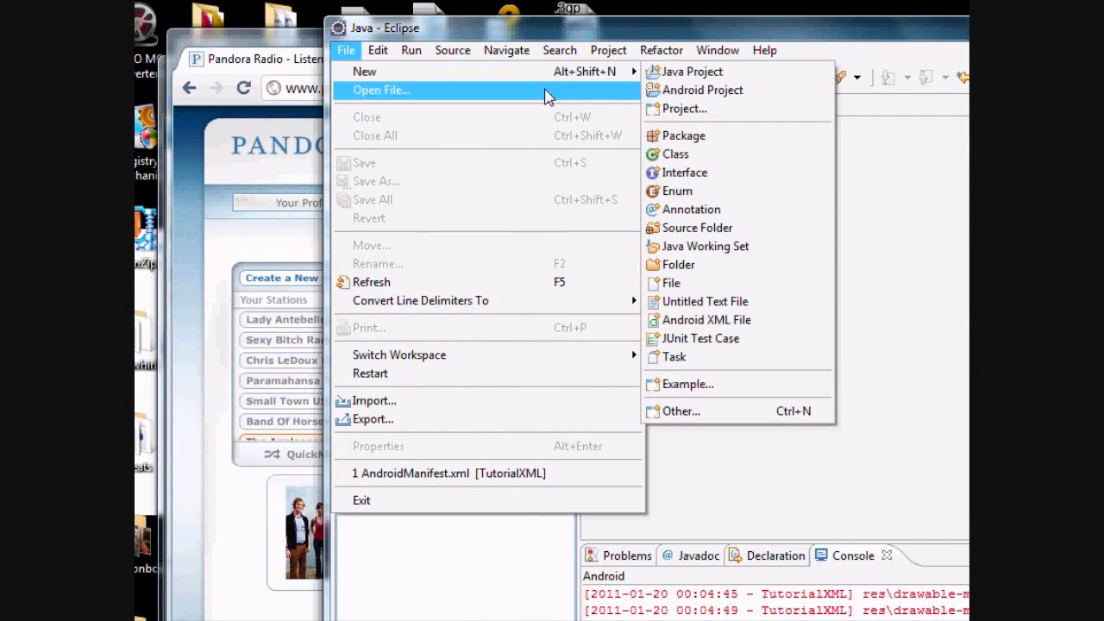
mouse_move(689, 90)
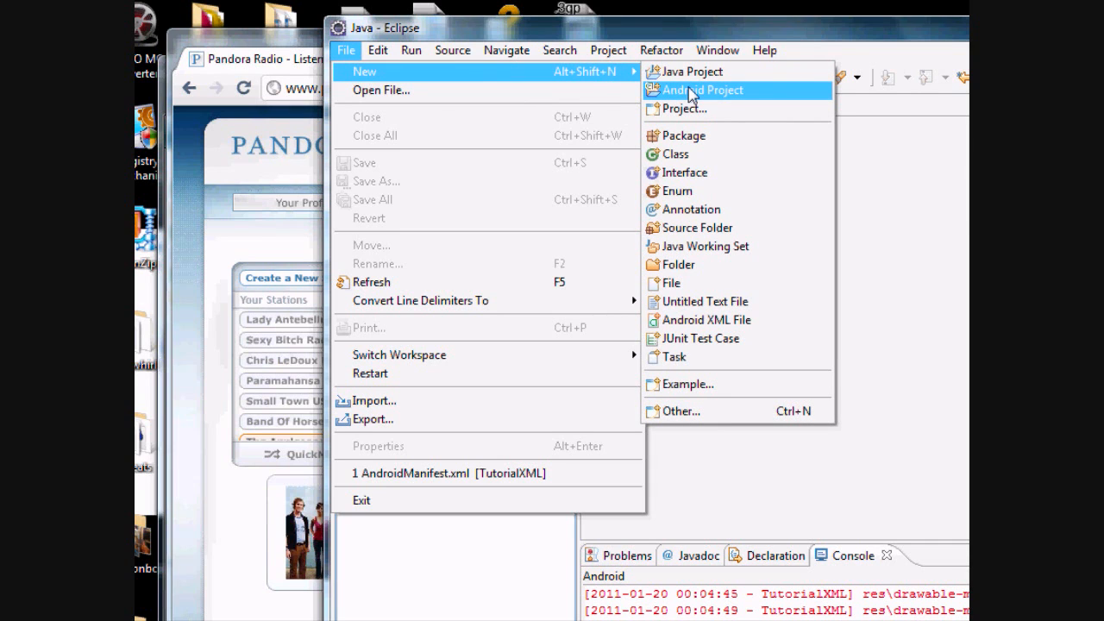
left_click(702, 90)
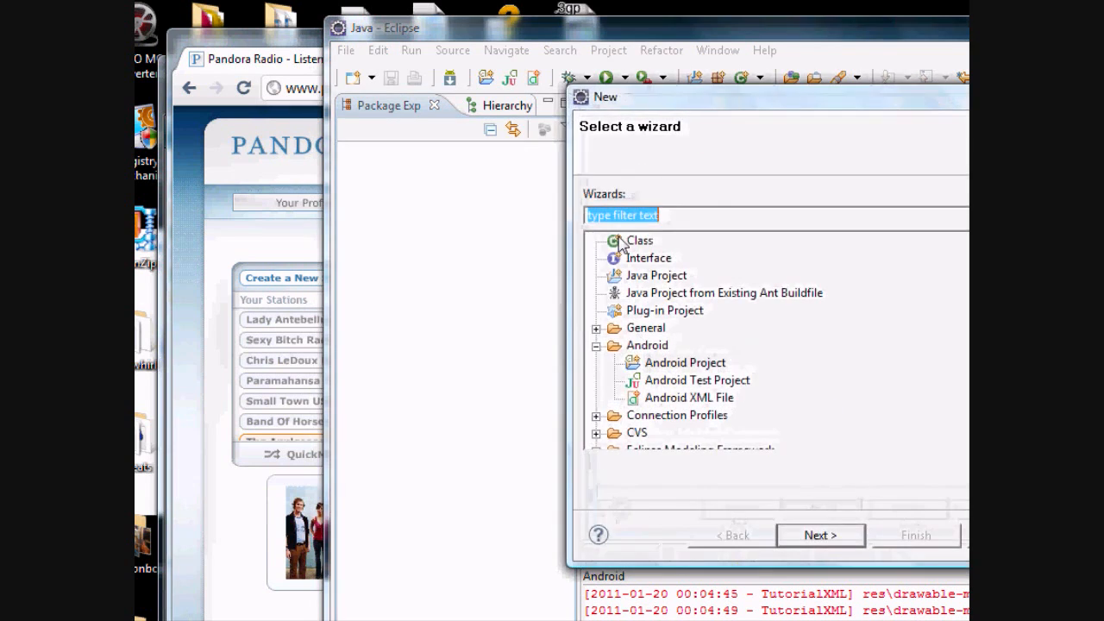
mouse_move(657, 390)
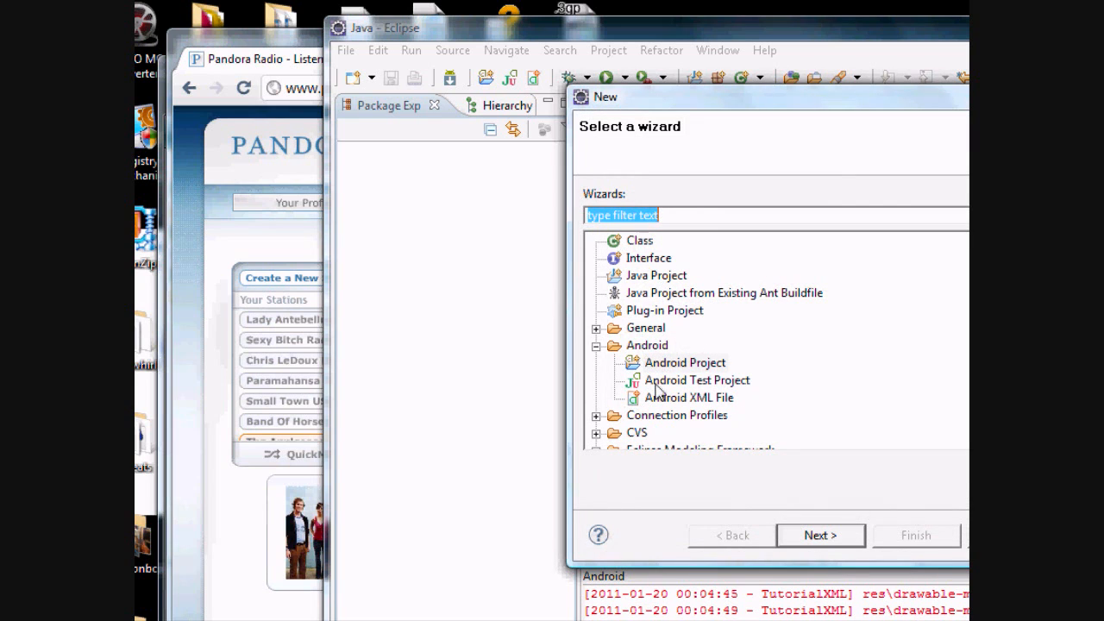
left_click(685, 362)
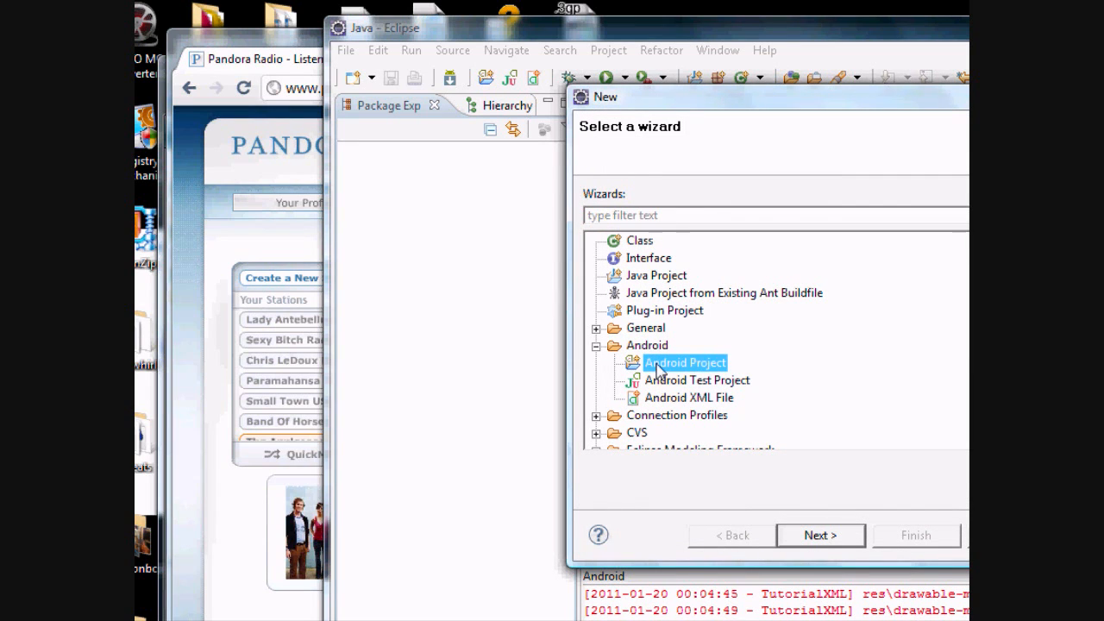
left_click(820, 535)
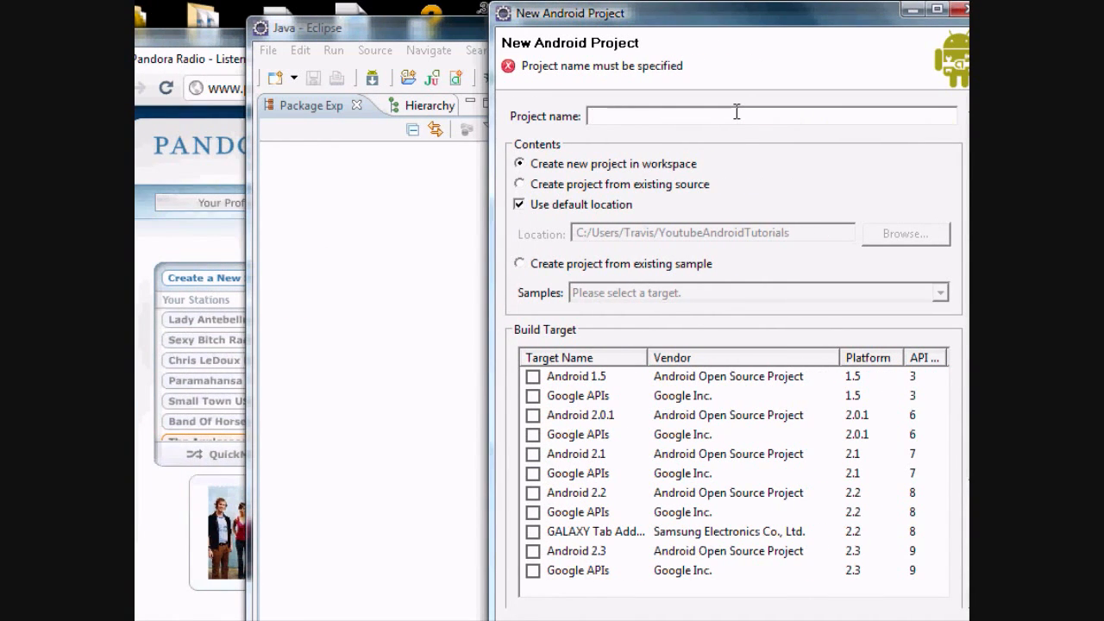
Step: Enter project name 'TutorialBasics' and tick Android 2.2 as the build target
type("Tut")
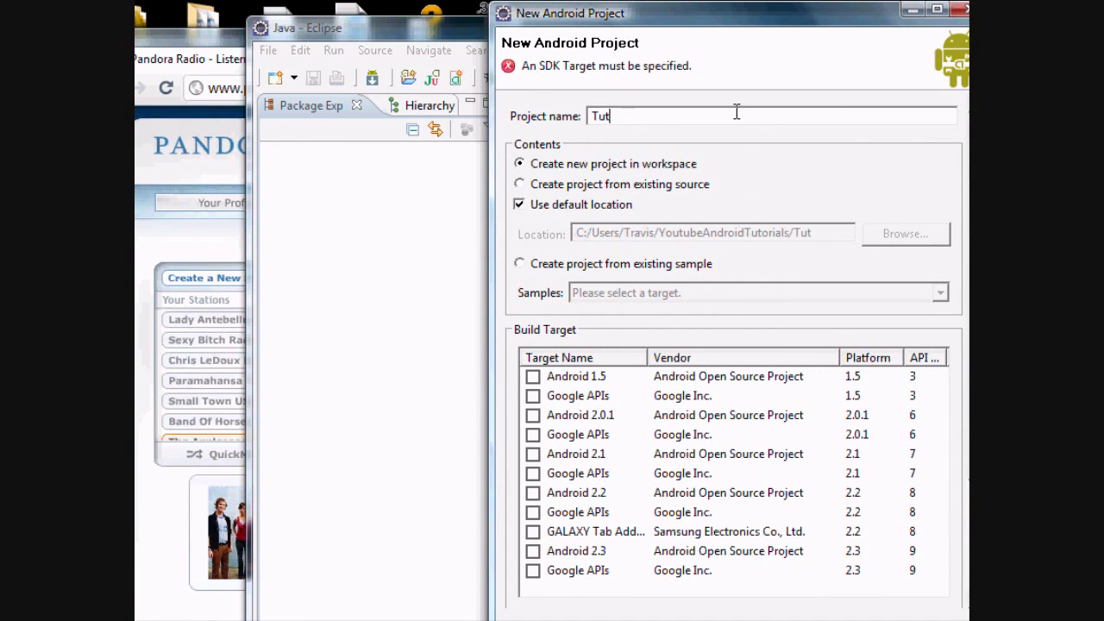
type("orial")
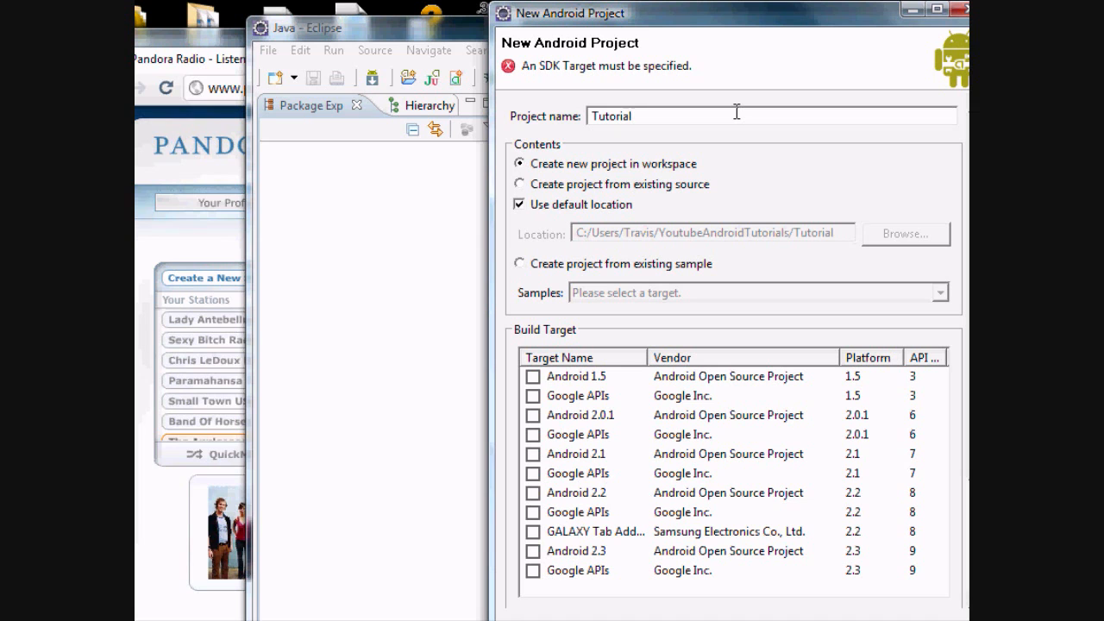
type("Basics")
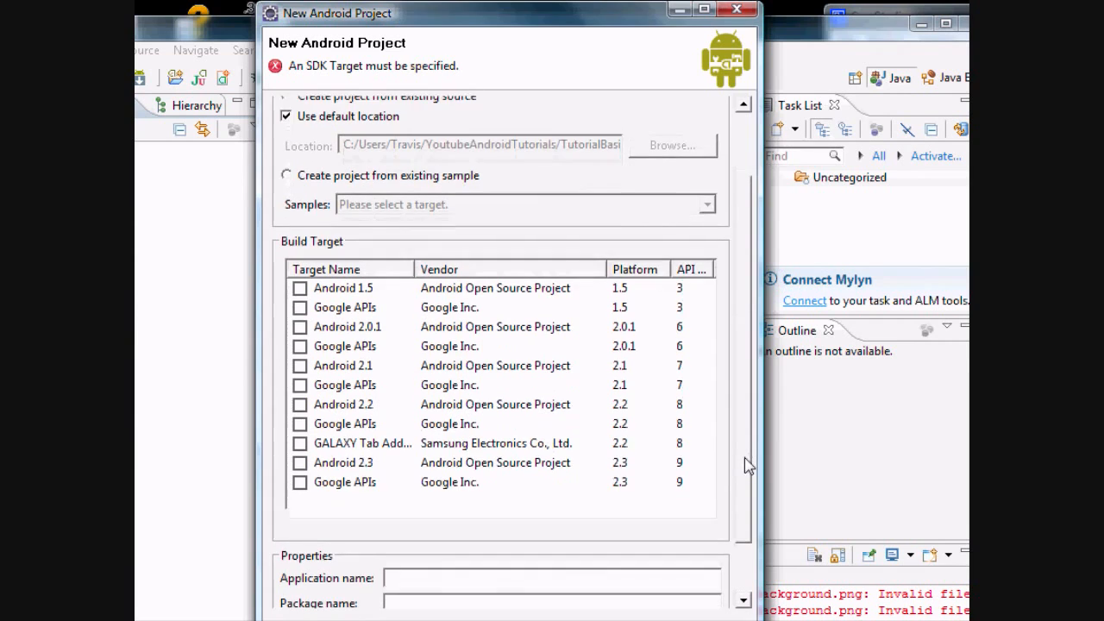
scroll("down", 3)
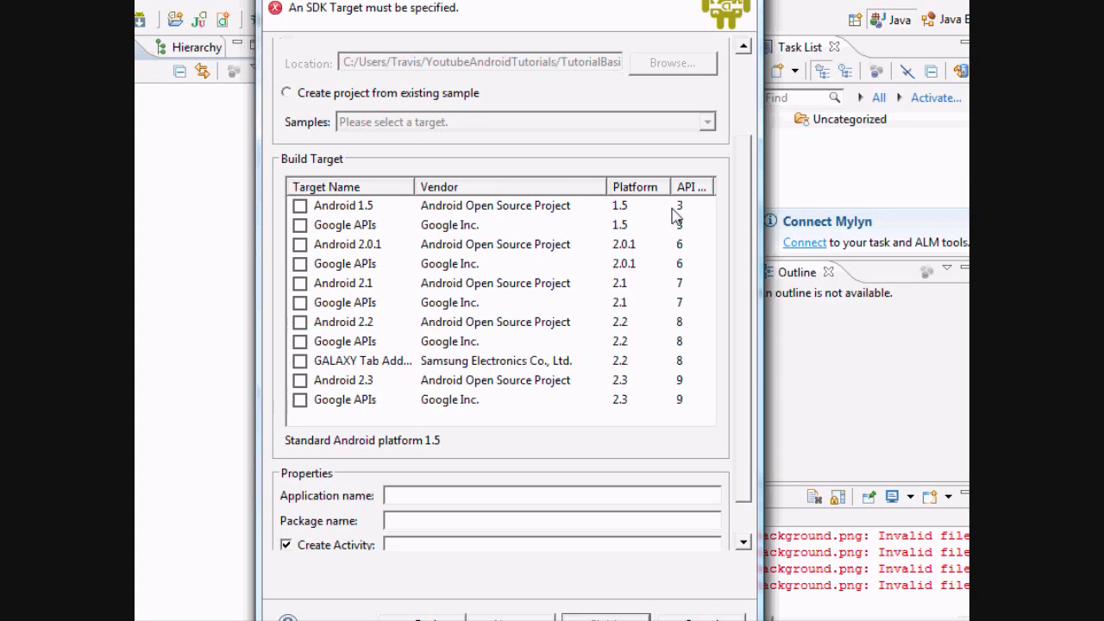
mouse_move(648, 214)
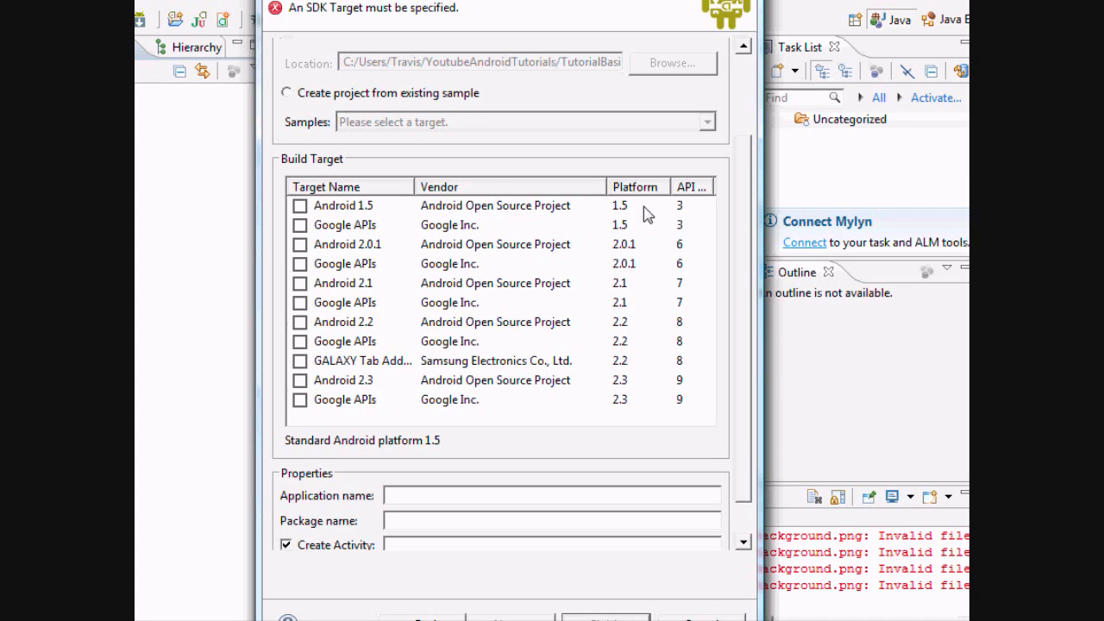
mouse_move(675, 361)
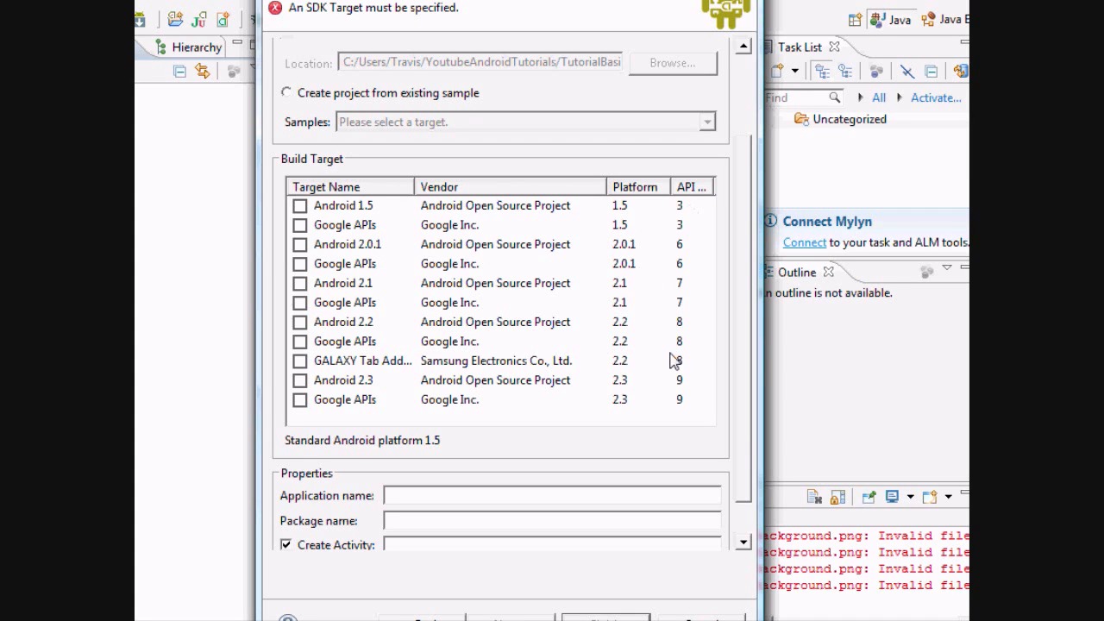
mouse_move(578, 335)
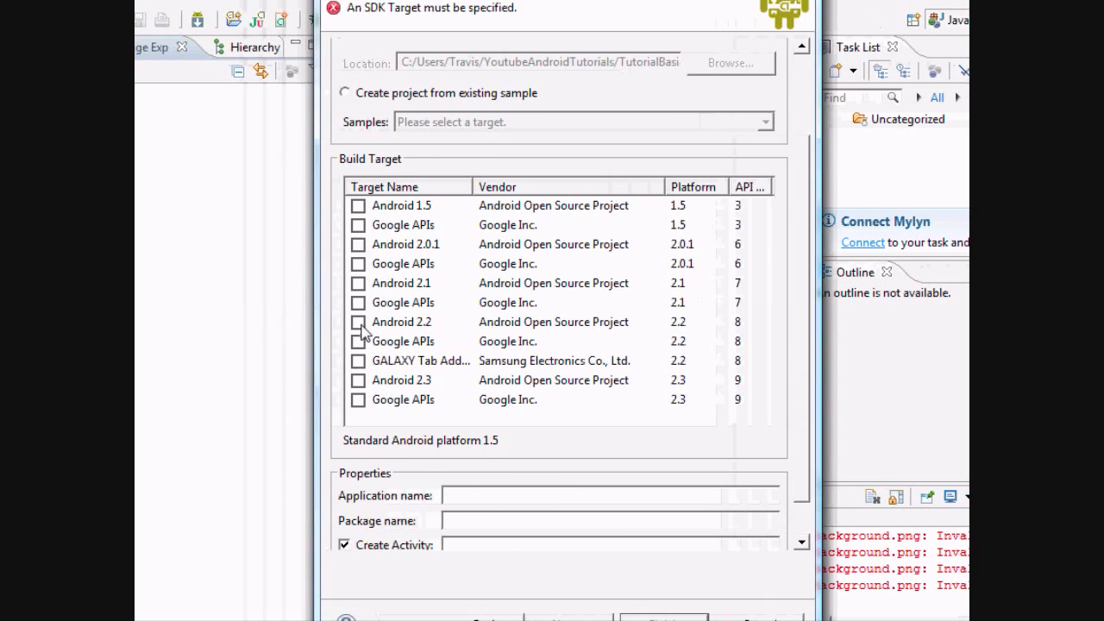
left_click(357, 320)
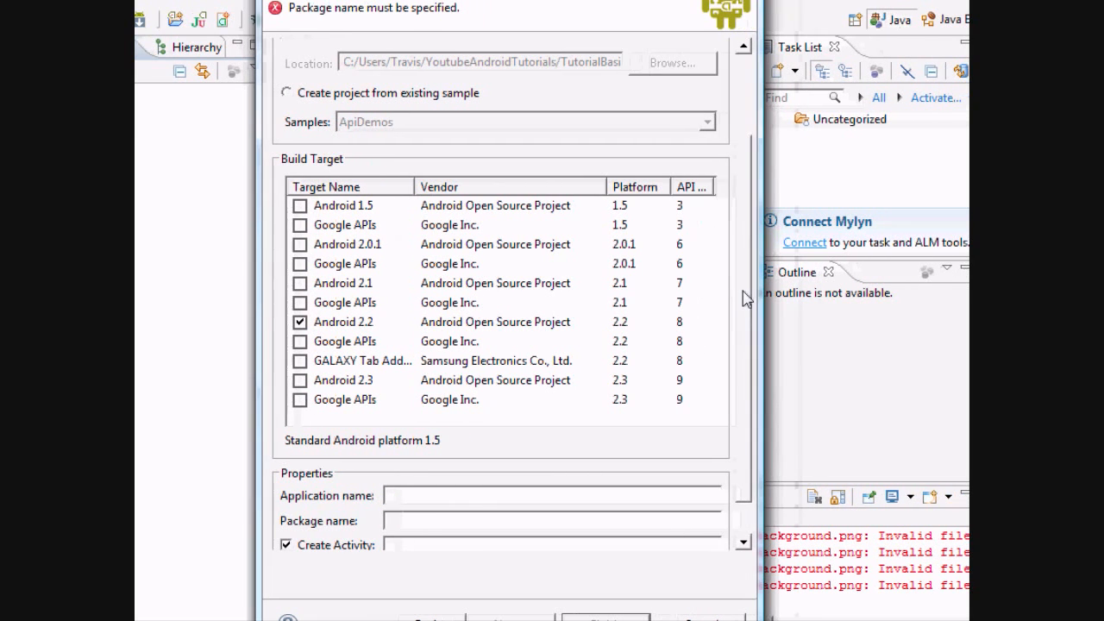
scroll("down", 3)
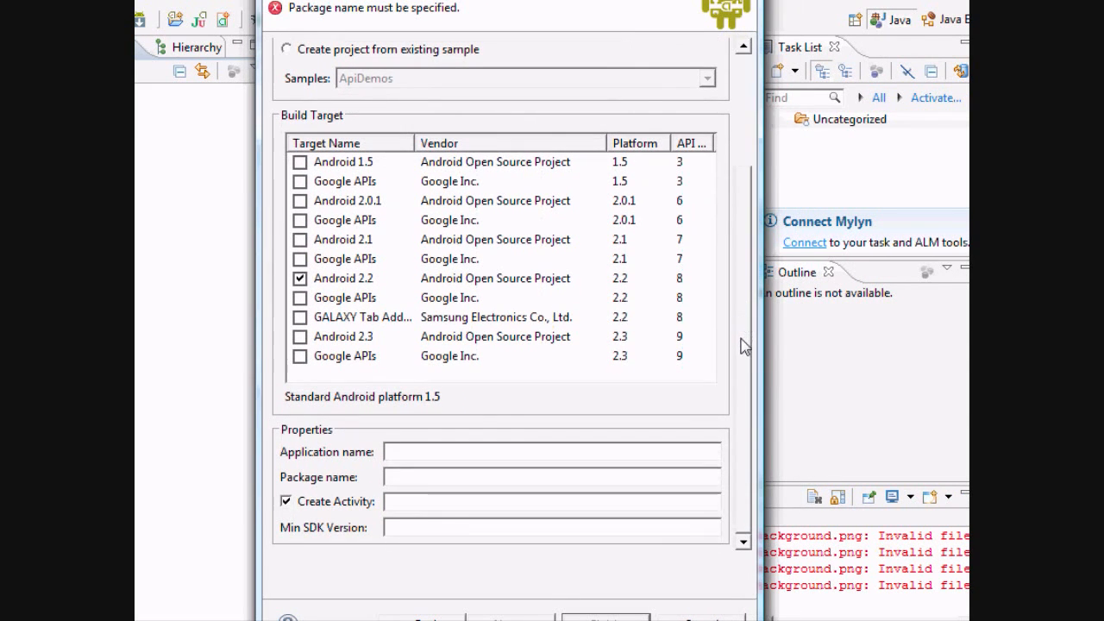
Step: Enter application 'The Basics', package 'com.cornboyz.thebasics' and activity 'myMain'
left_click(551, 451)
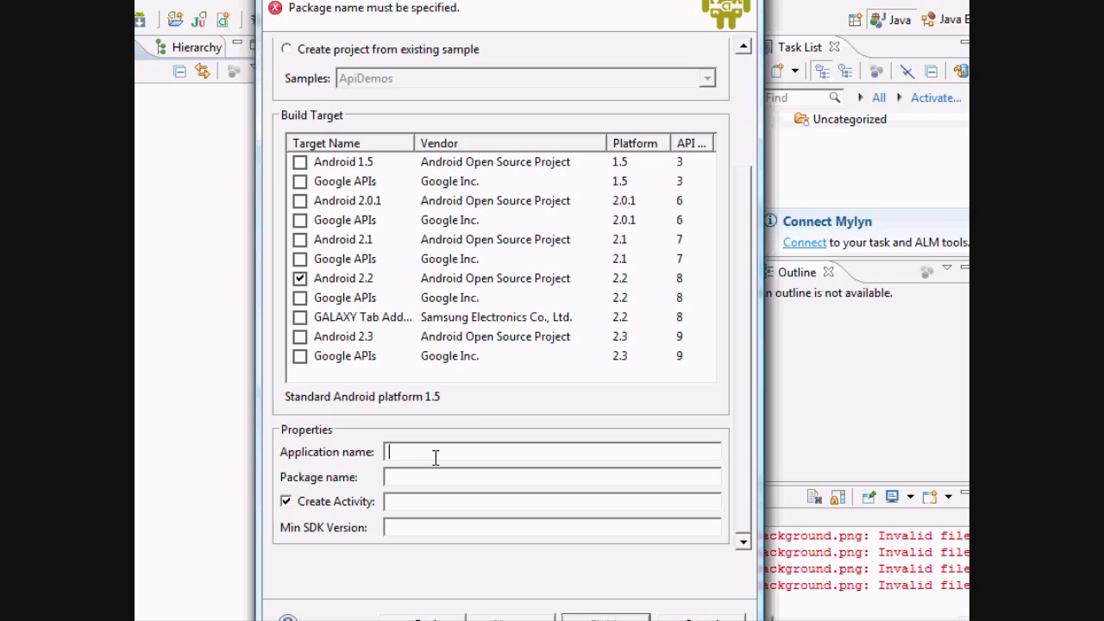
type("The Ba")
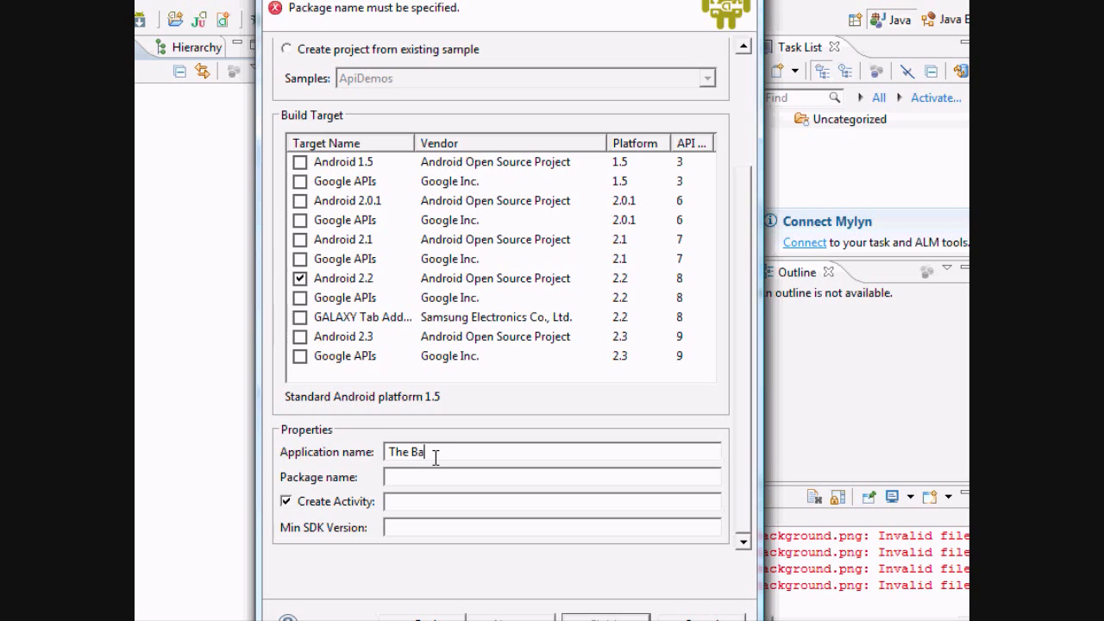
type("sics")
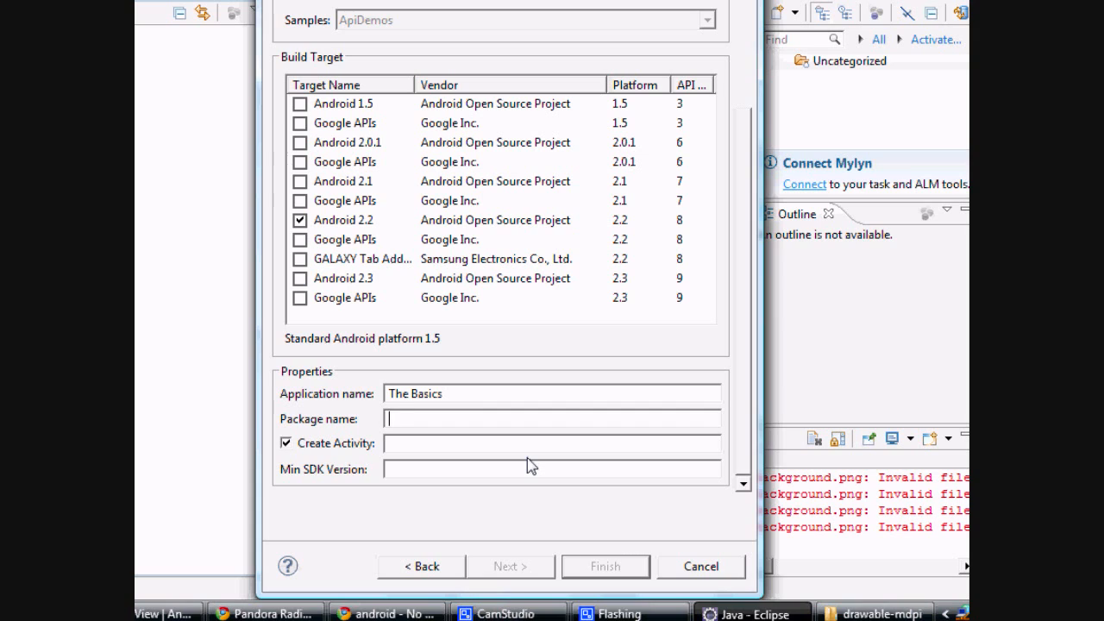
type("com")
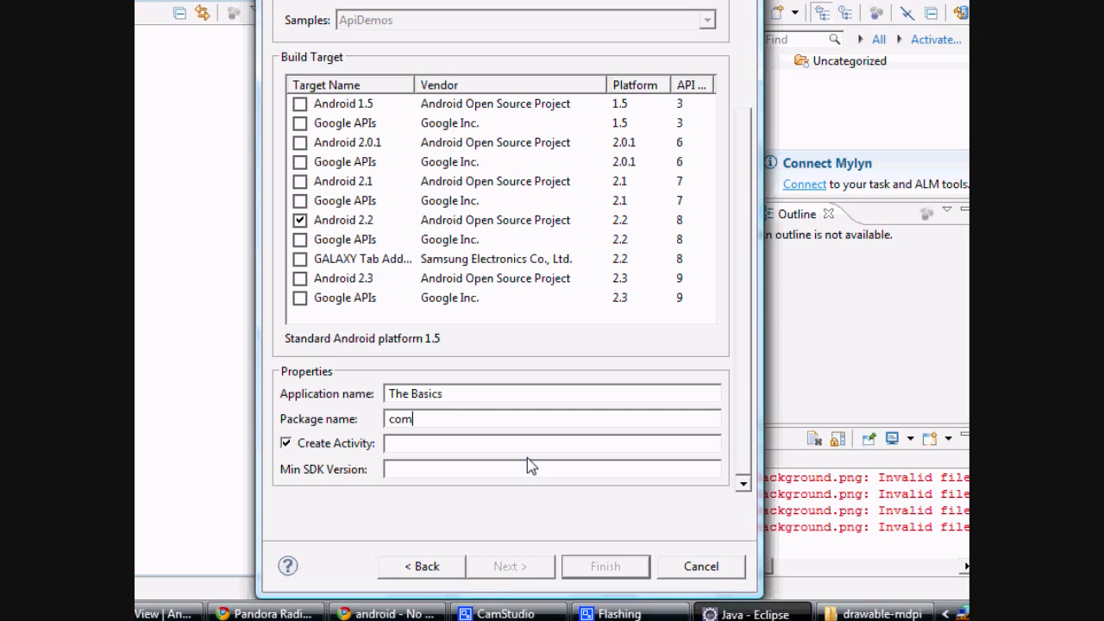
type(".cornboyz.")
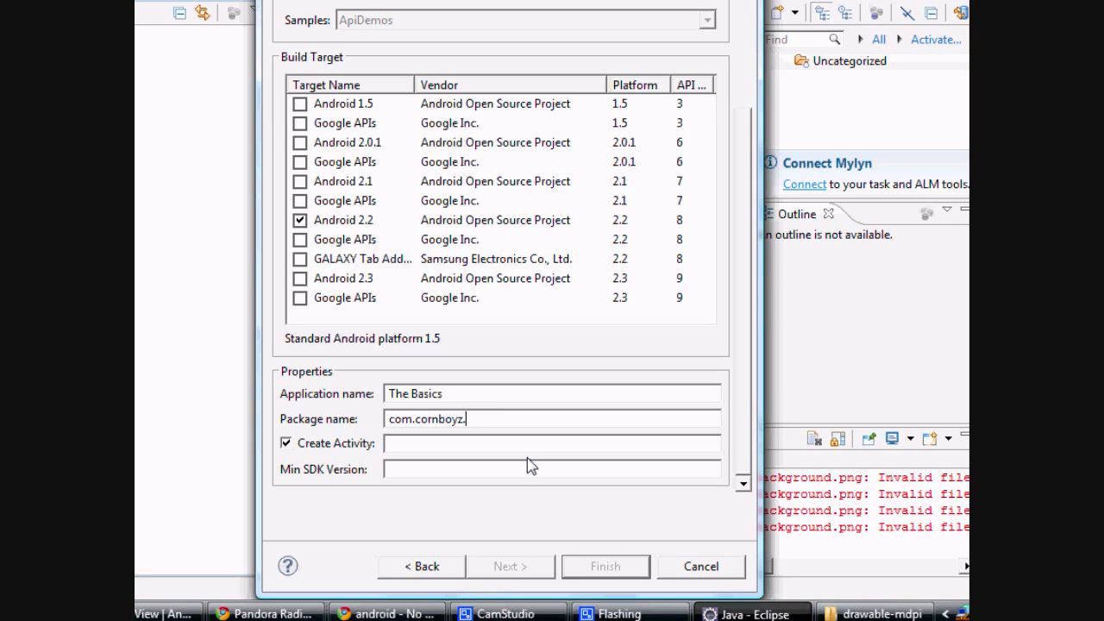
type("theba")
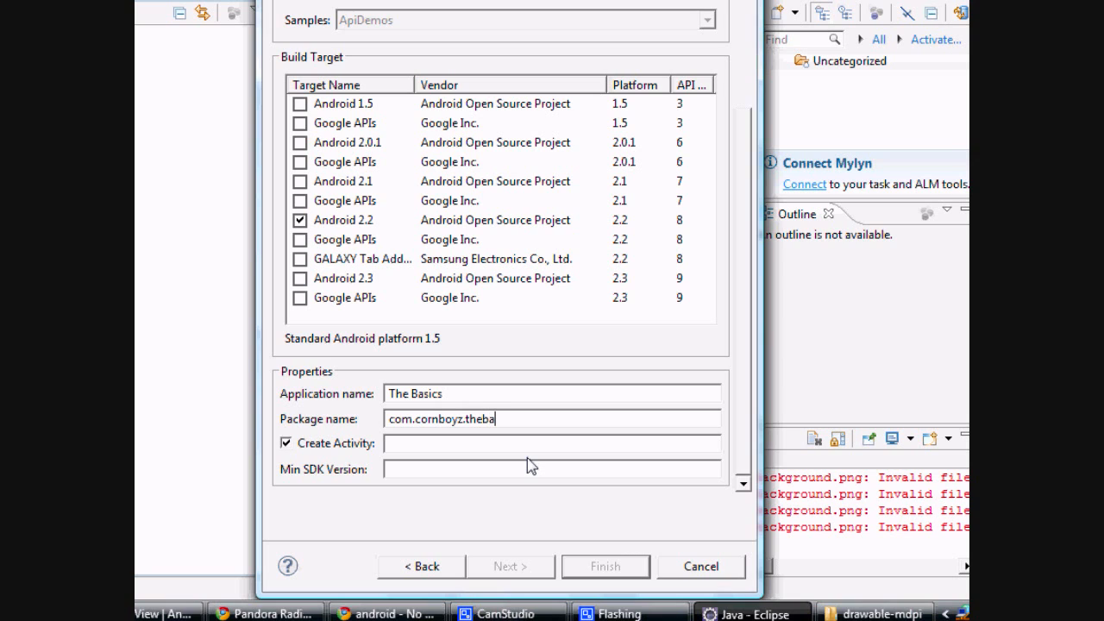
type("sics")
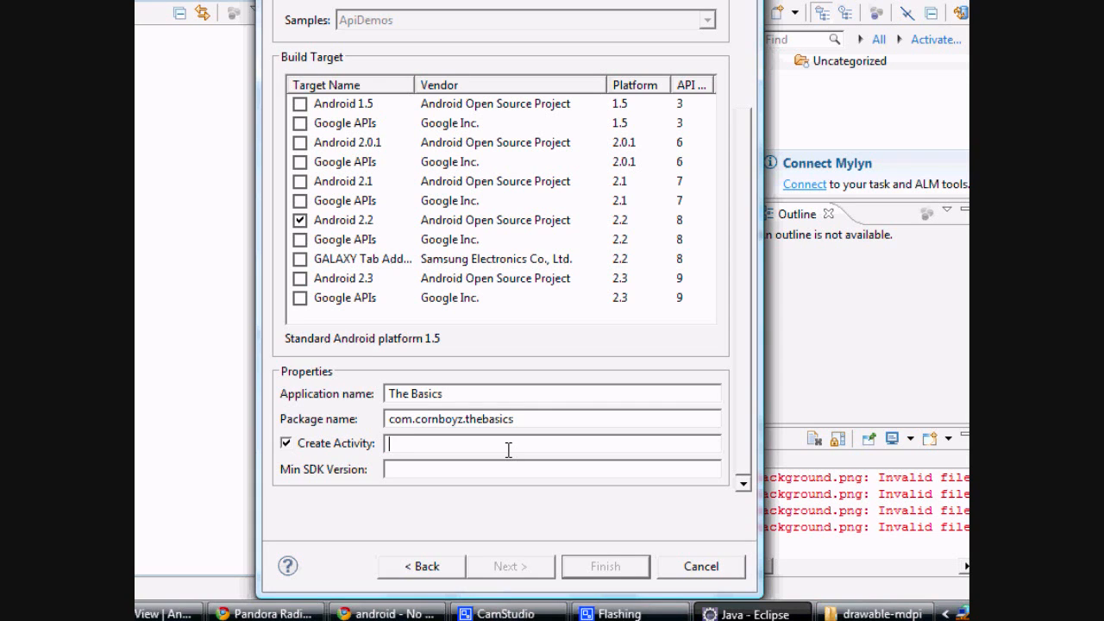
type("myM")
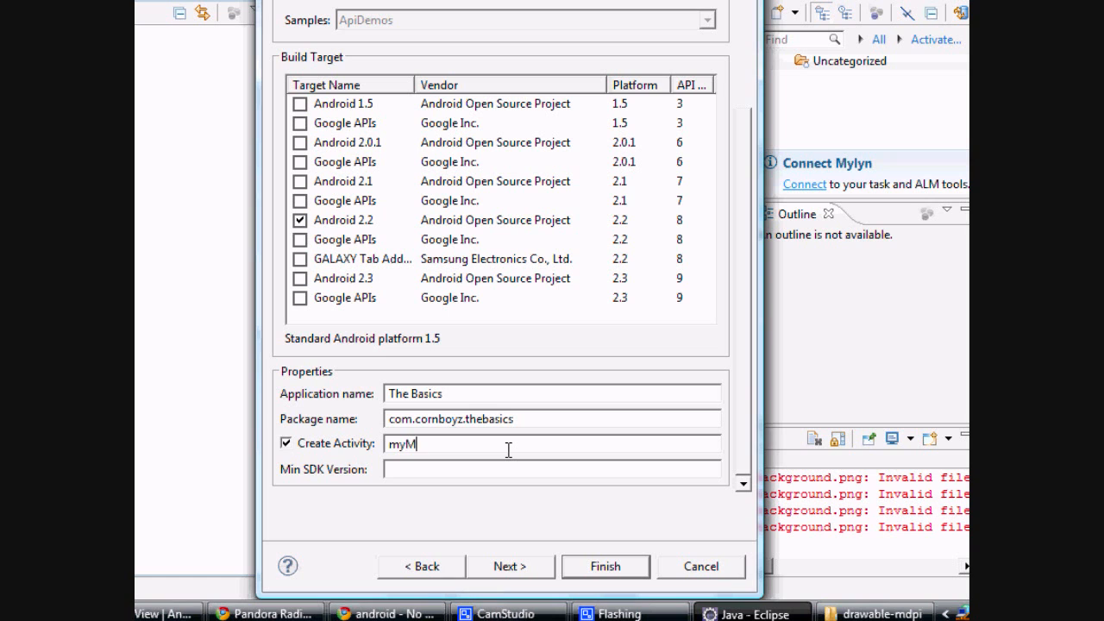
type("ain")
left_click(552, 469)
type("8")
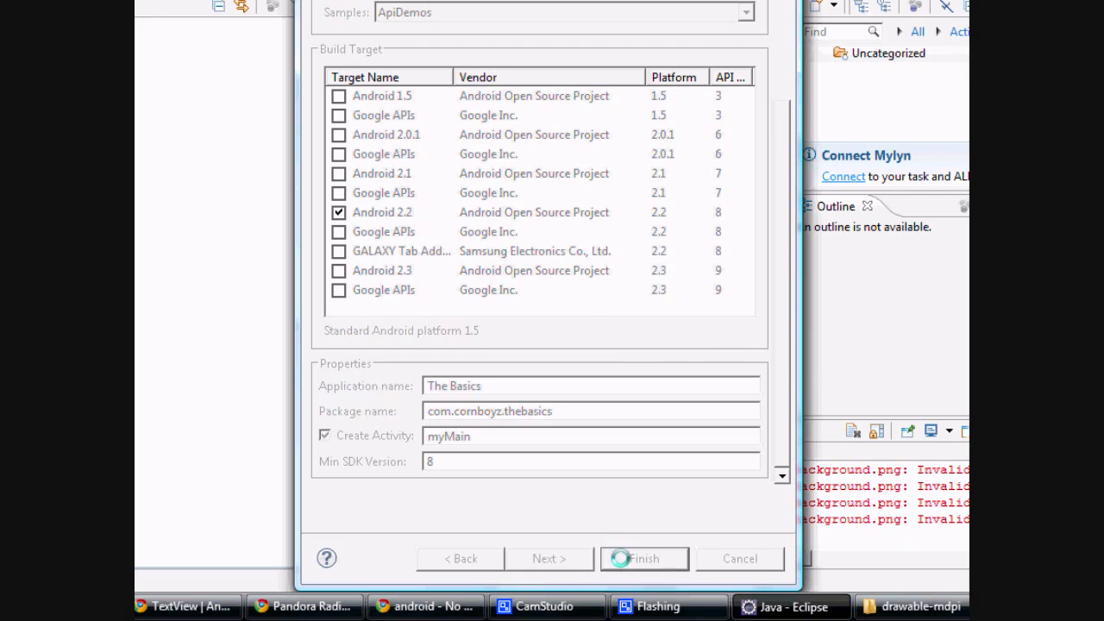
Step: Finish creating the project, then expand its source tree and open myMain.java
left_click(643, 557)
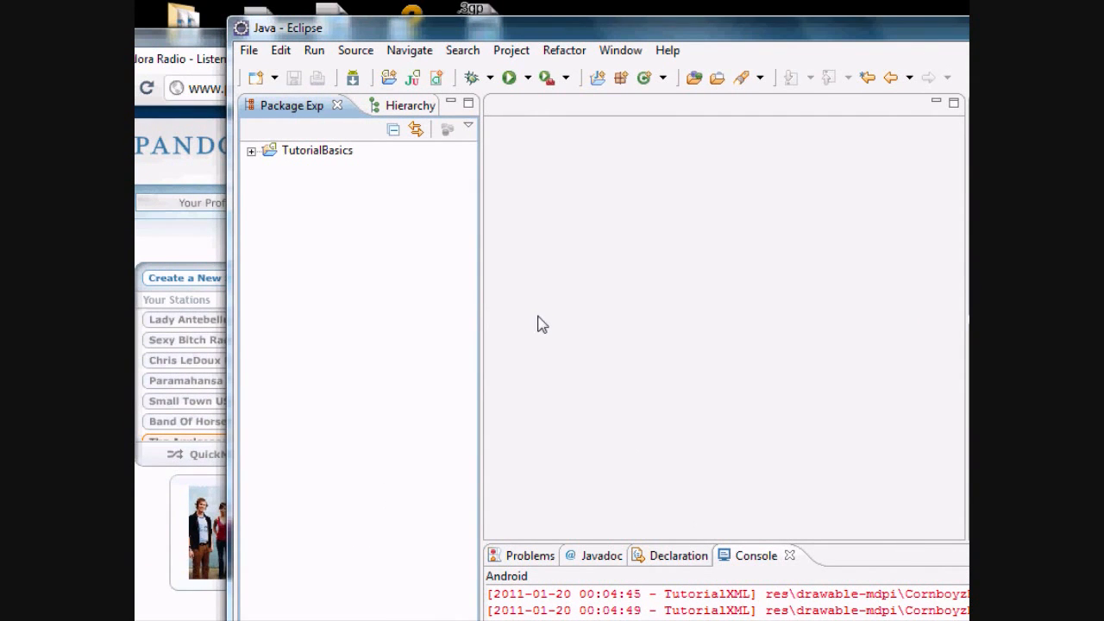
left_click(251, 150)
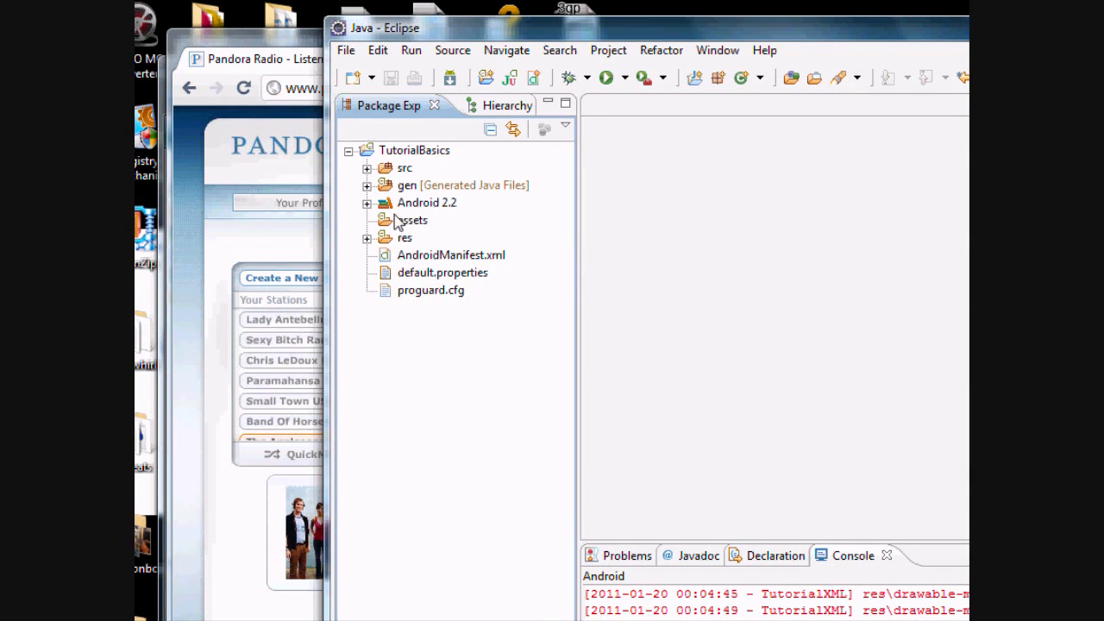
left_click(368, 168)
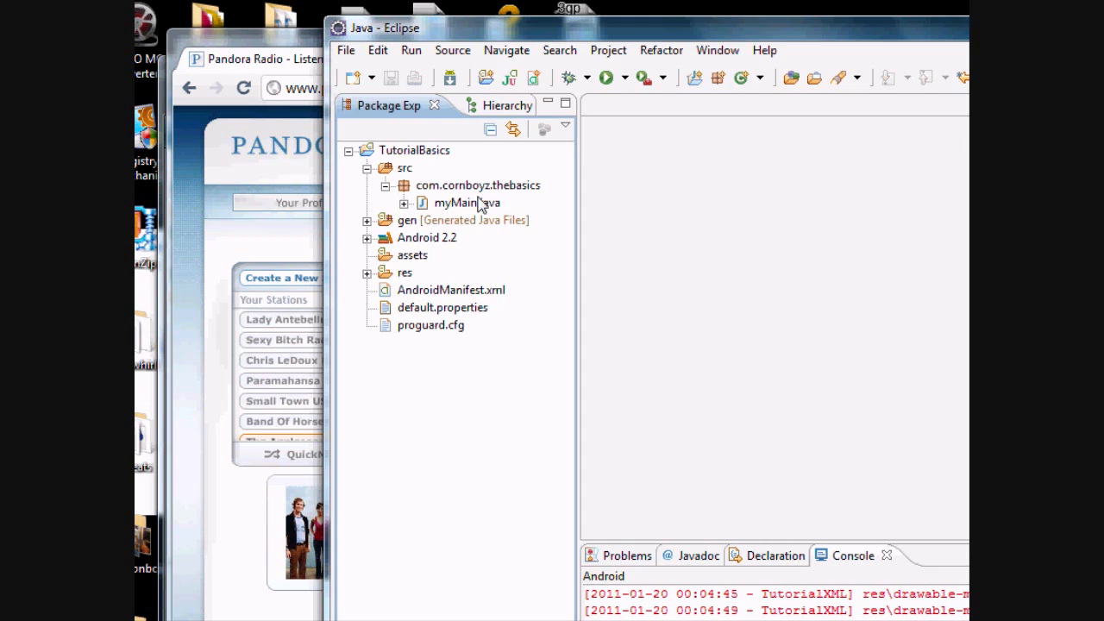
left_click(404, 203)
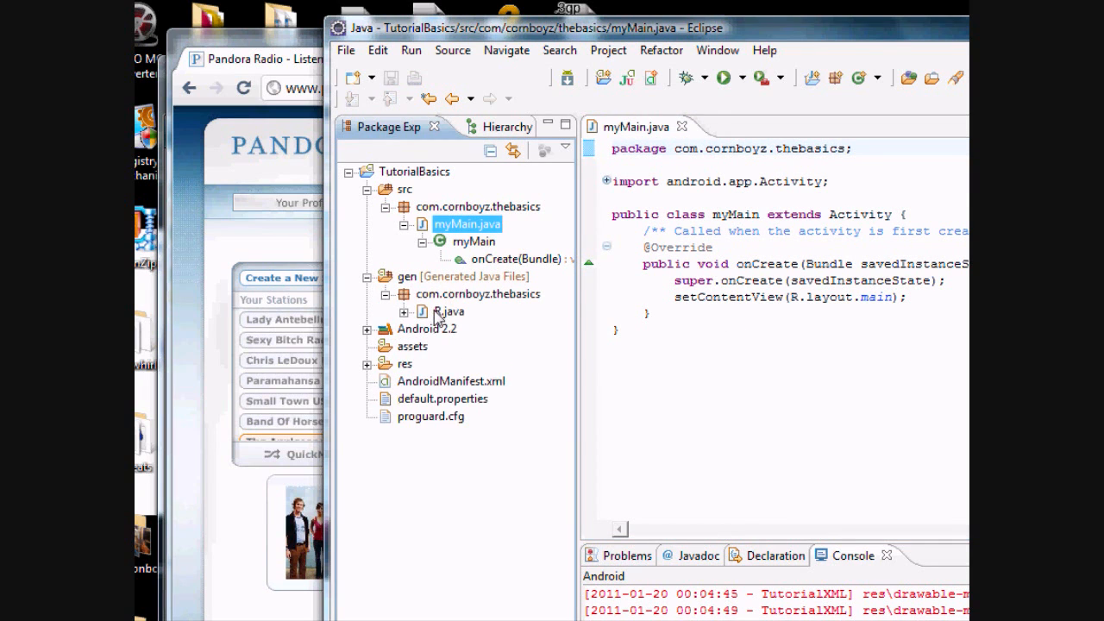
mouse_move(444, 319)
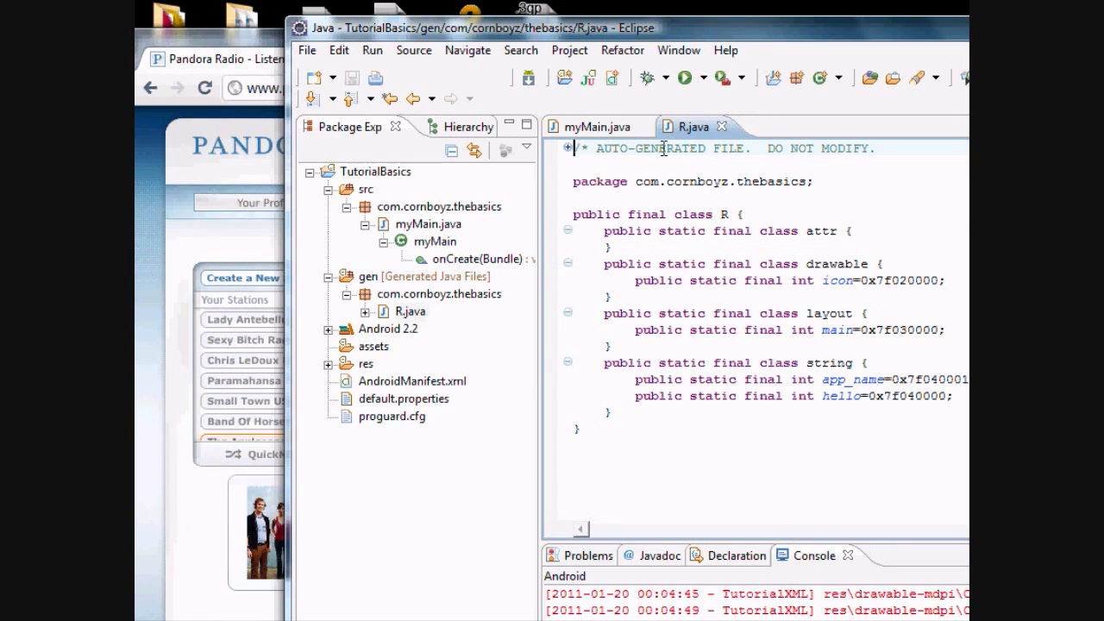
mouse_move(705, 153)
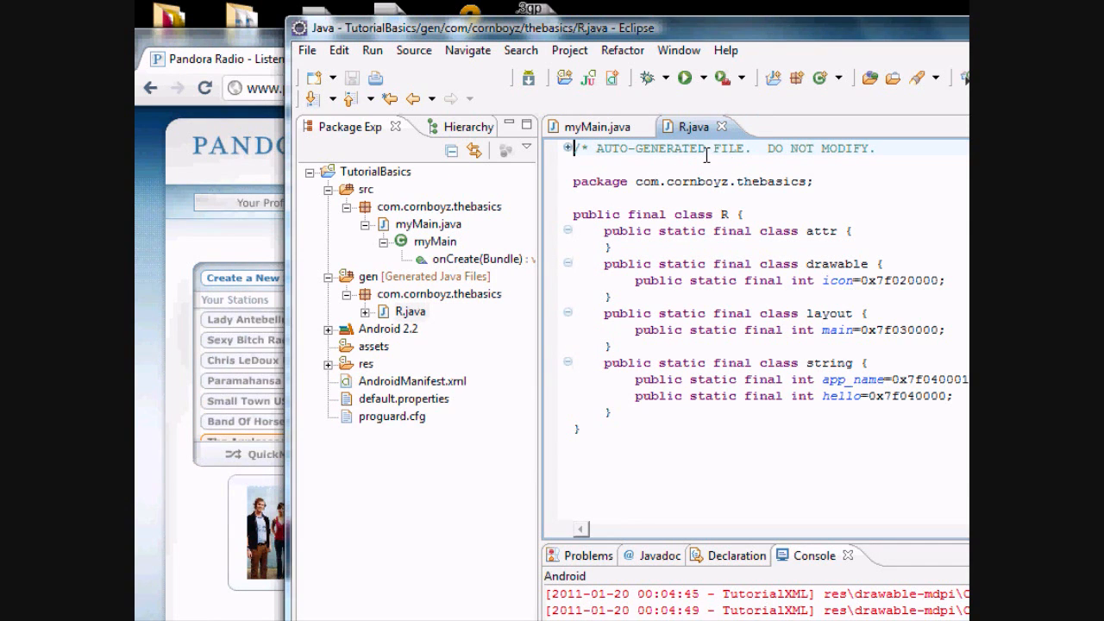
mouse_move(723, 137)
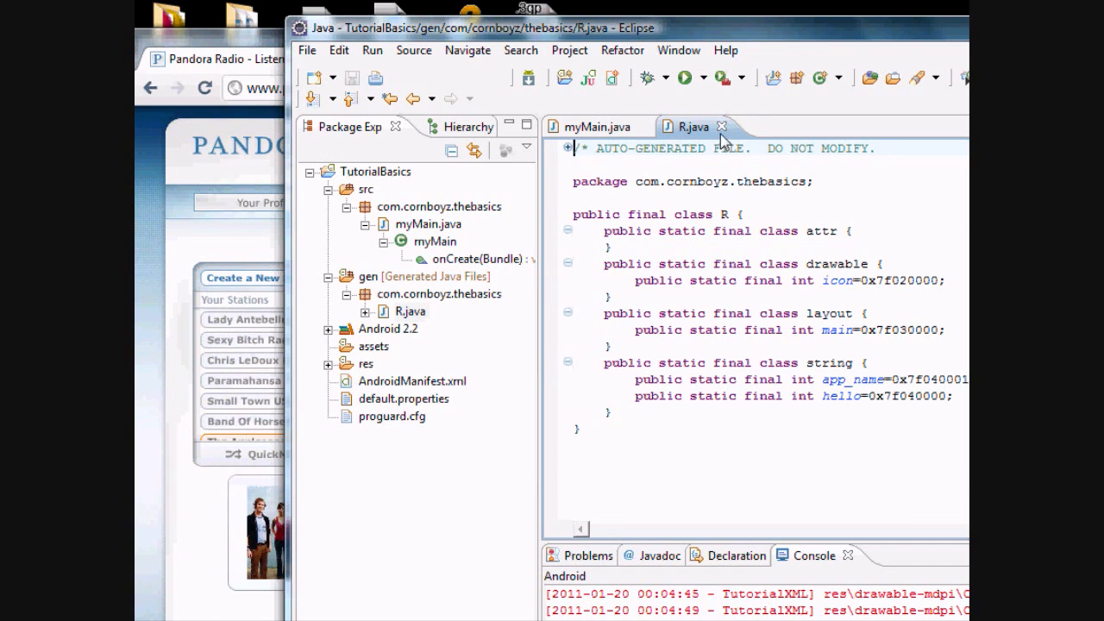
left_click(596, 127)
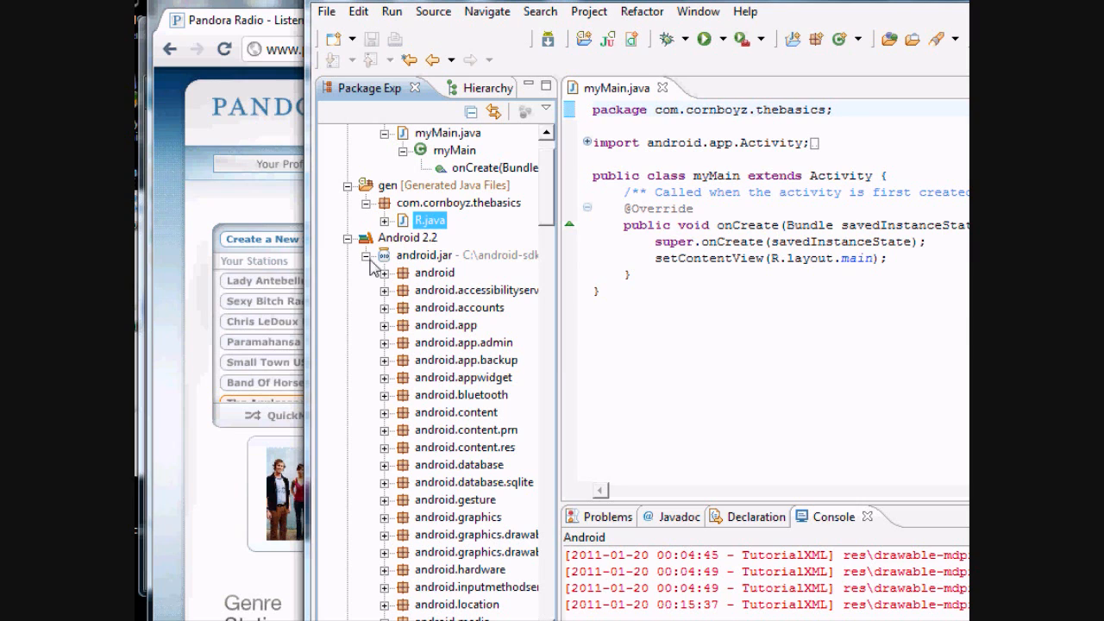
mouse_move(444, 336)
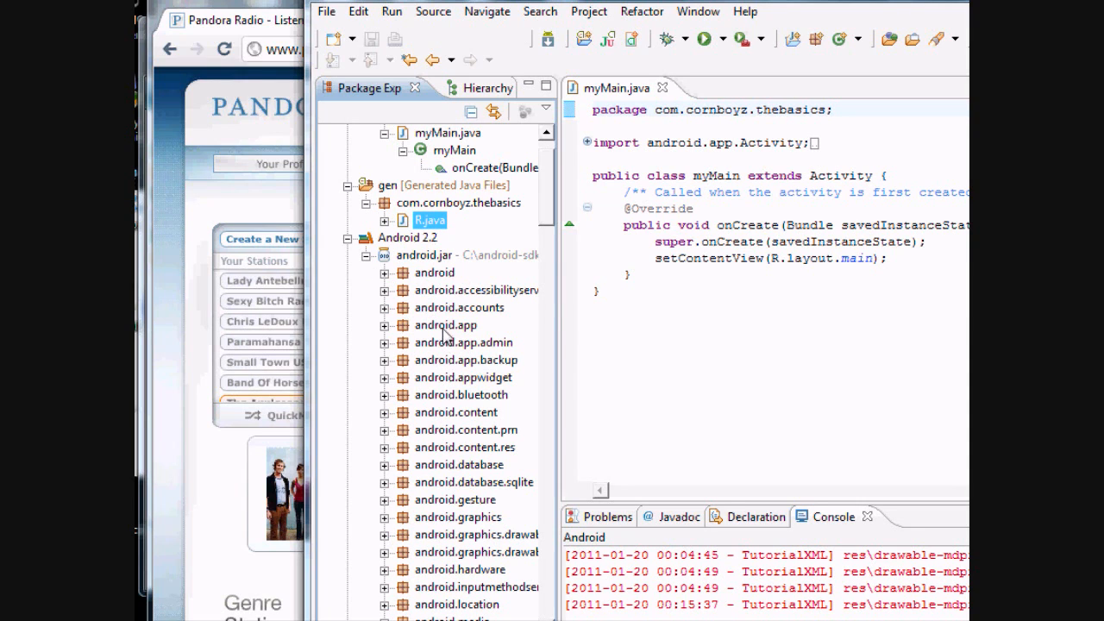
Step: Collapse the Android 2.2 android.jar list and expand res to show drawable, layout, values
left_click(474, 289)
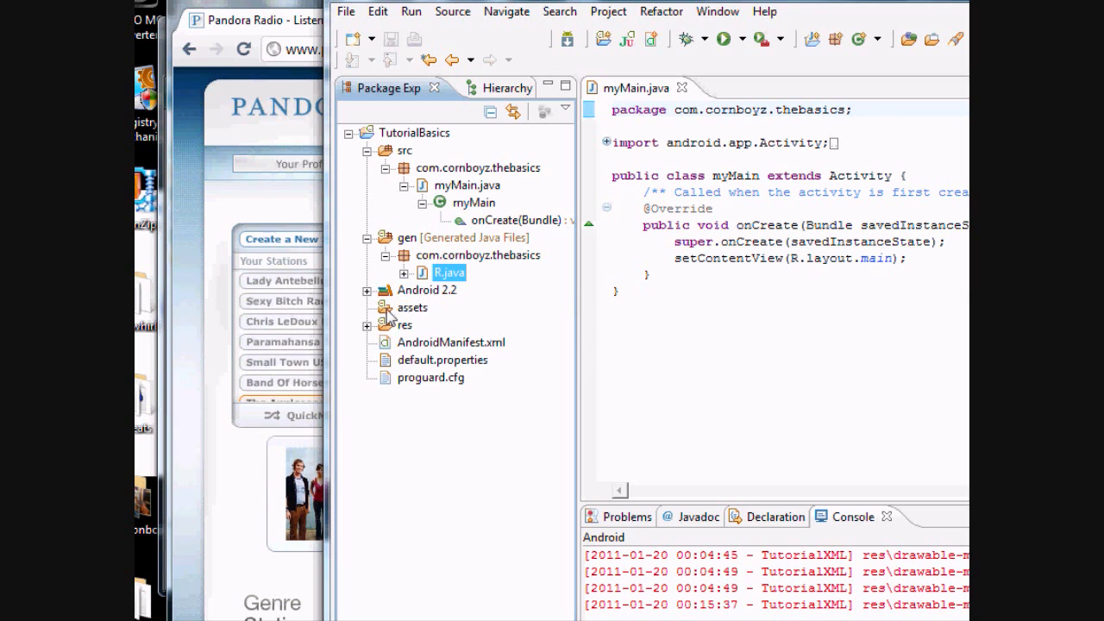
left_click(412, 307)
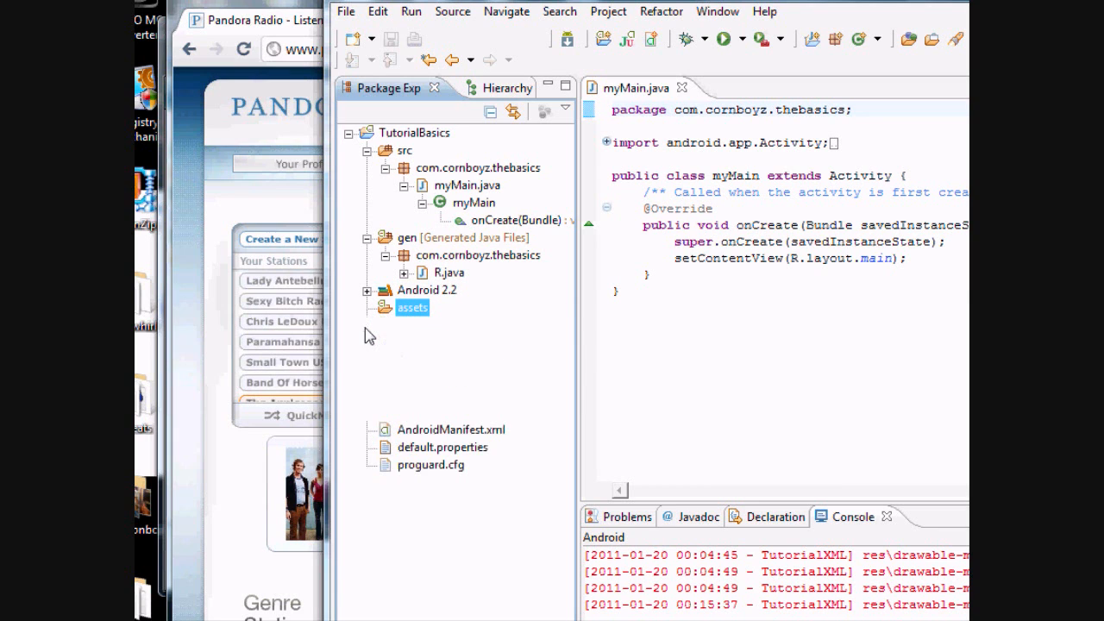
left_click(368, 326)
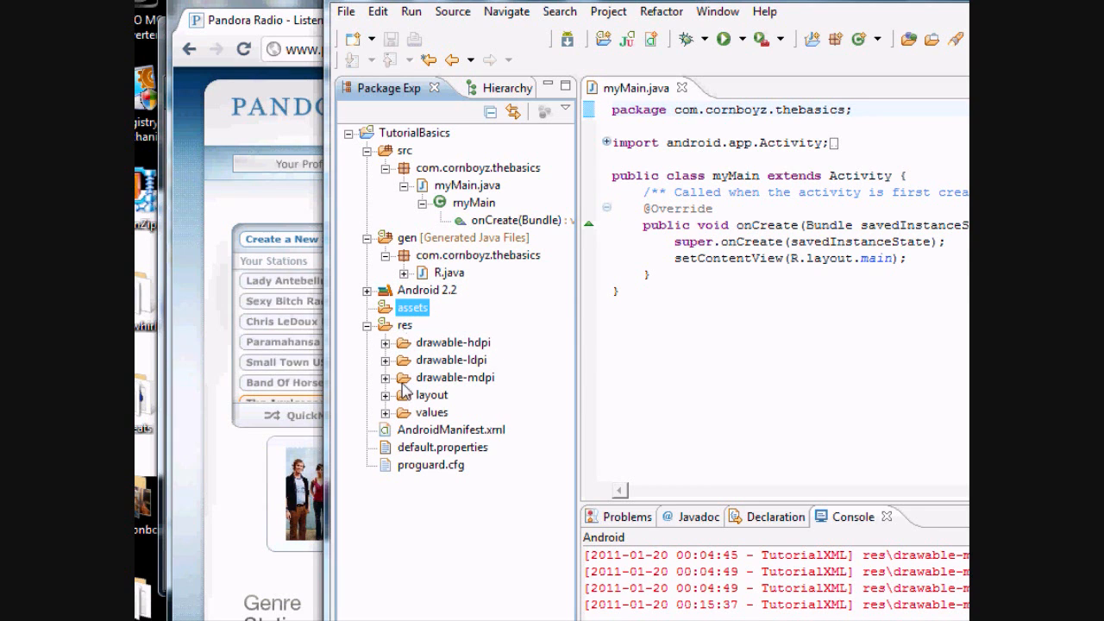
mouse_move(423, 354)
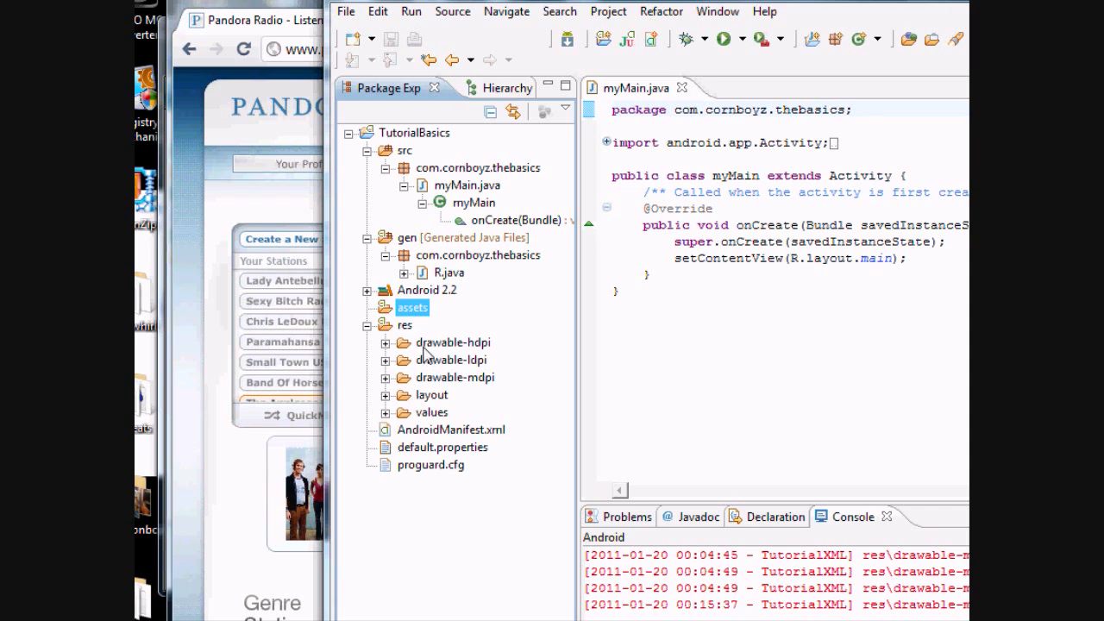
mouse_move(443, 354)
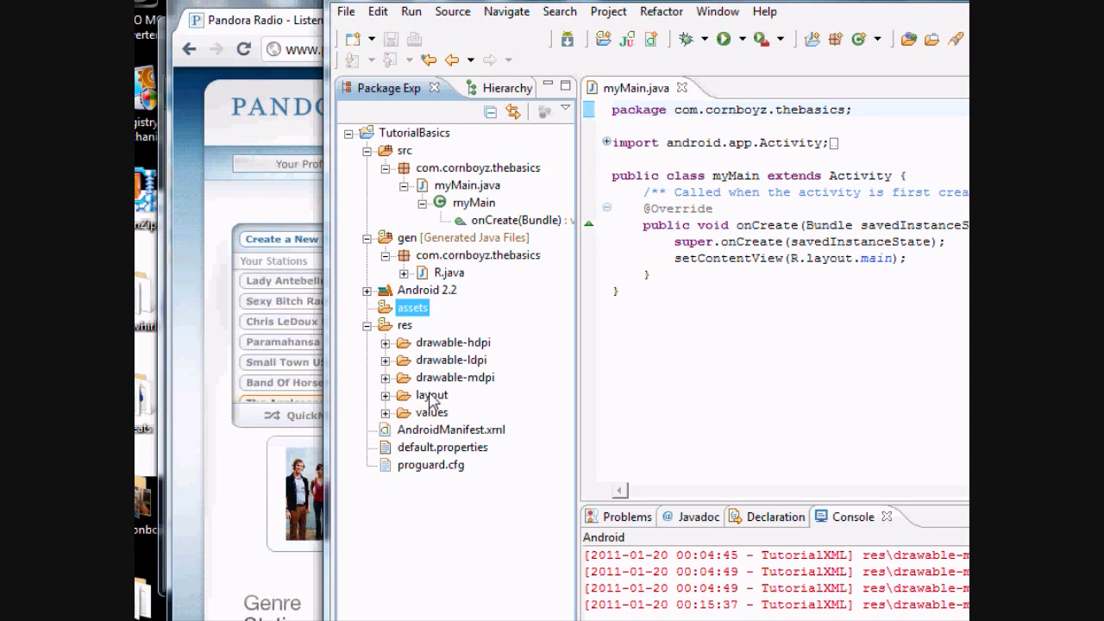
mouse_move(447, 393)
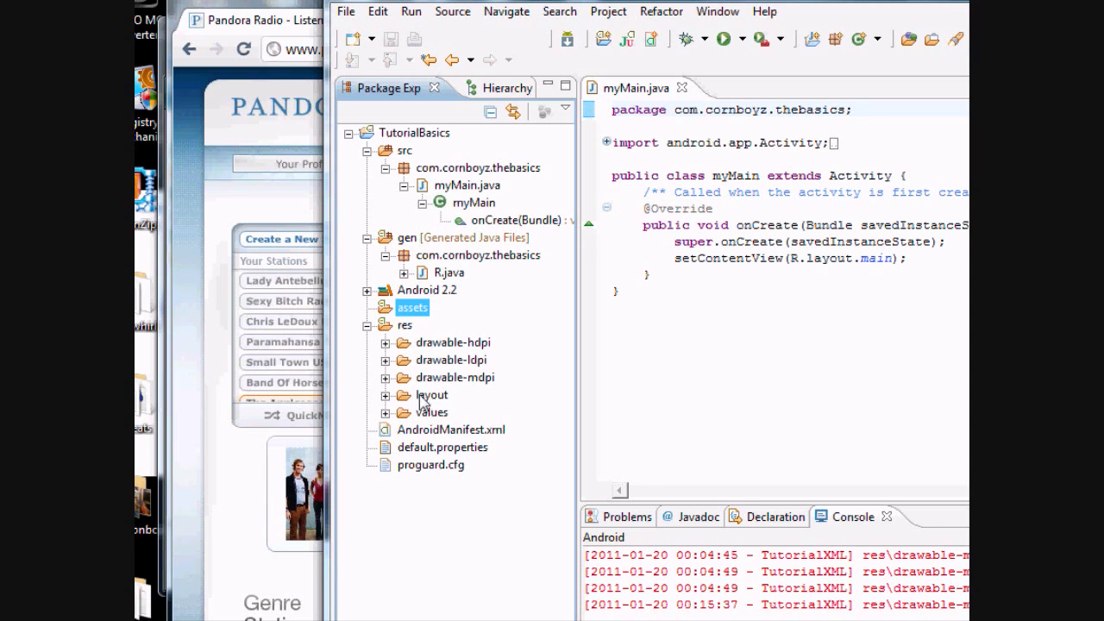
mouse_move(422, 405)
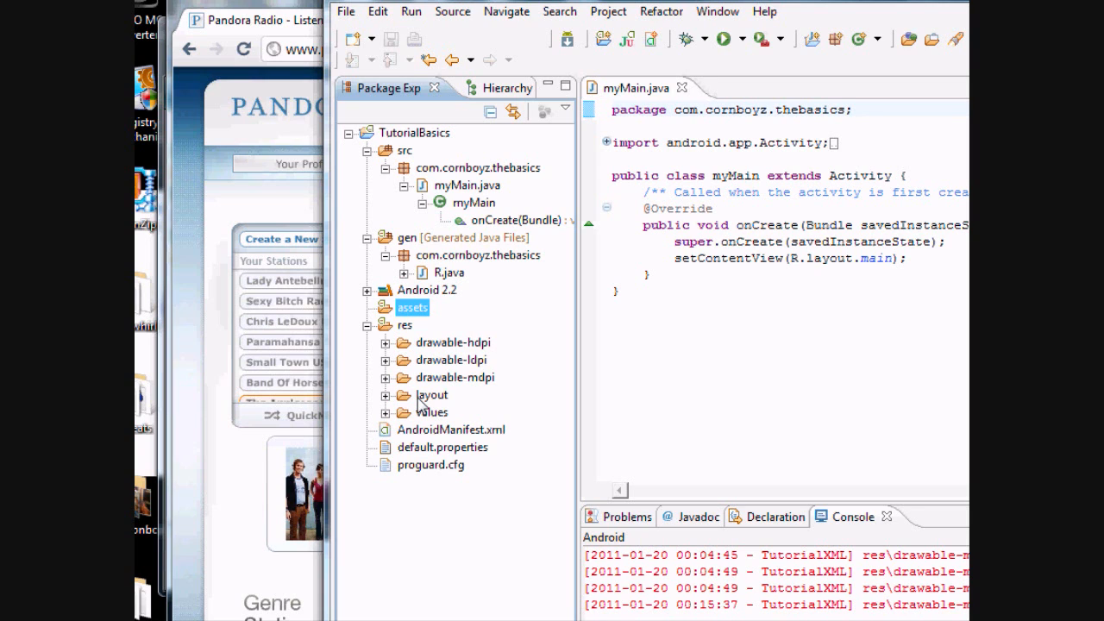
mouse_move(418, 353)
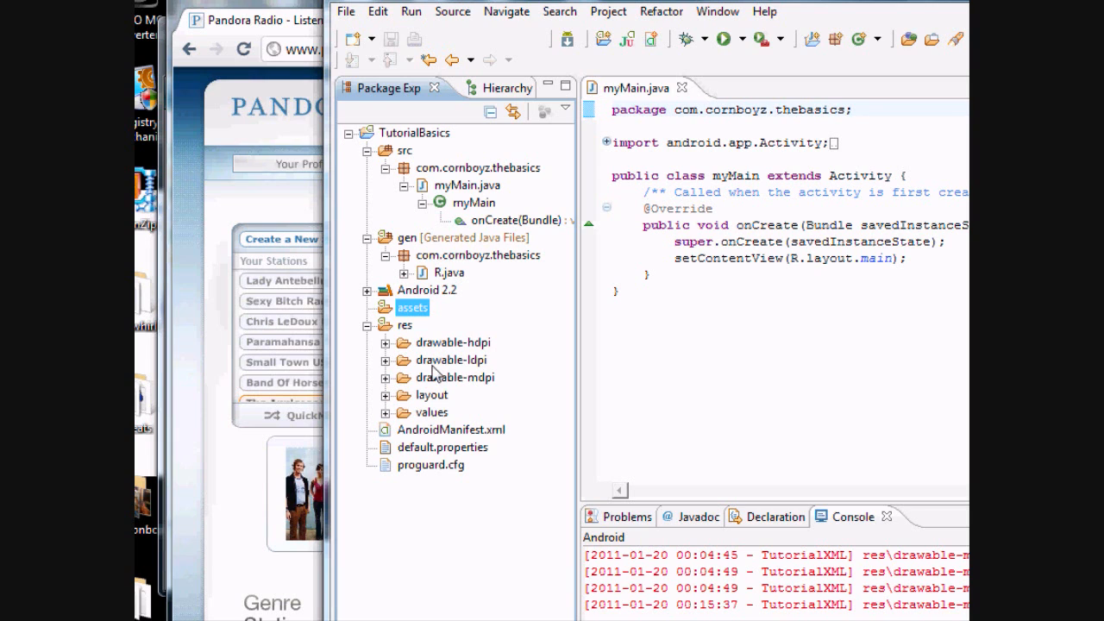
mouse_move(445, 382)
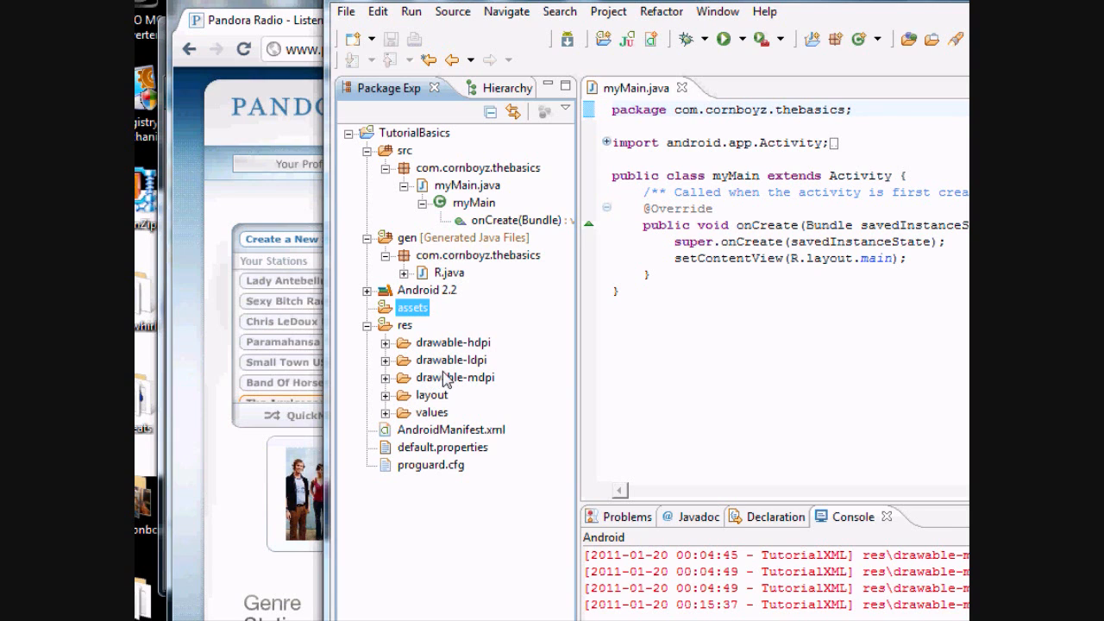
mouse_move(450, 379)
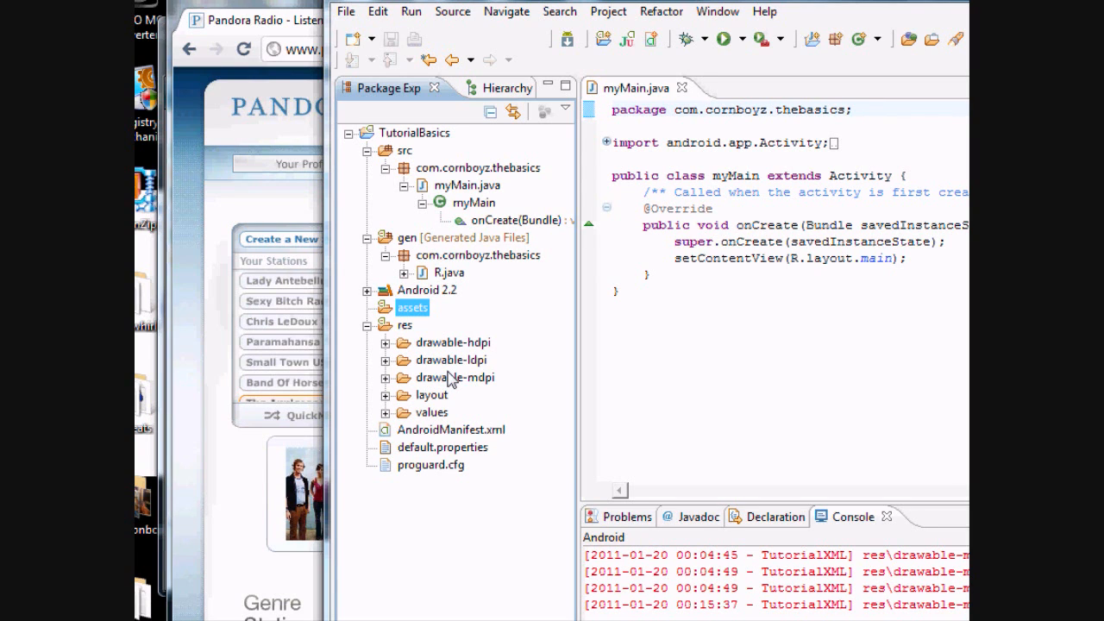
mouse_move(453, 388)
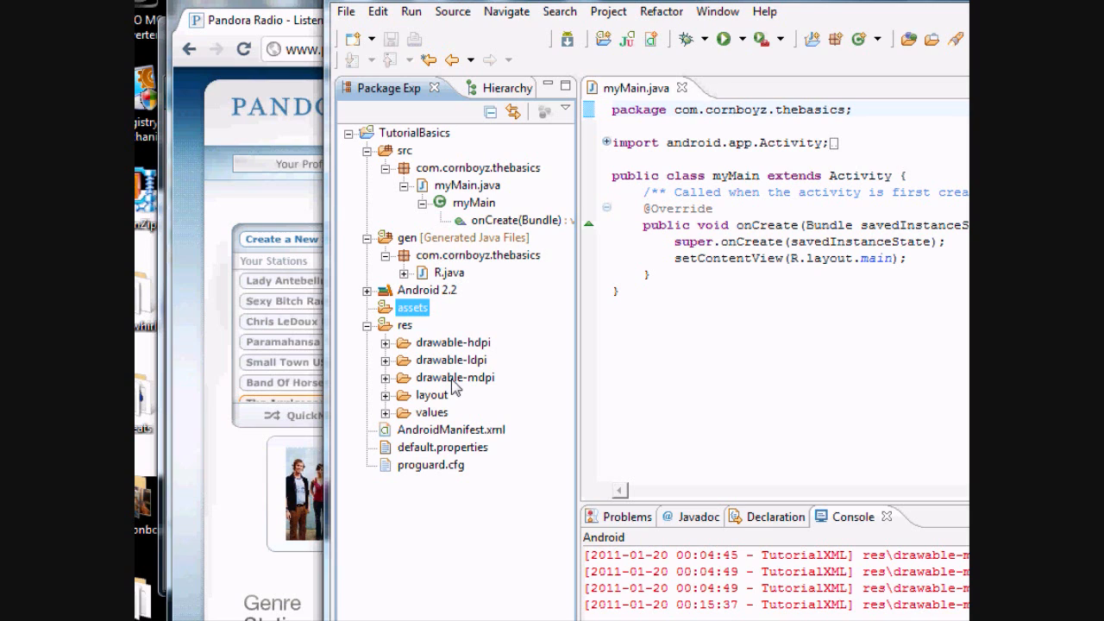
mouse_move(405, 382)
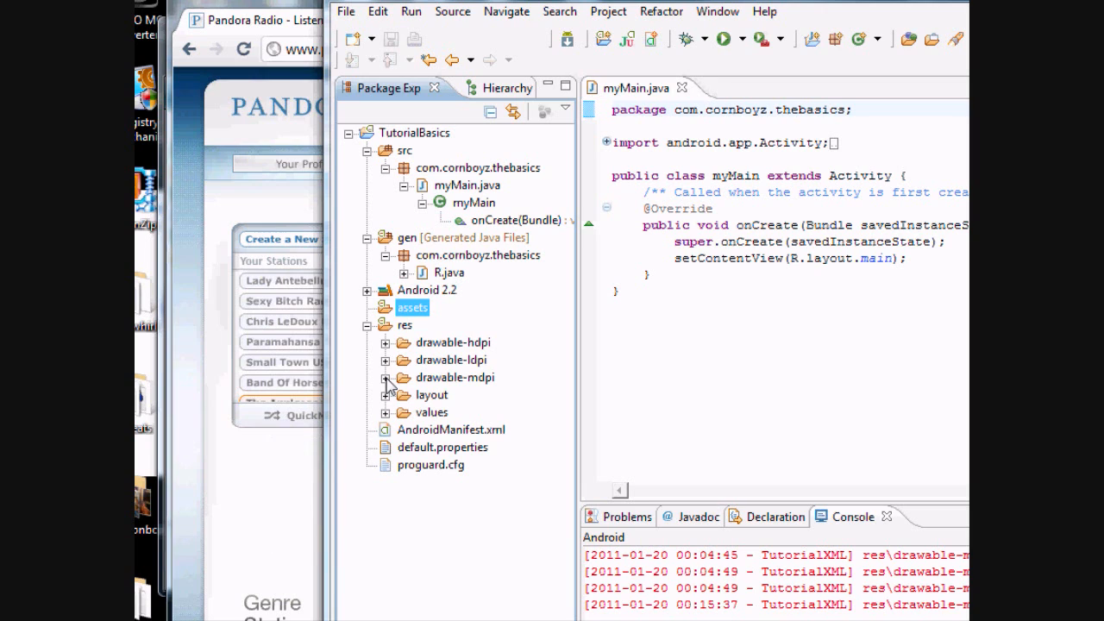
Step: Expand res/layout and open main.xml
left_click(387, 394)
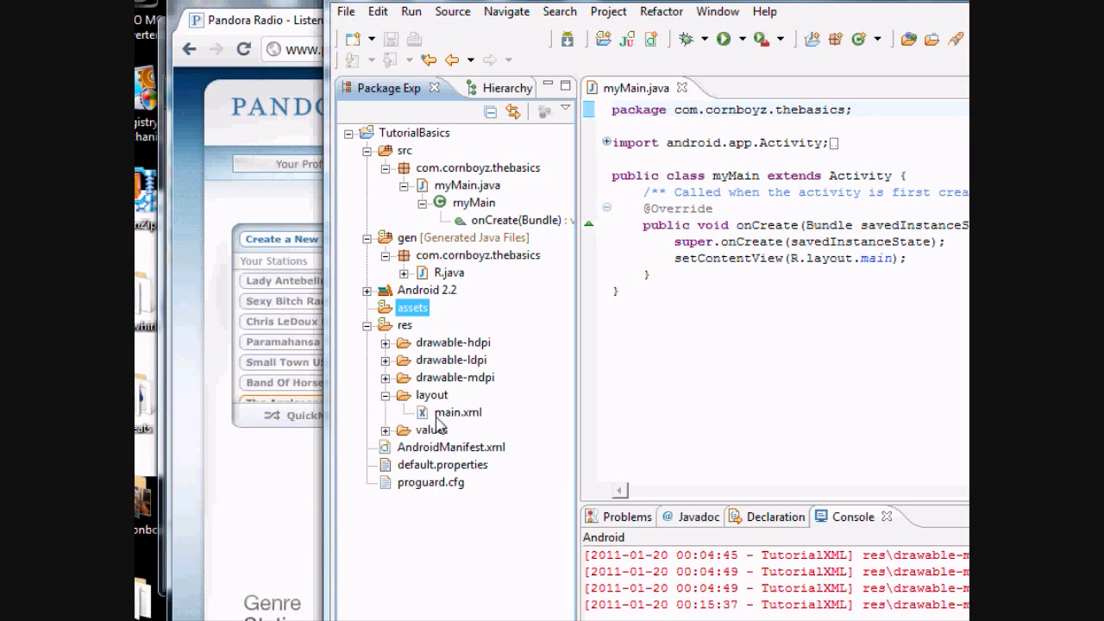
mouse_move(449, 423)
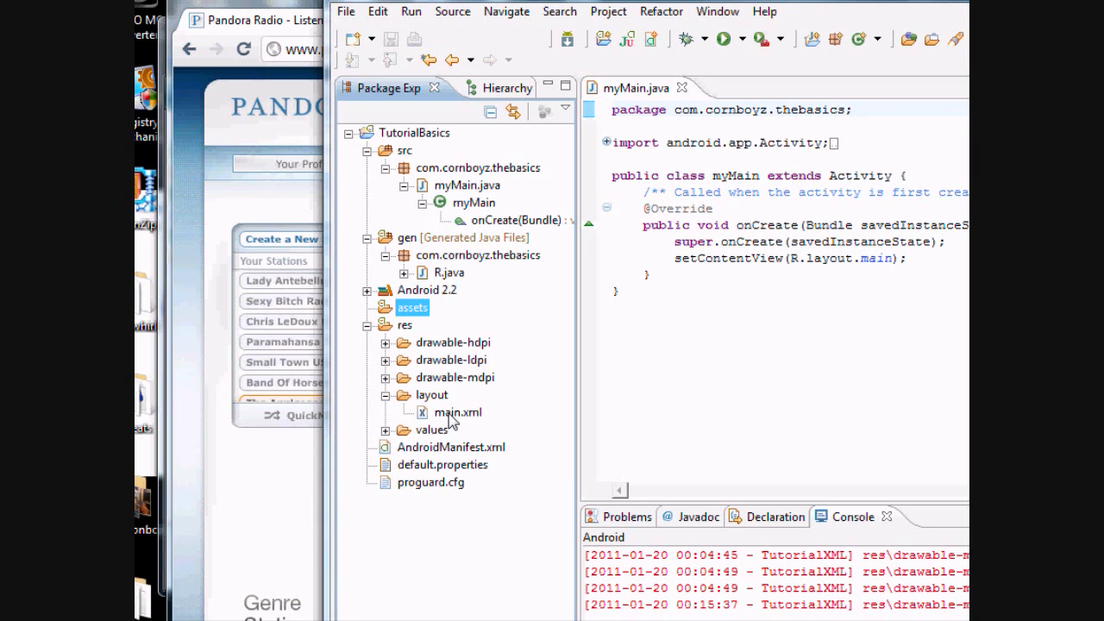
left_click(458, 412)
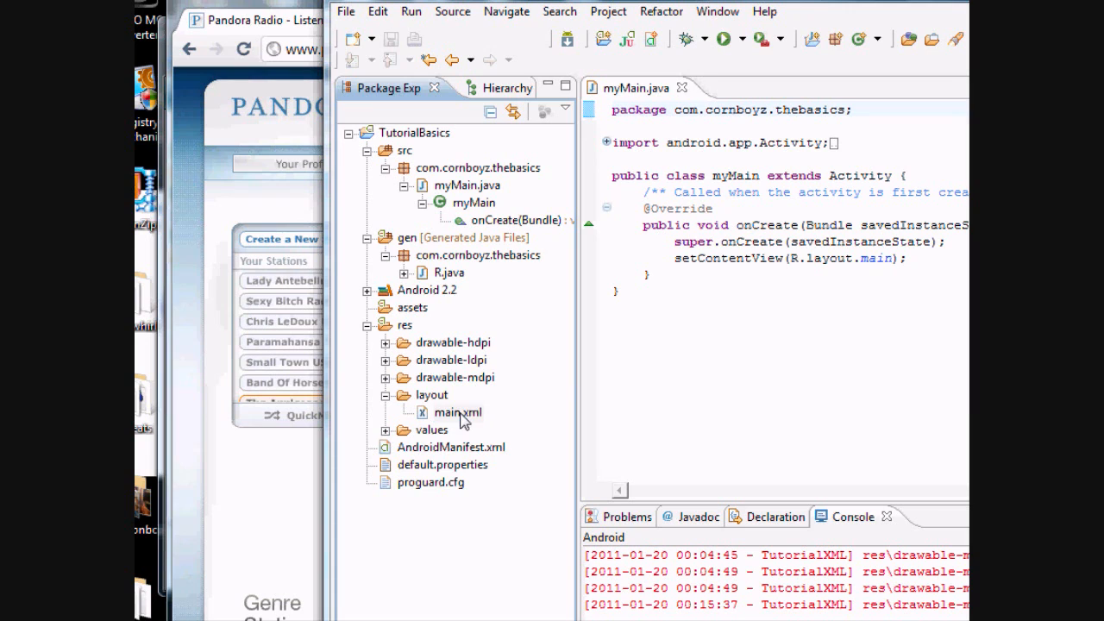
mouse_move(537, 383)
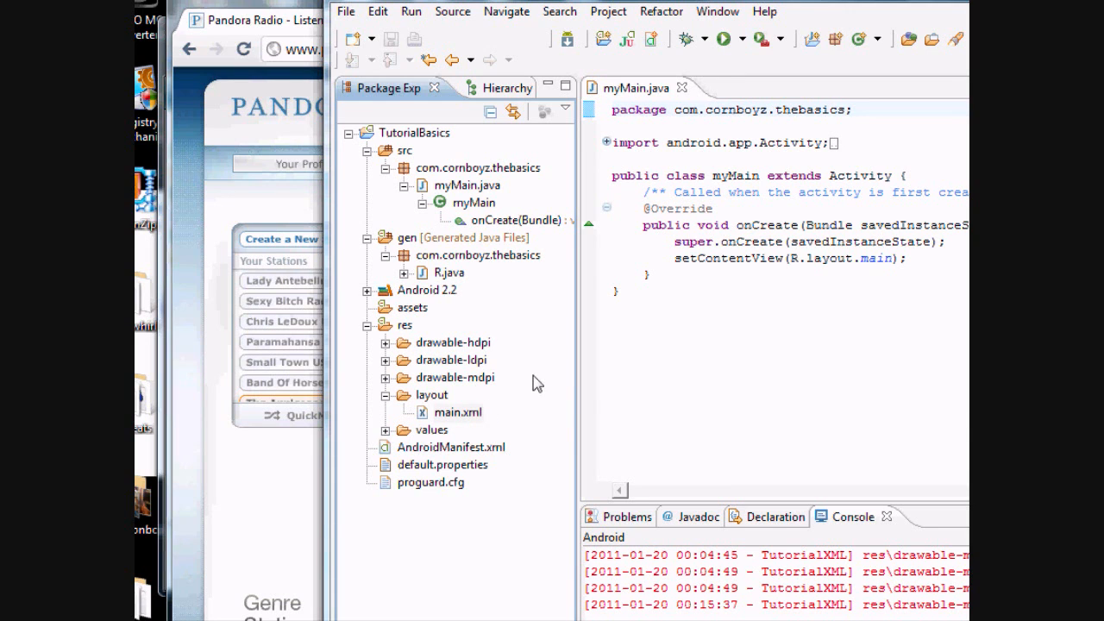
mouse_move(470, 427)
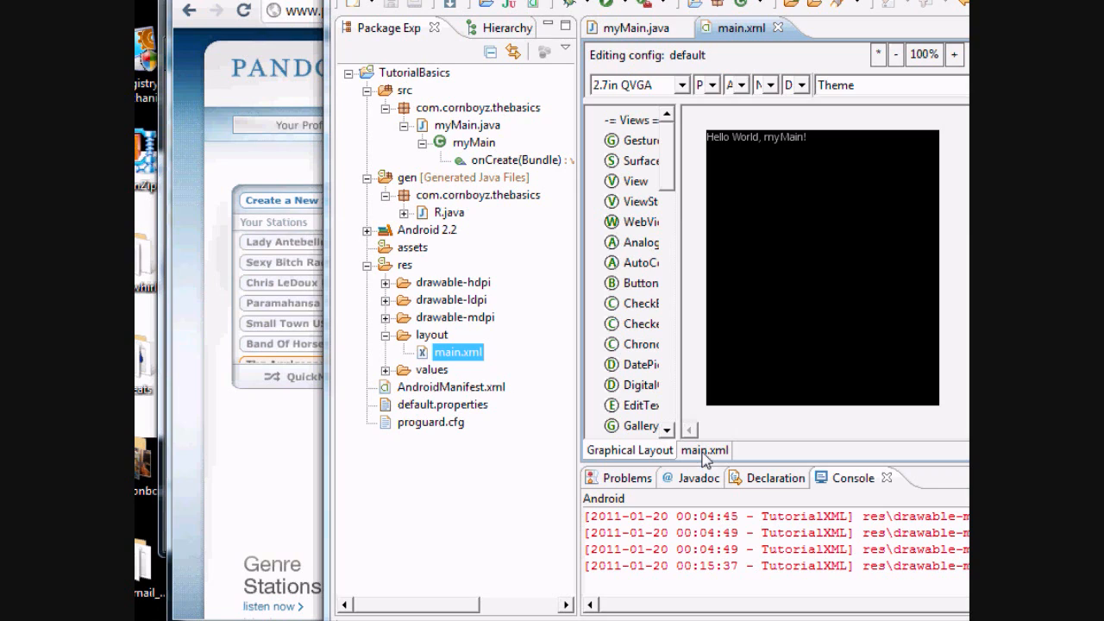
mouse_move(388, 343)
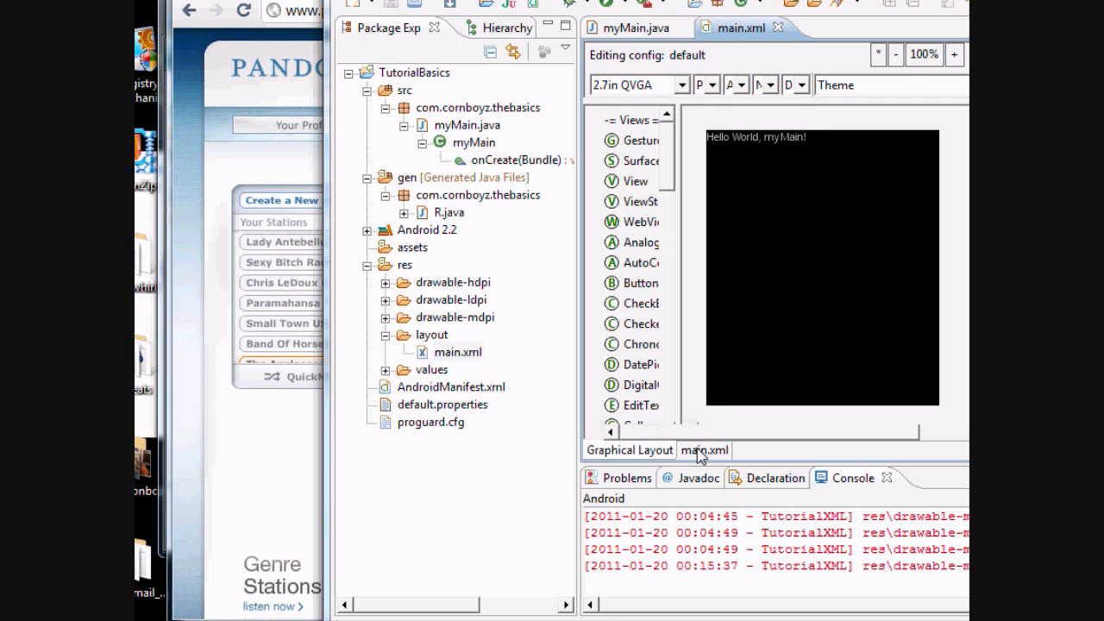
Step: Show main.xml as raw XML and select strings.xml in the values folder
left_click(704, 450)
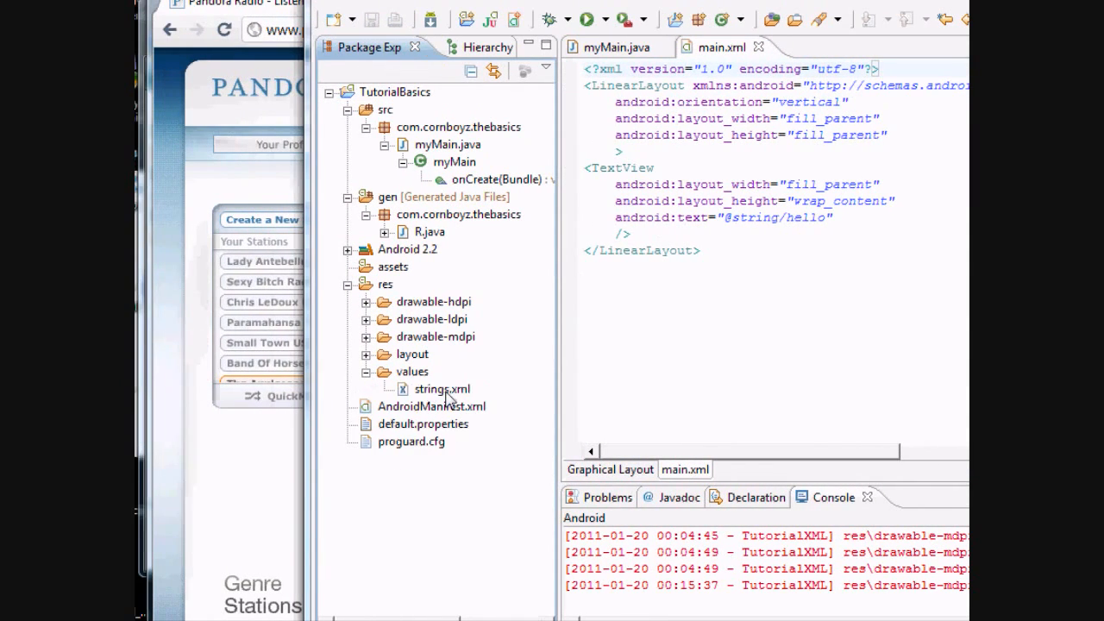
left_click(442, 389)
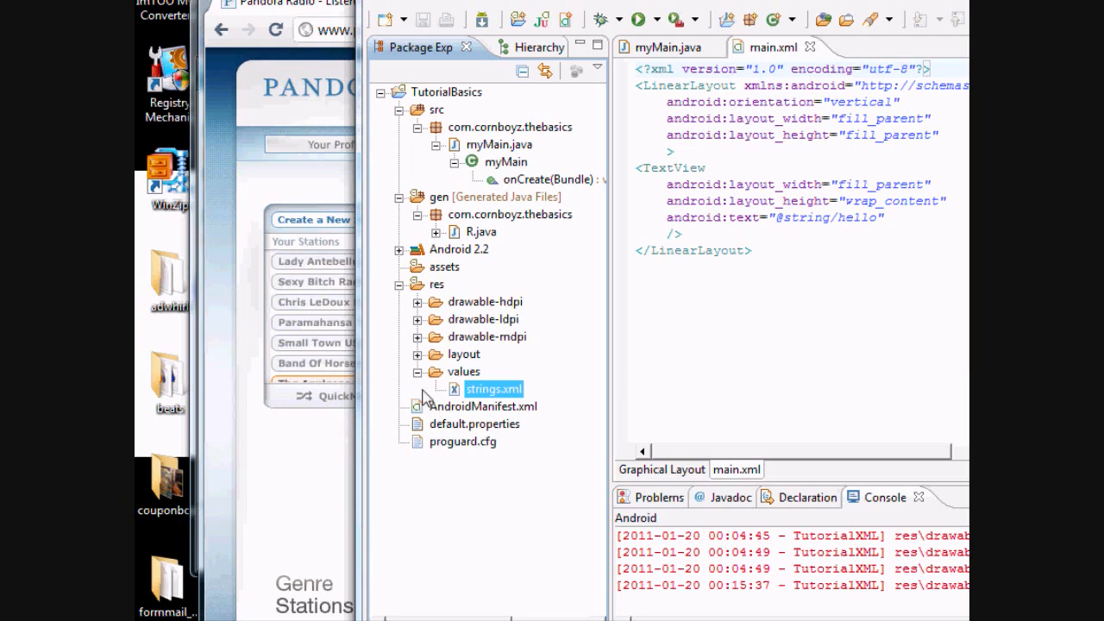
mouse_move(459, 423)
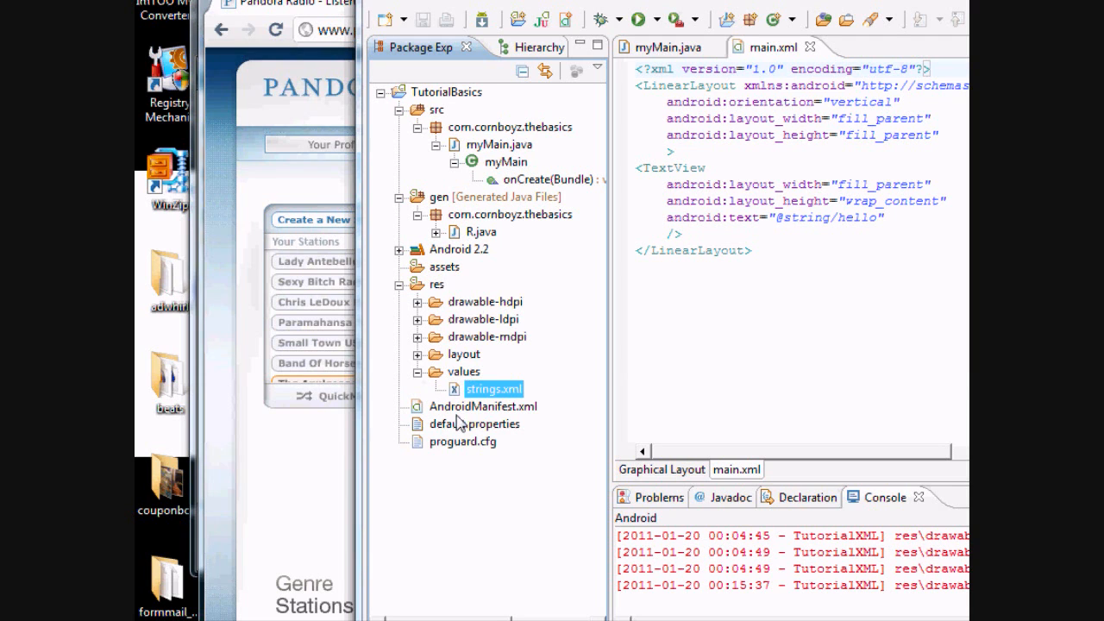
left_click(416, 371)
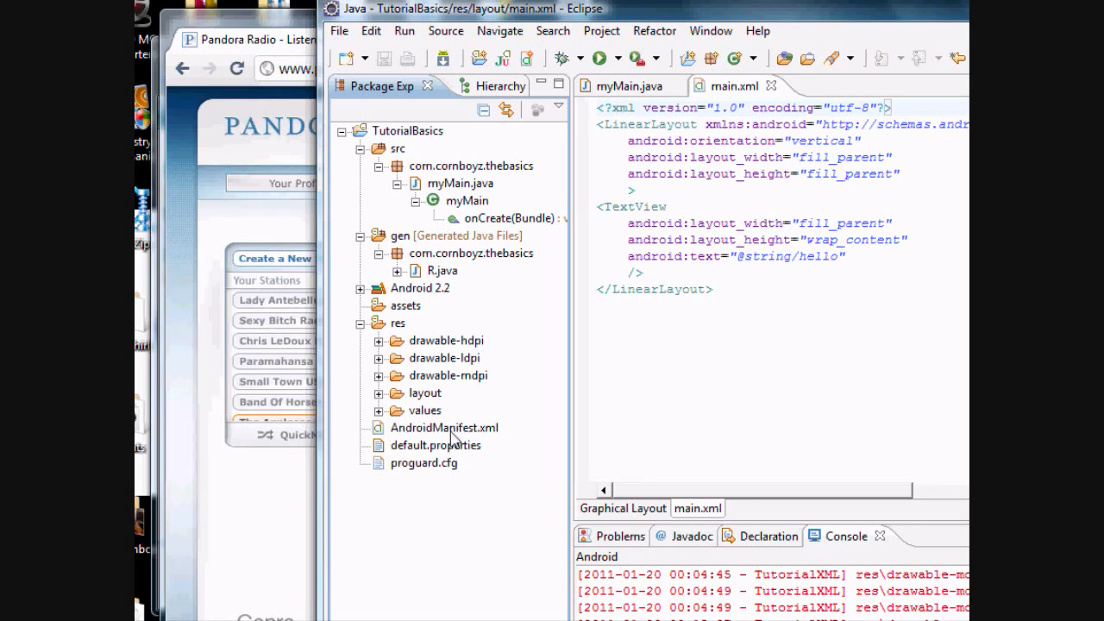
Step: Open AndroidManifest.xml from Package Explorer to view its XML source
left_click(444, 427)
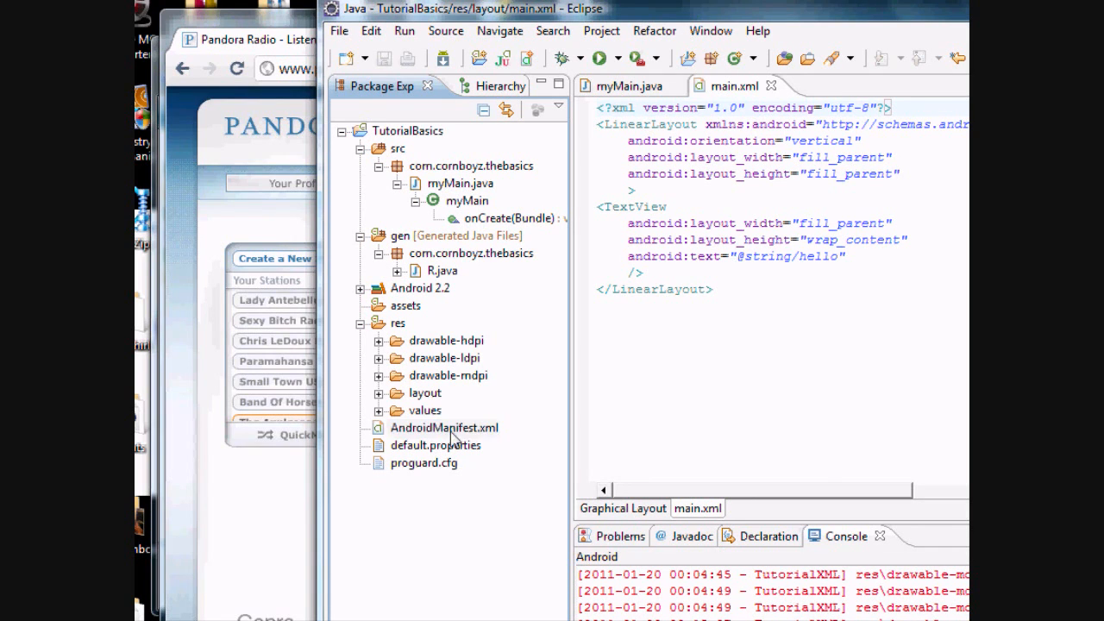
double_click(443, 427)
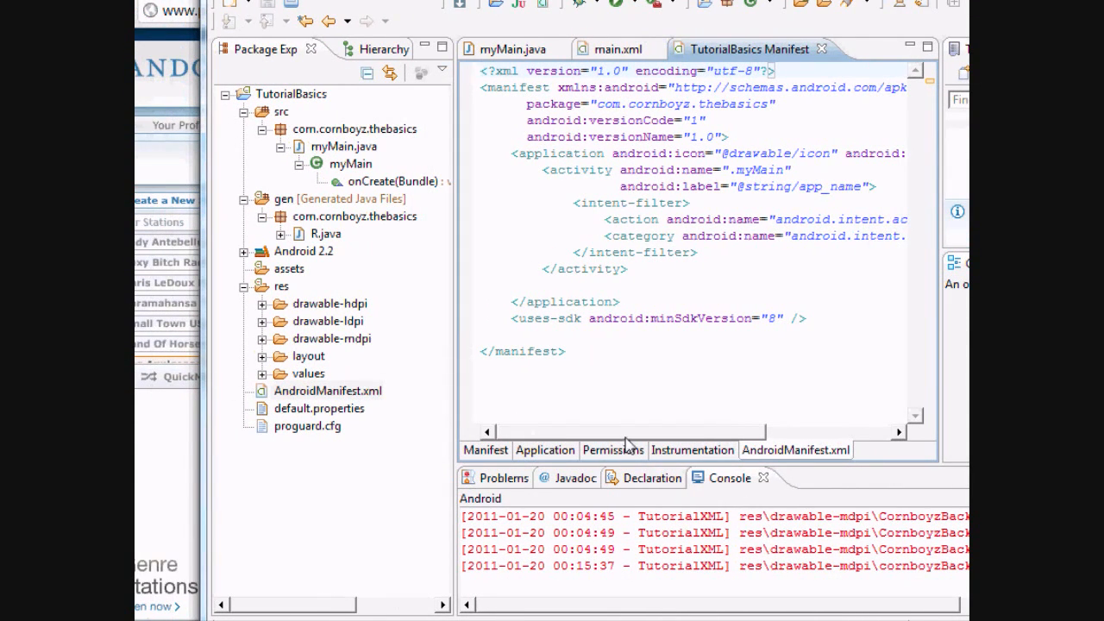
Step: Show the manifest Permissions page, then open and cancel the Add element dialog
left_click(612, 449)
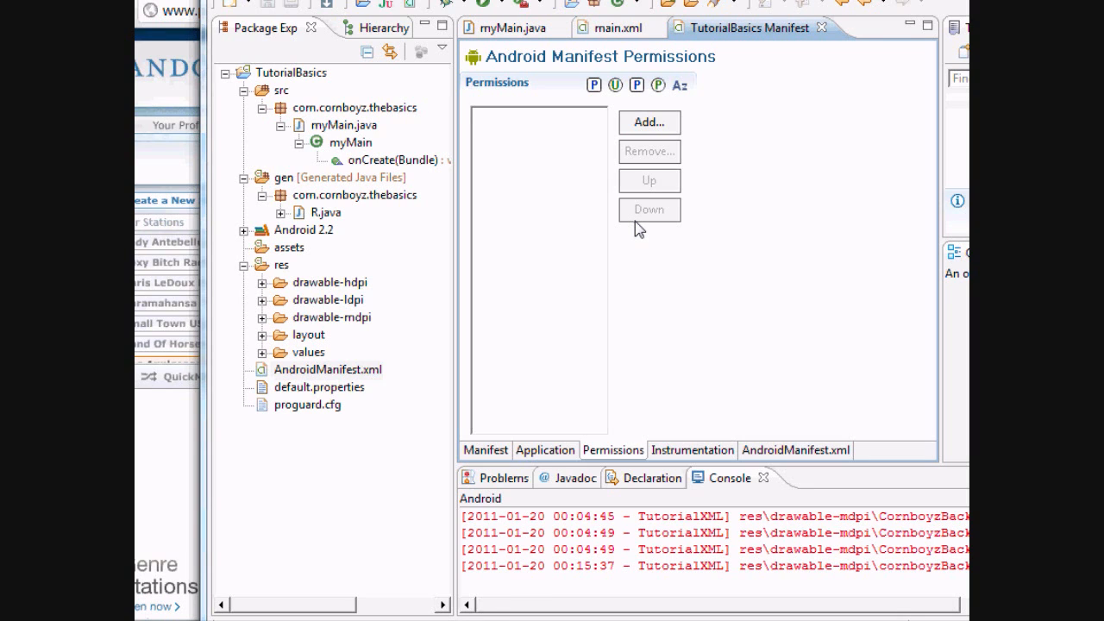
mouse_move(624, 233)
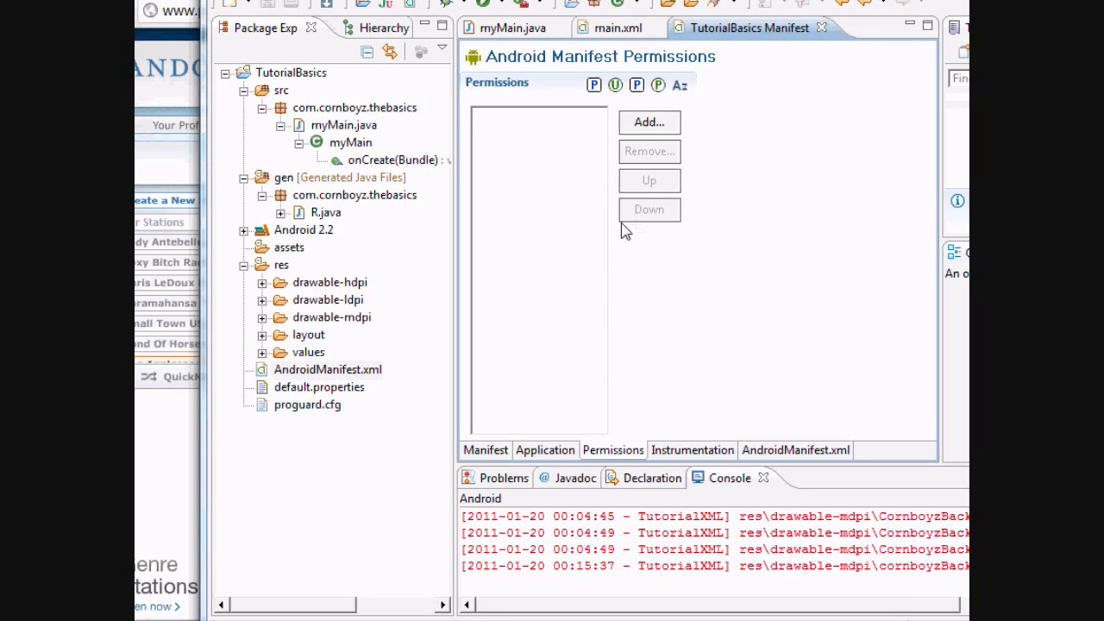
mouse_move(602, 231)
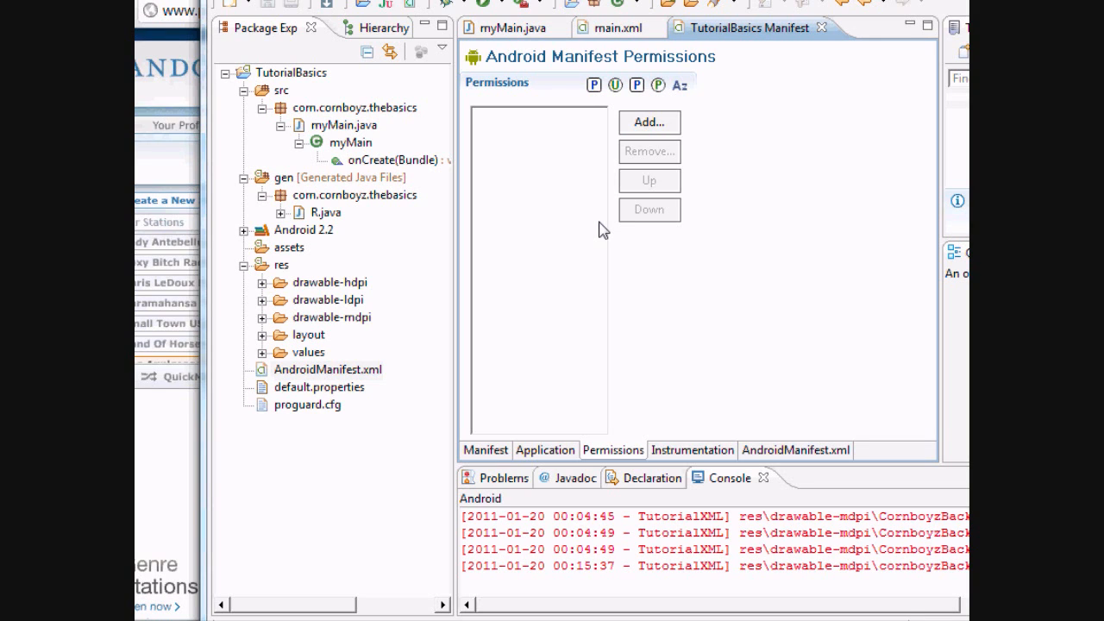
mouse_move(576, 250)
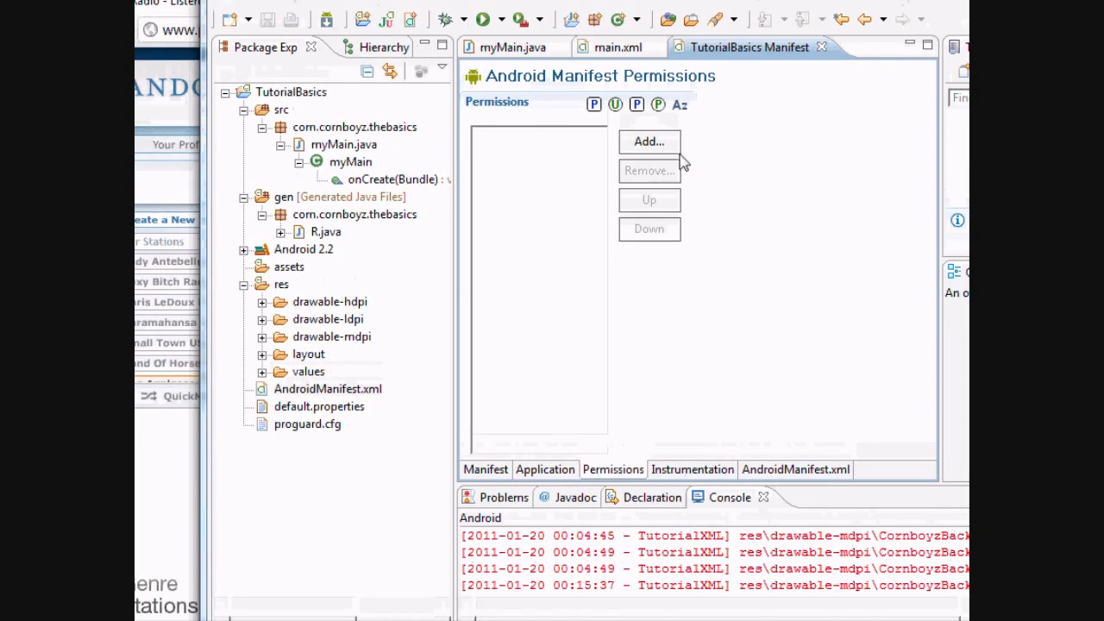
left_click(648, 141)
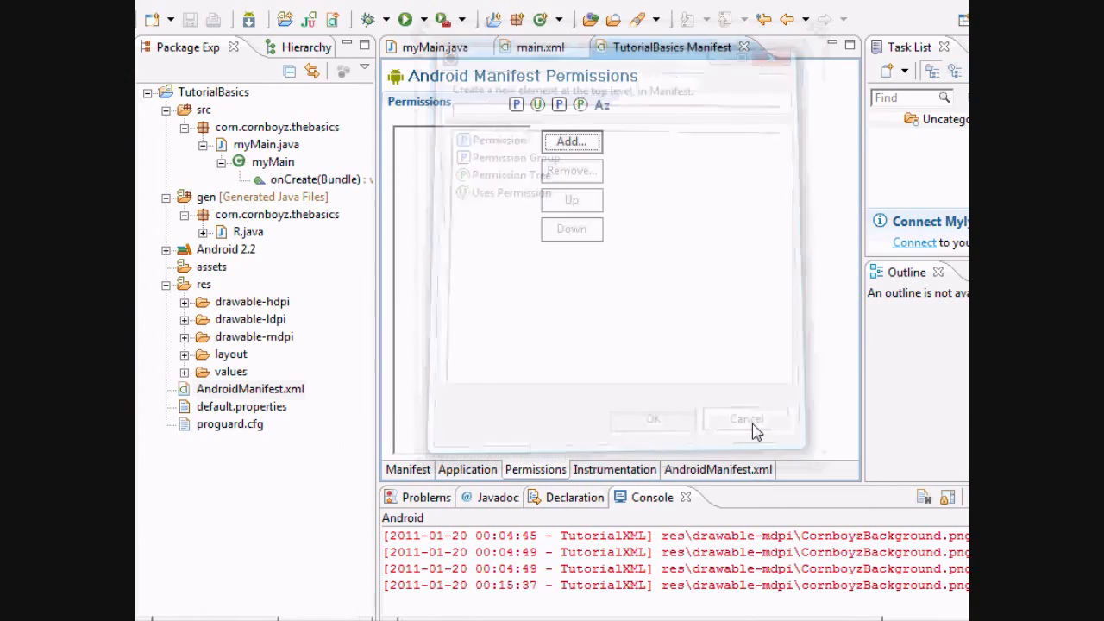
left_click(745, 419)
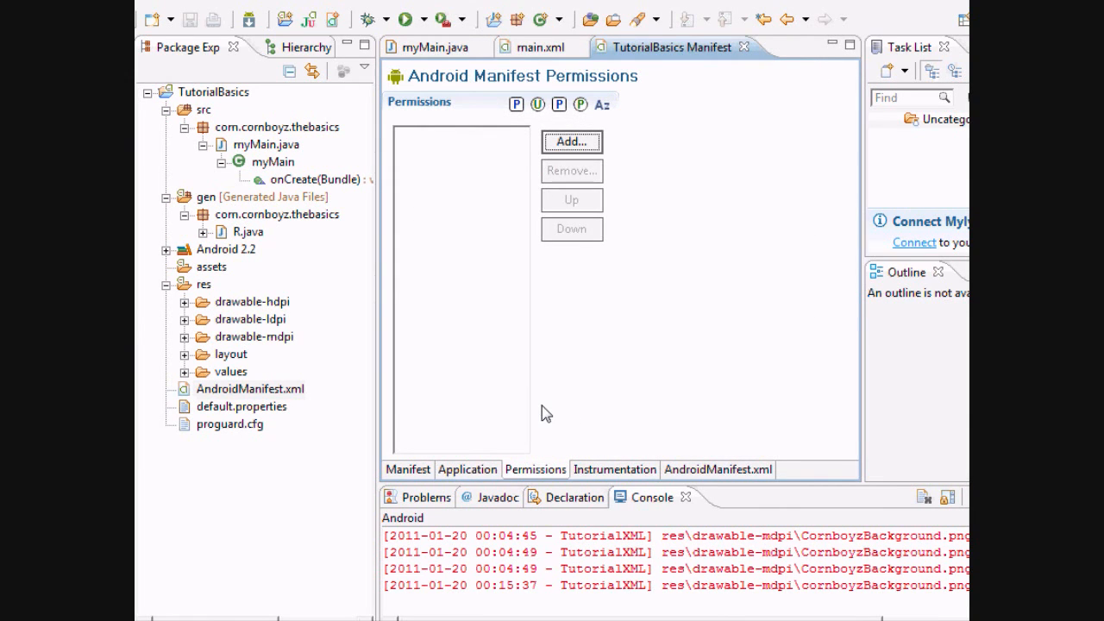
mouse_move(520, 287)
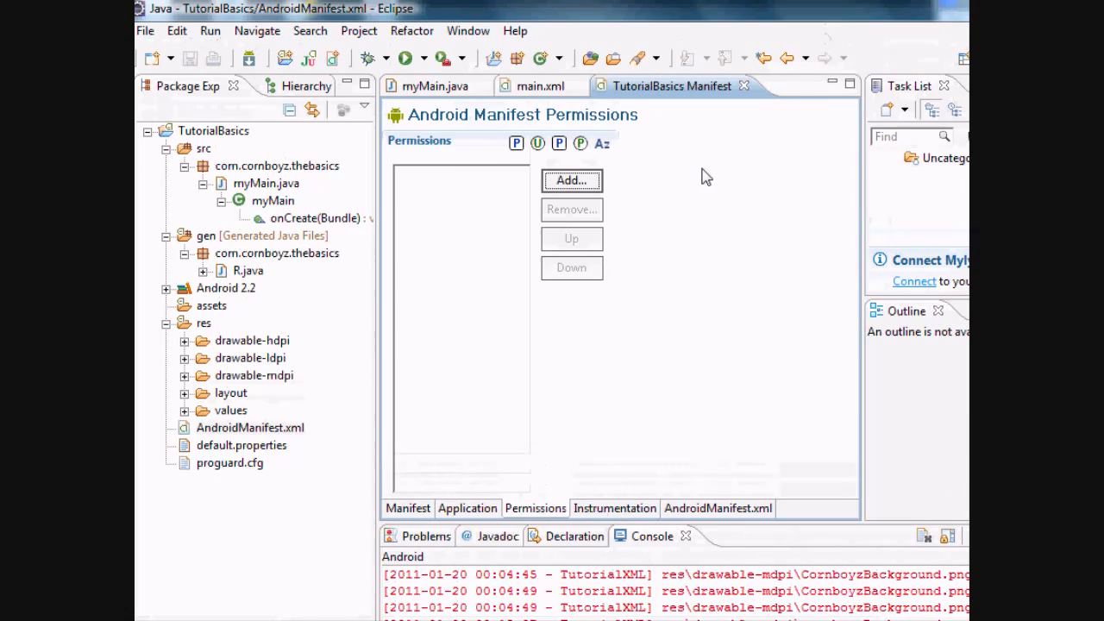
mouse_move(743, 104)
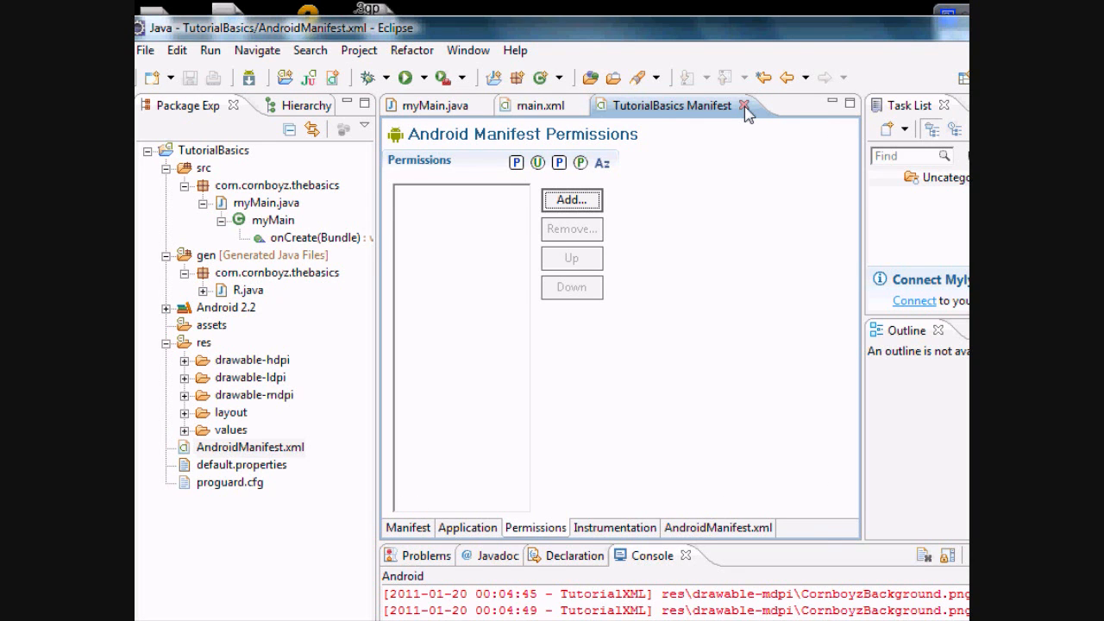
Step: Close the manifest editor and scroll the Start menu programs down to Accessories
left_click(743, 104)
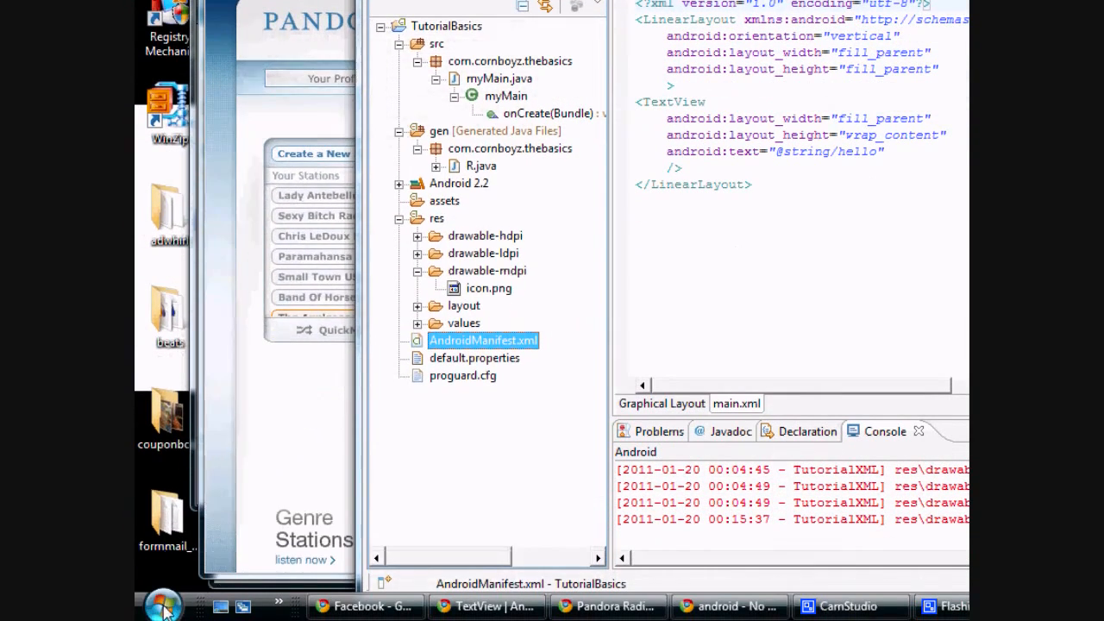
left_click(163, 603)
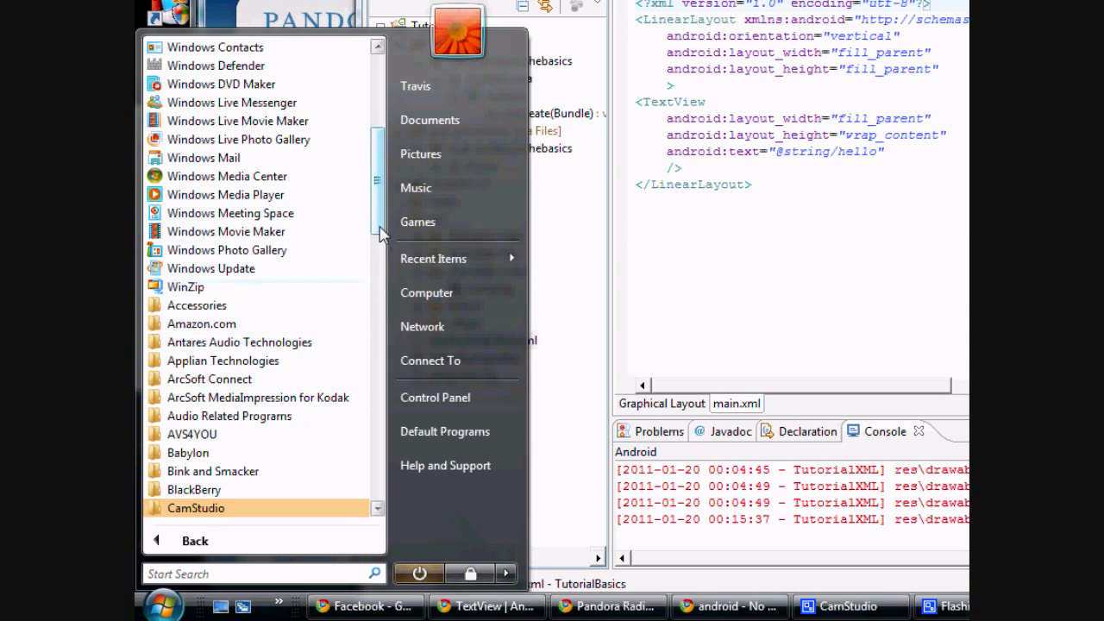
scroll("down", 3)
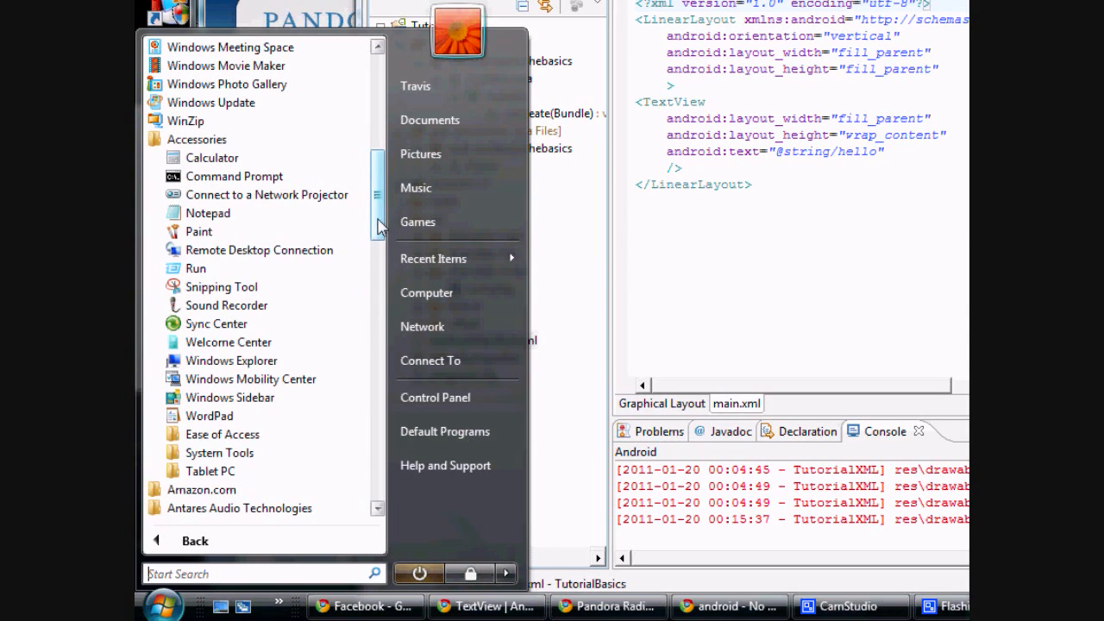
mouse_move(225, 232)
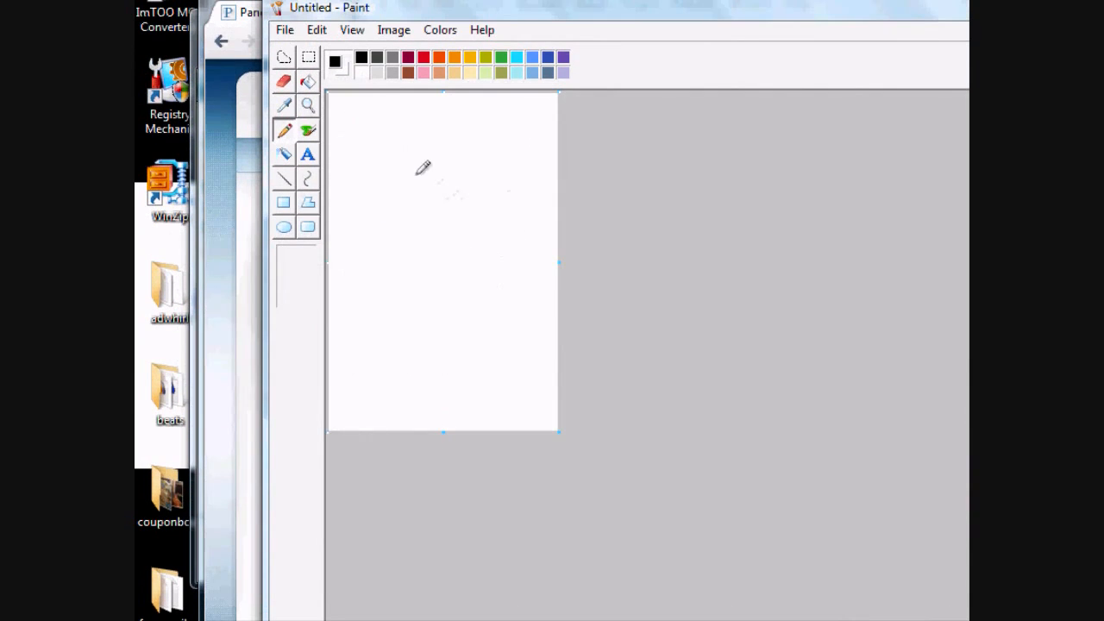
mouse_move(561, 443)
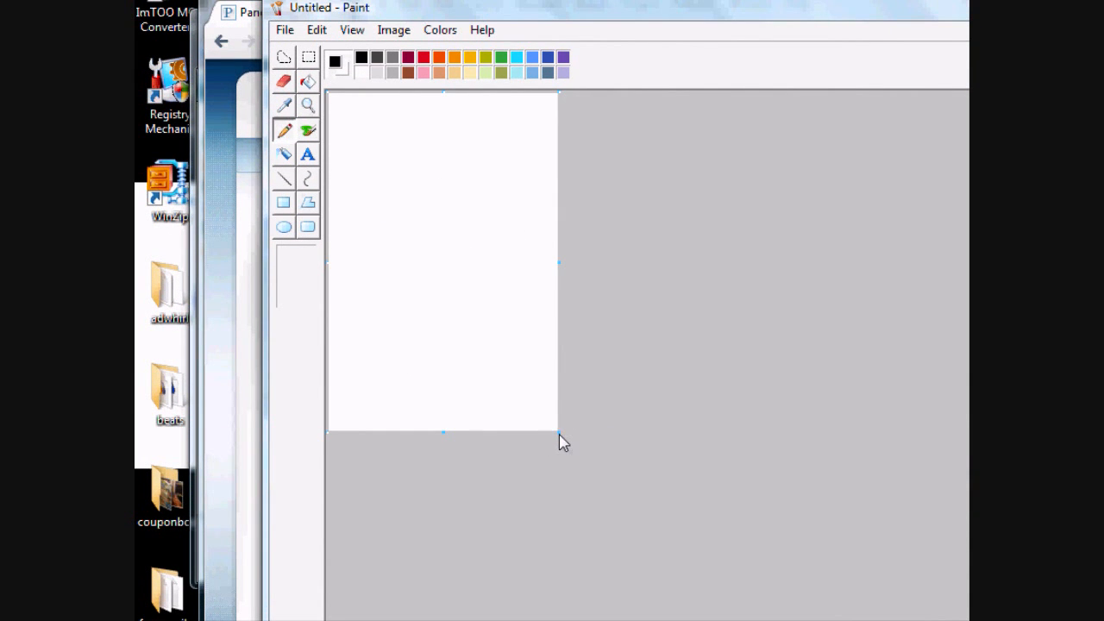
Step: Drag the canvas corner handle to reshape the canvas into a tall portrait
left_click_drag(561, 442, 646, 258)
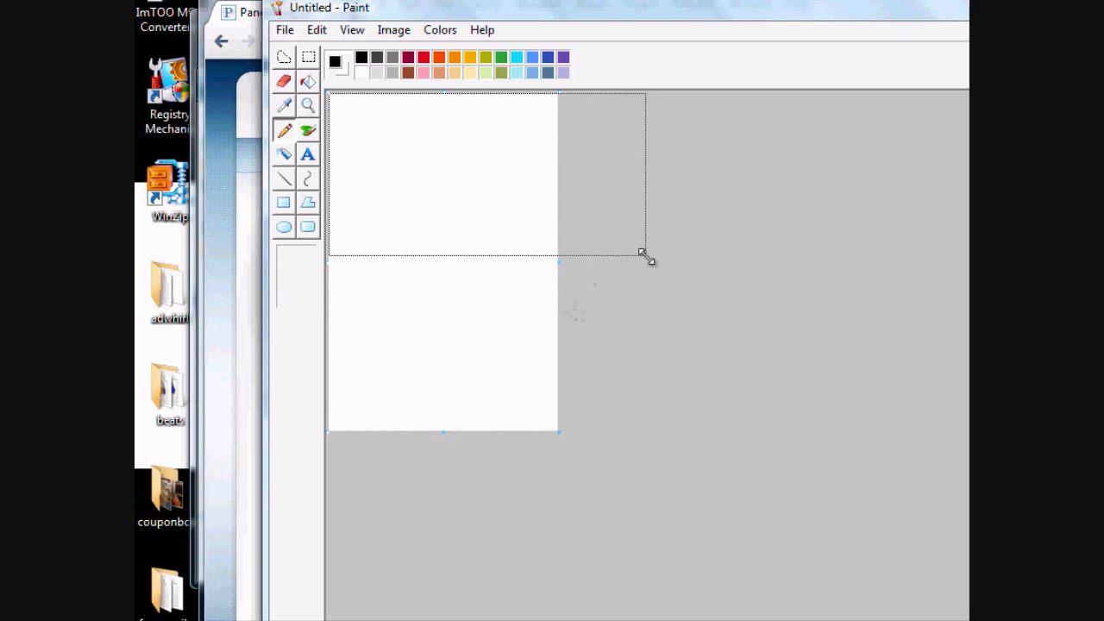
left_click_drag(646, 258, 643, 257)
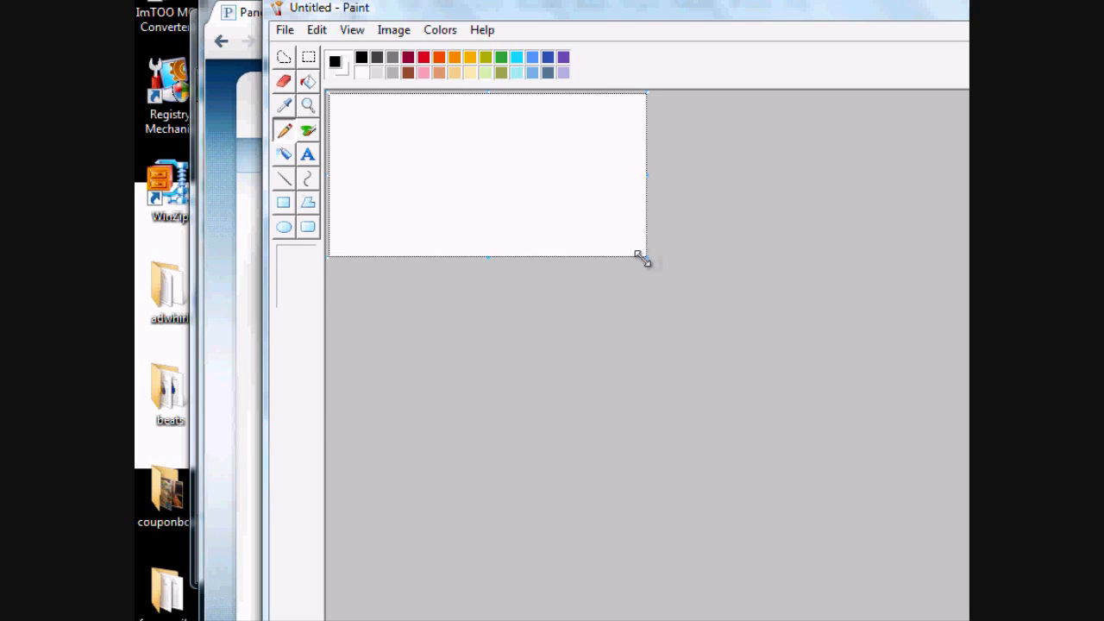
left_click_drag(642, 259, 573, 417)
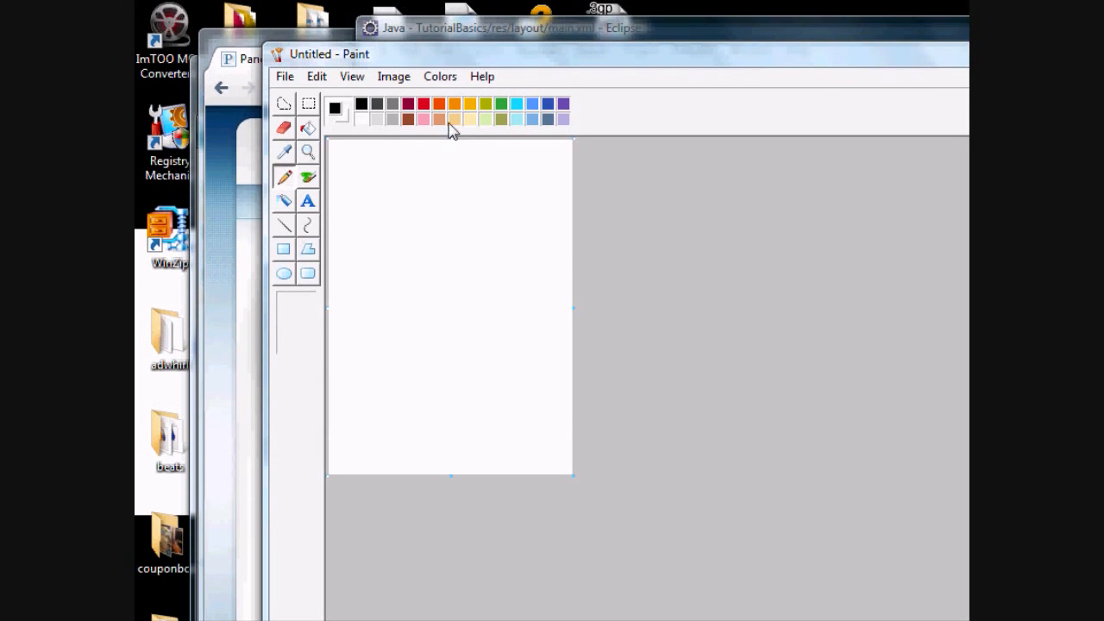
mouse_move(613, 251)
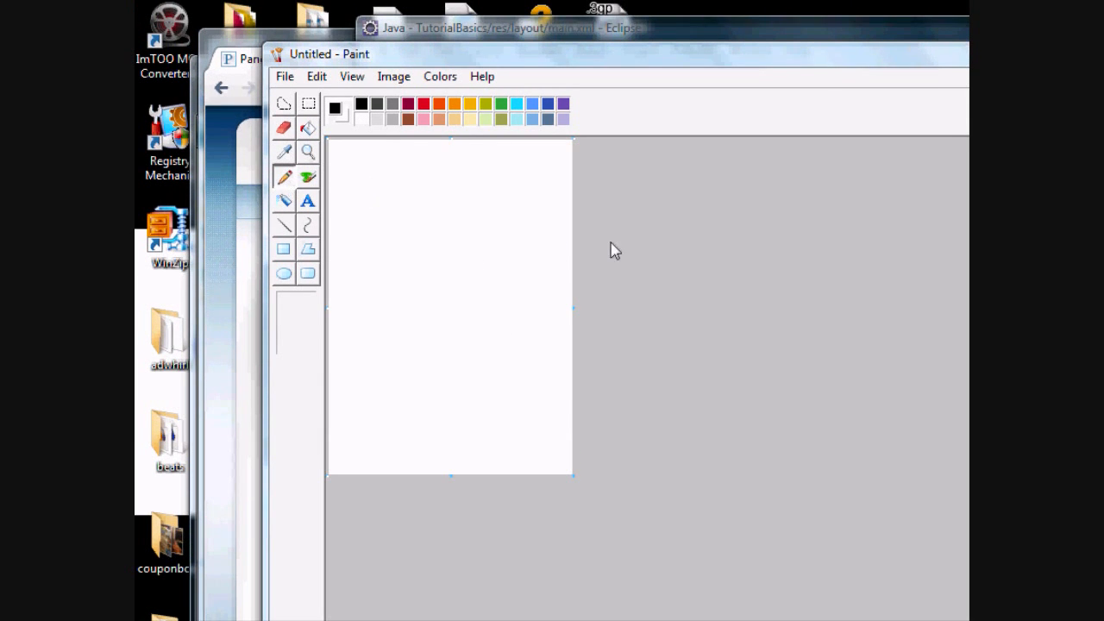
mouse_move(309, 168)
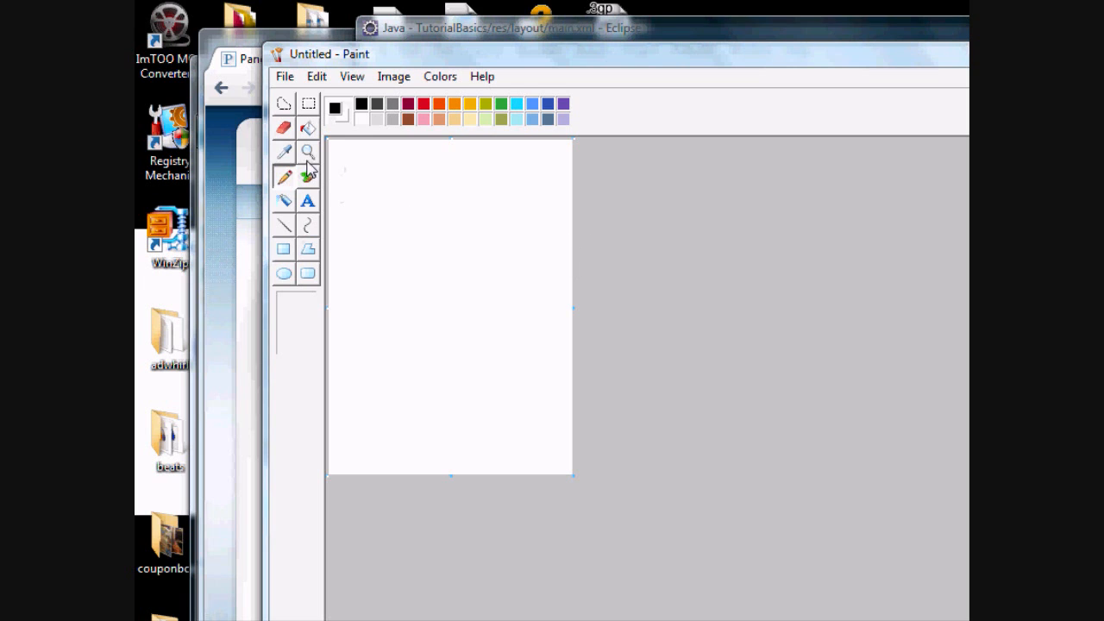
Step: Draw a diagonal line, fill both halves orange, and select a middle rectangle
left_click(284, 225)
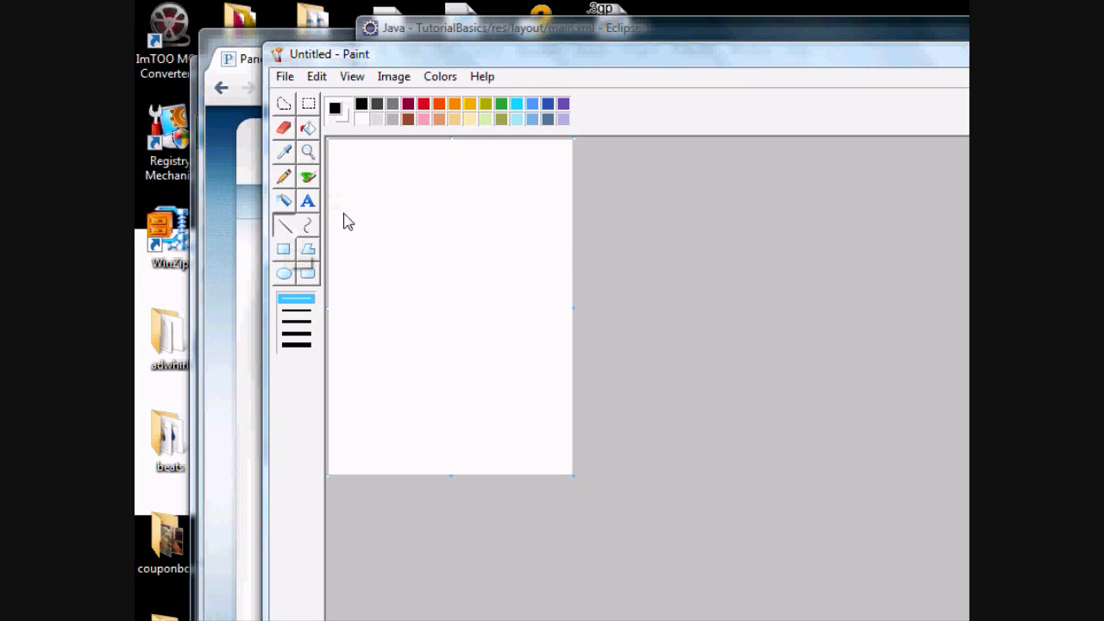
mouse_move(572, 251)
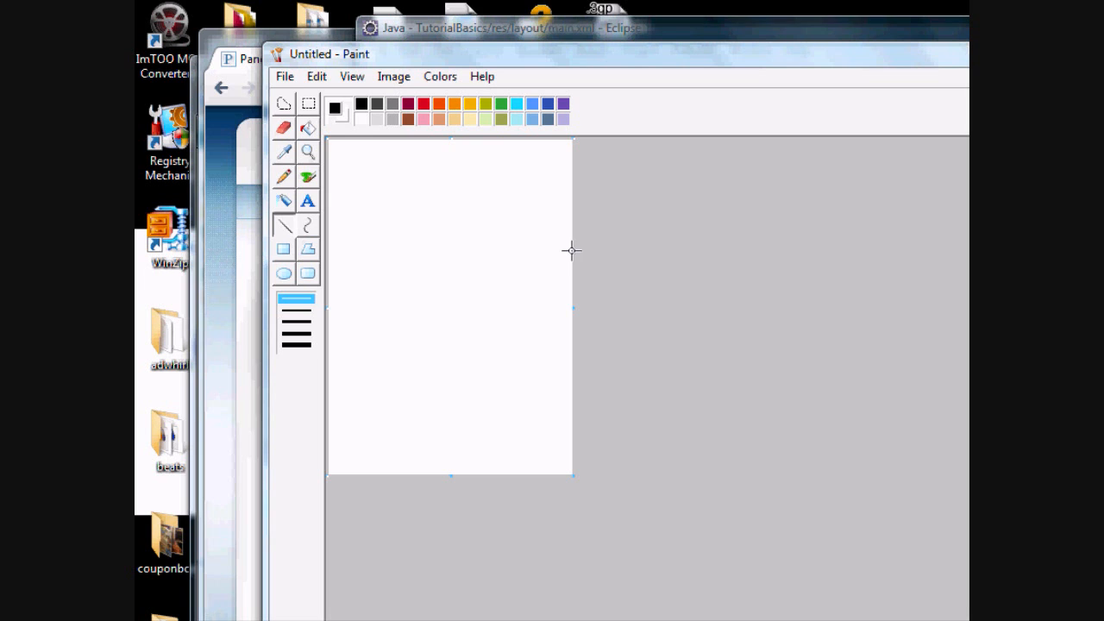
left_click_drag(571, 250, 328, 364)
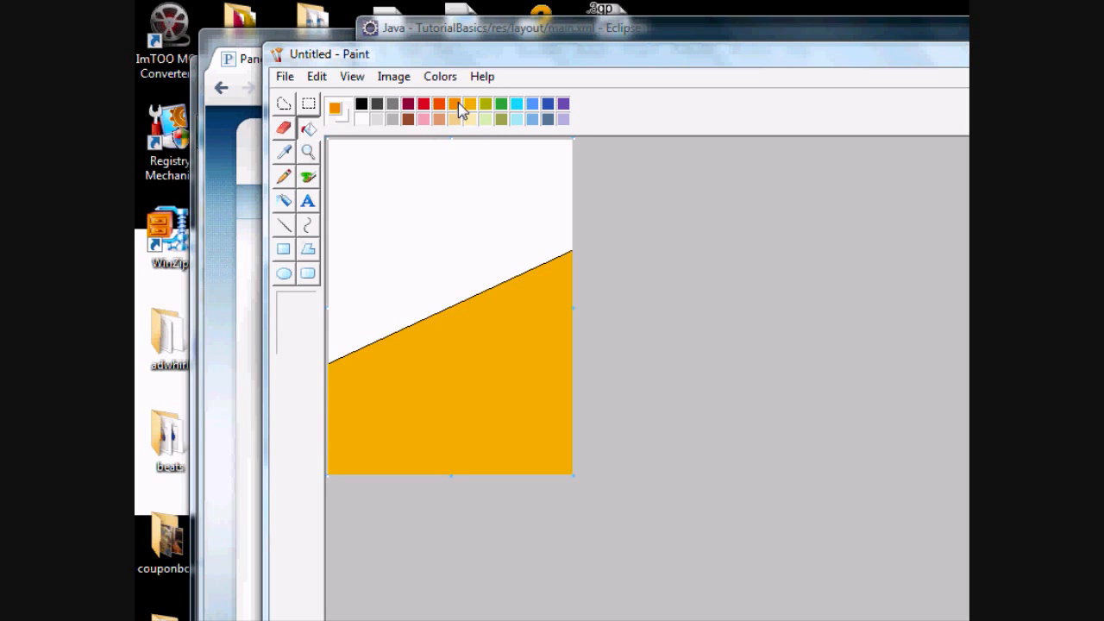
left_click(464, 286)
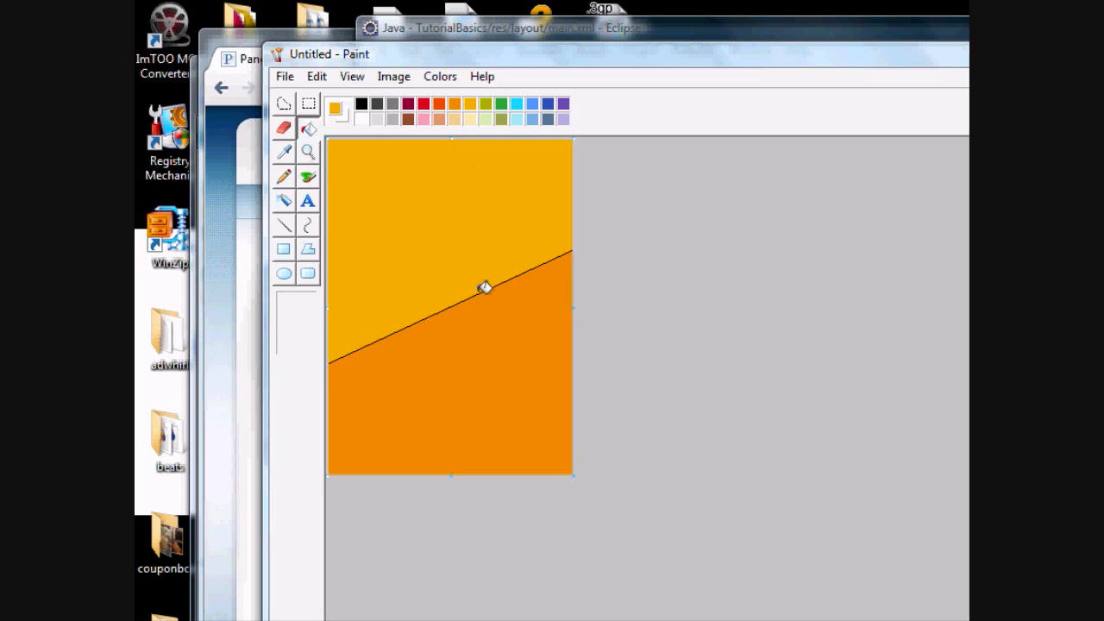
left_click(359, 104)
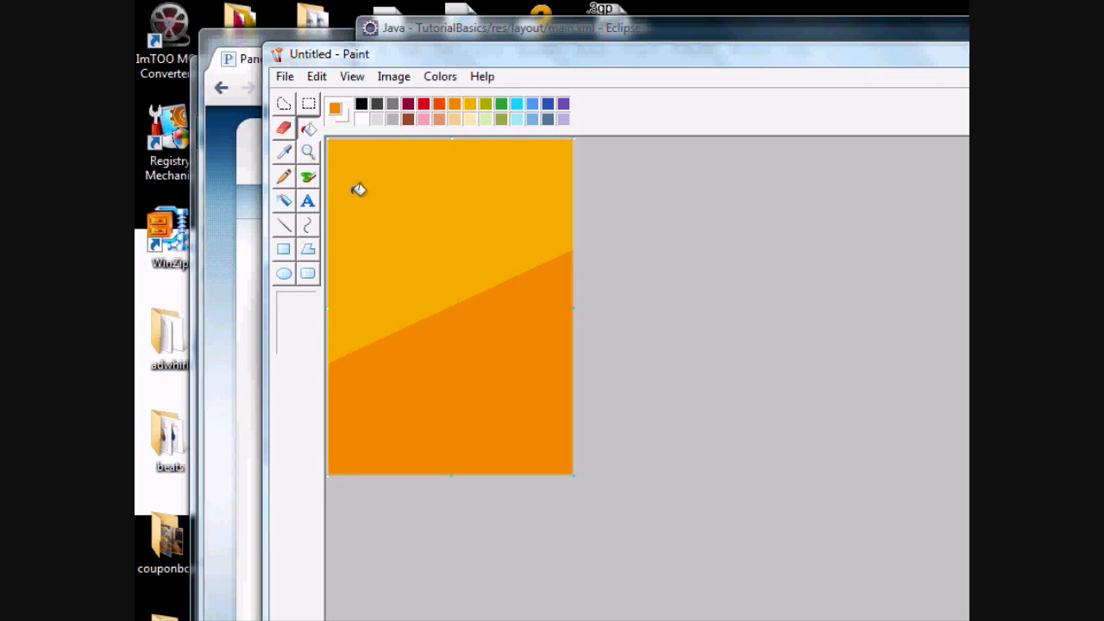
left_click(308, 201)
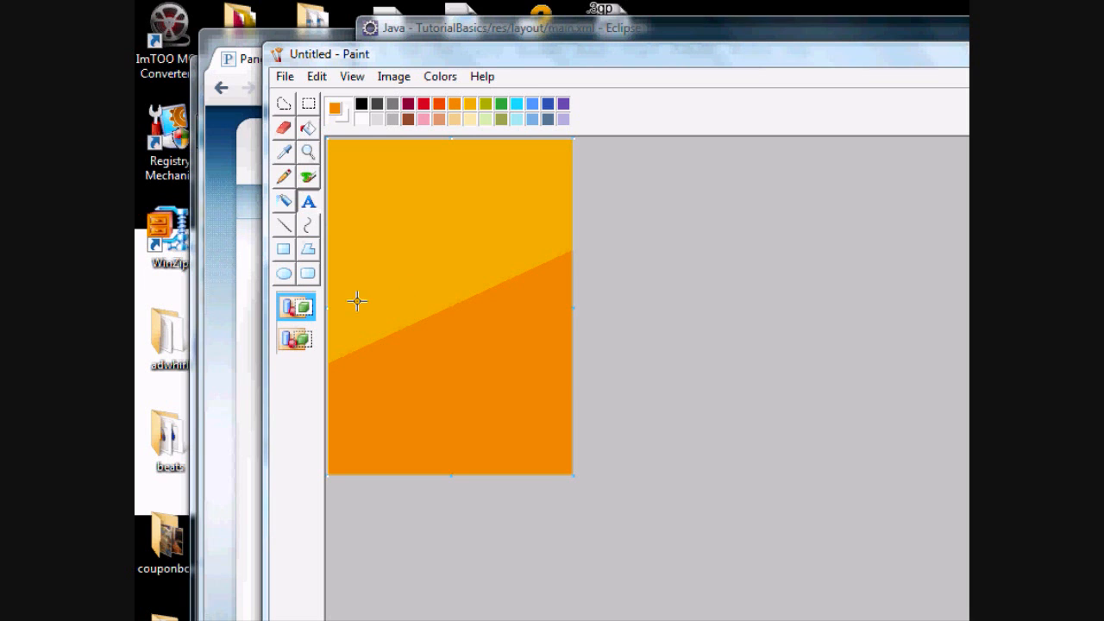
left_click_drag(358, 302, 542, 368)
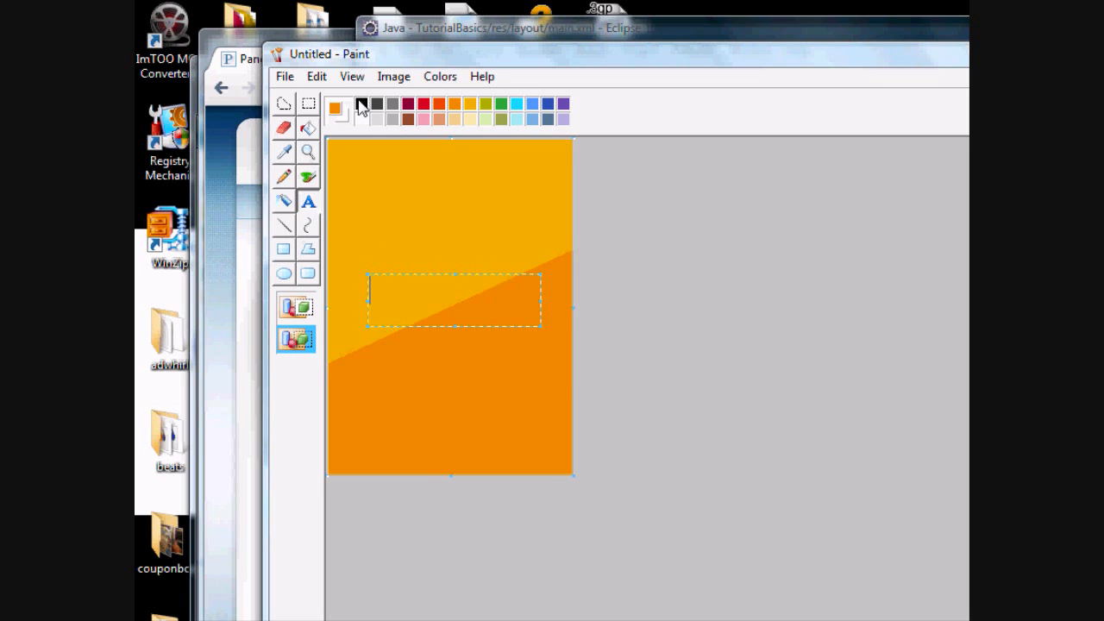
Step: Type CORNBOYZ in bold black across the canvas middle and commit it
type("C")
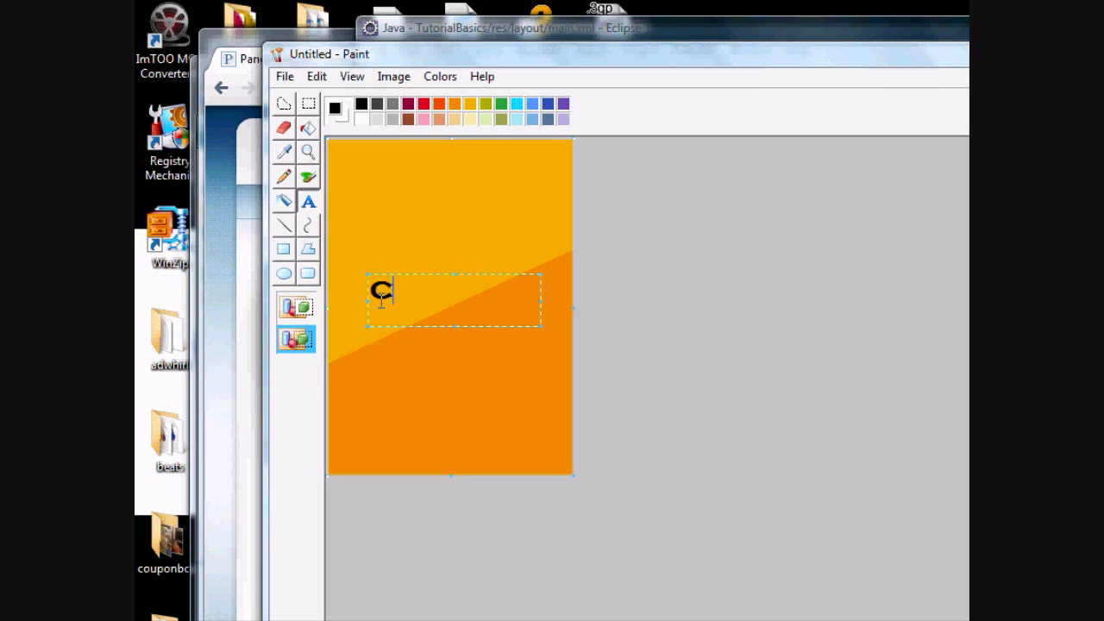
type("ORNBOYZ")
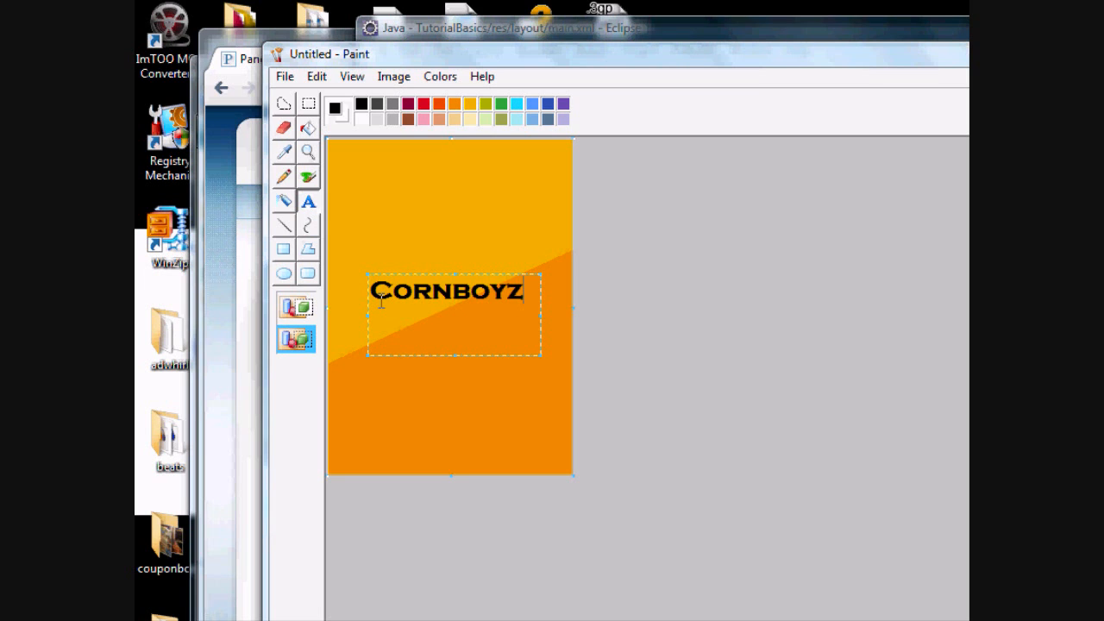
left_click(406, 231)
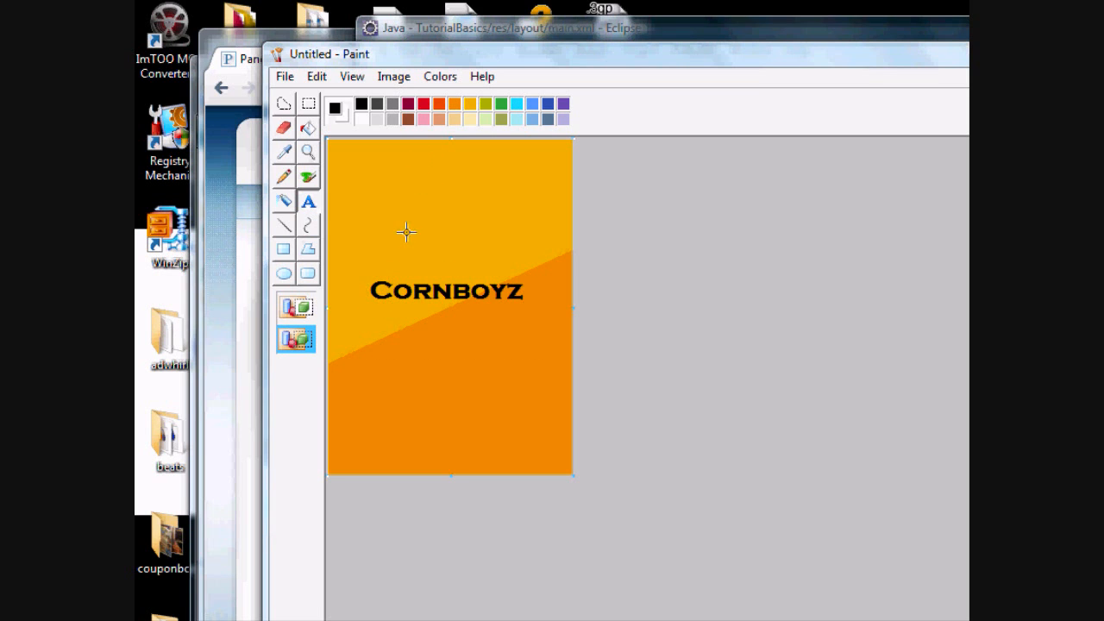
mouse_move(265, 252)
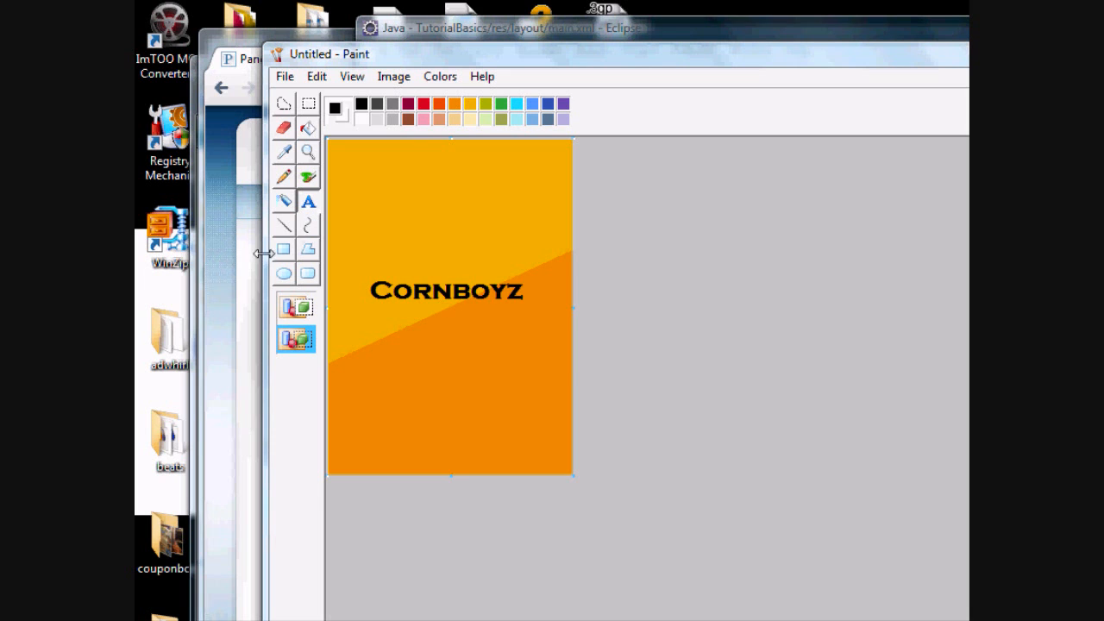
Step: Choose Save As from Paint's File menu
left_click(284, 76)
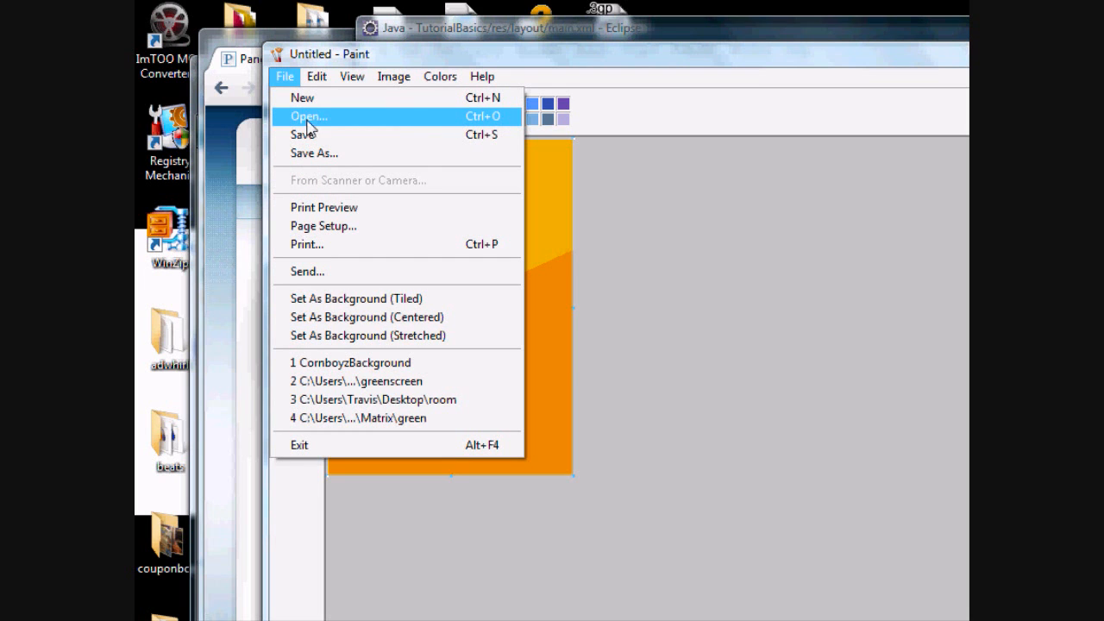
mouse_move(319, 154)
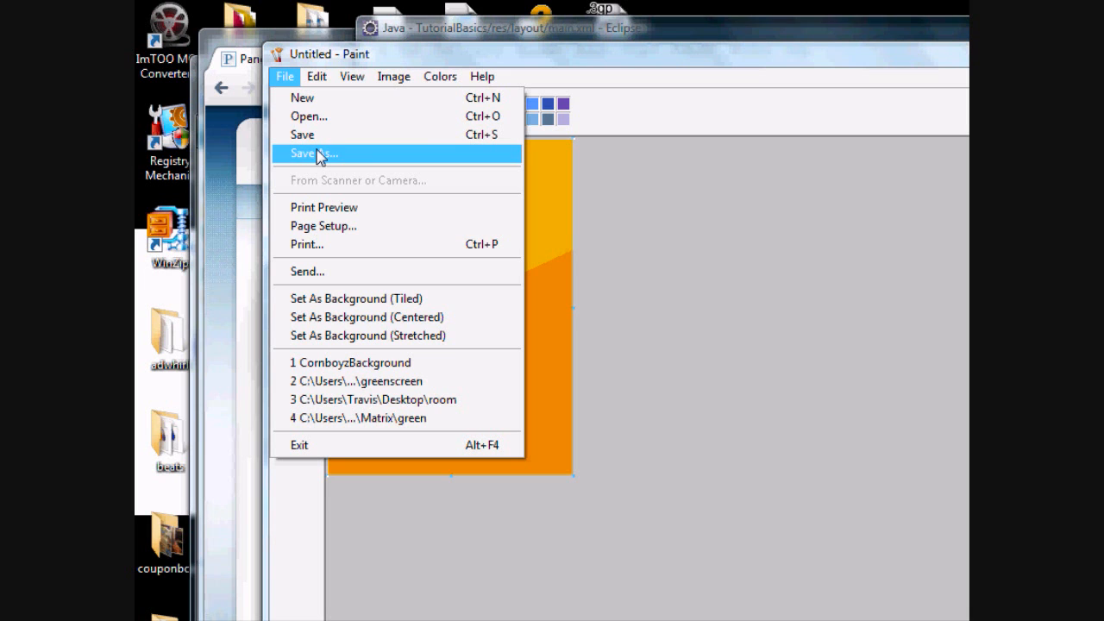
left_click(314, 152)
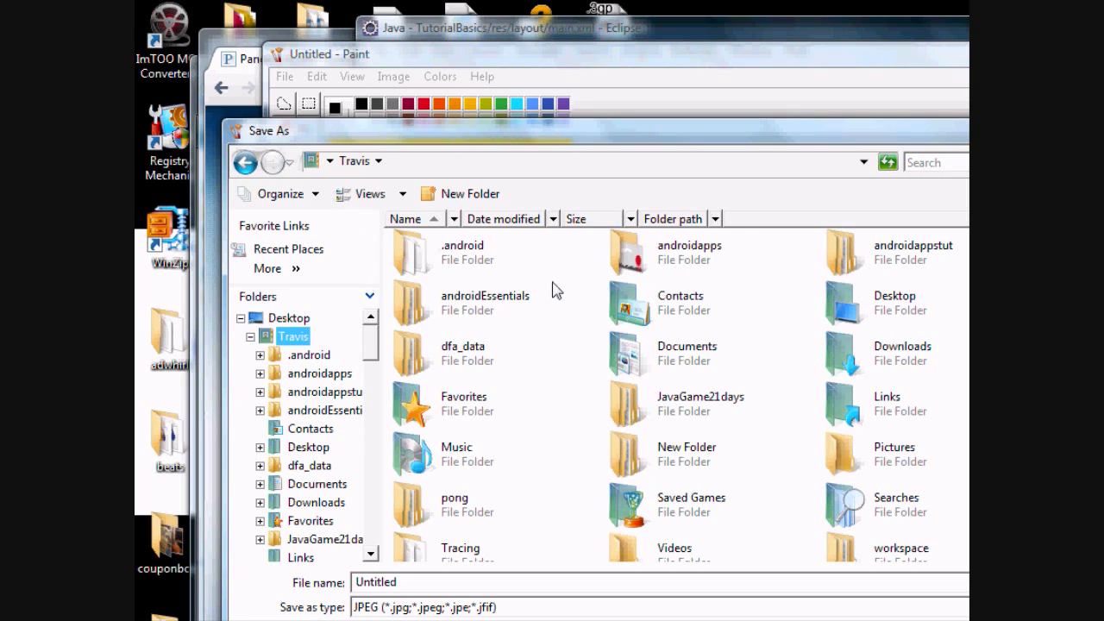
mouse_move(610, 276)
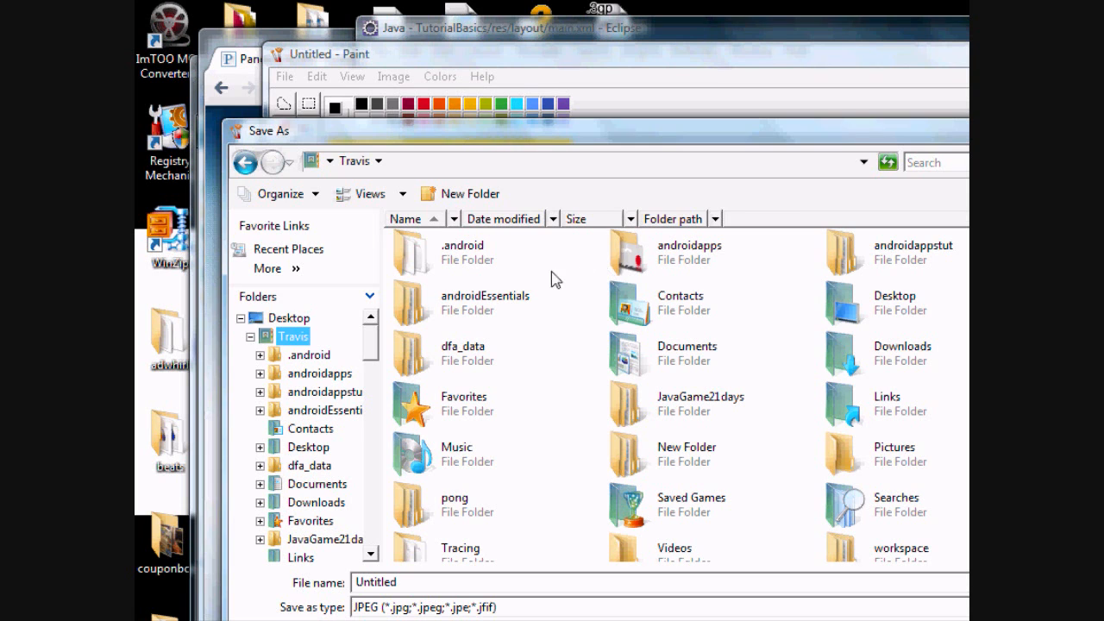
mouse_move(375, 351)
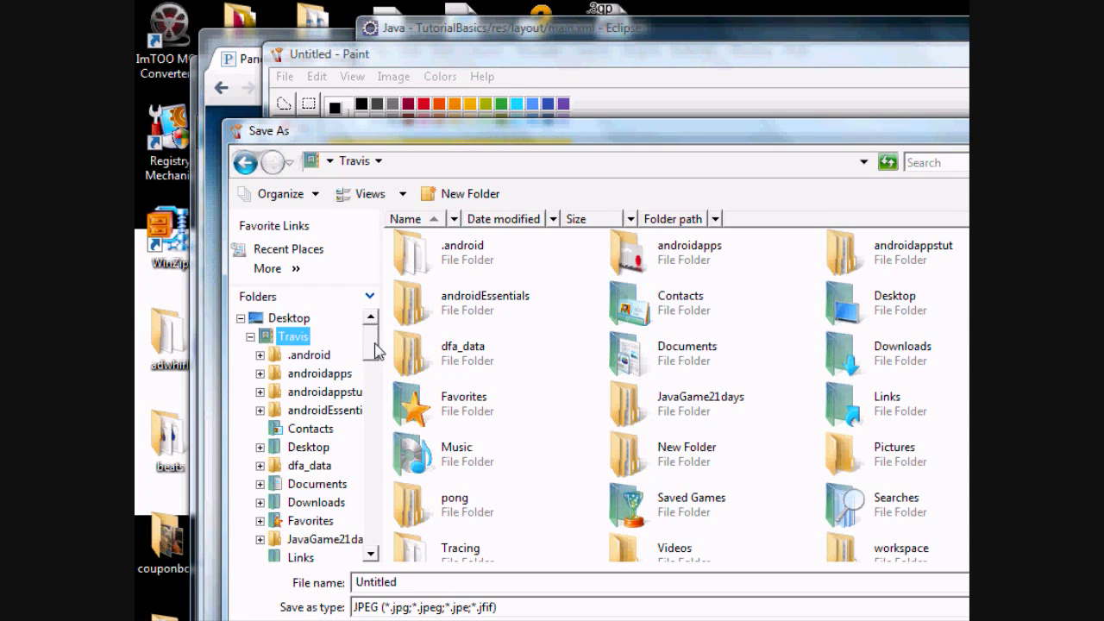
Step: Expand YoutubeAndroidTutorials in the save dialog's folder tree to reveal TutorialBasics
left_click(259, 410)
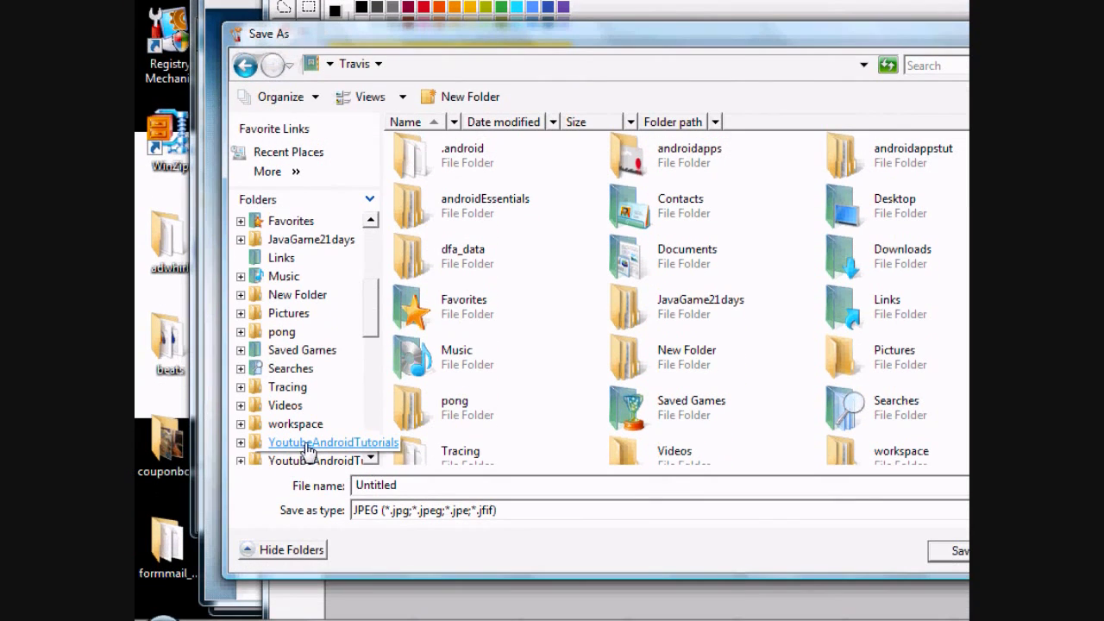
left_click(241, 442)
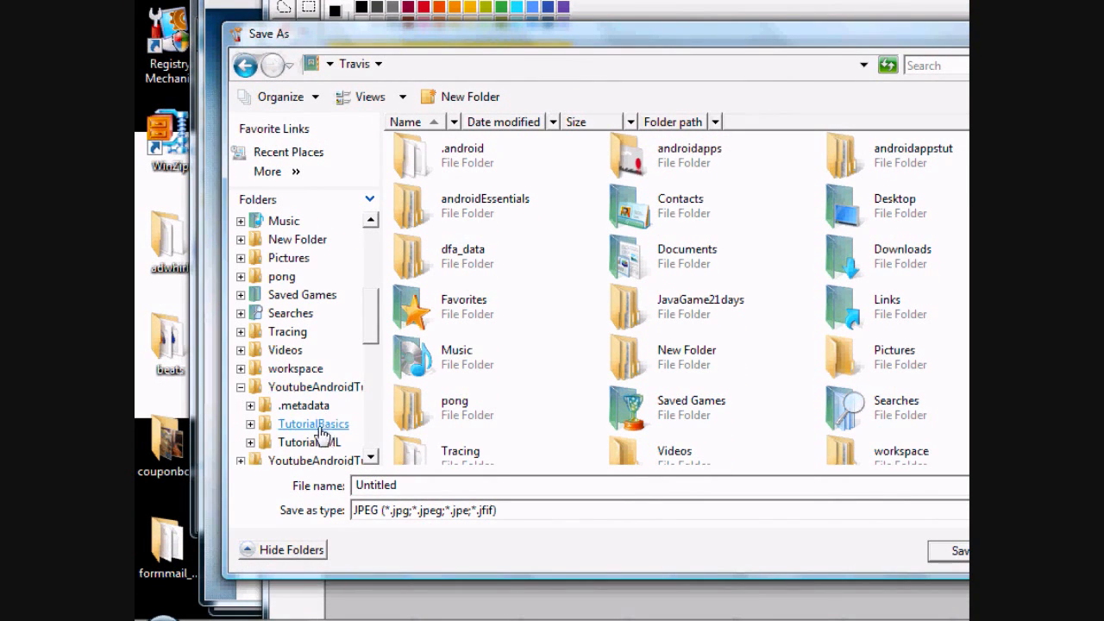
mouse_move(302, 431)
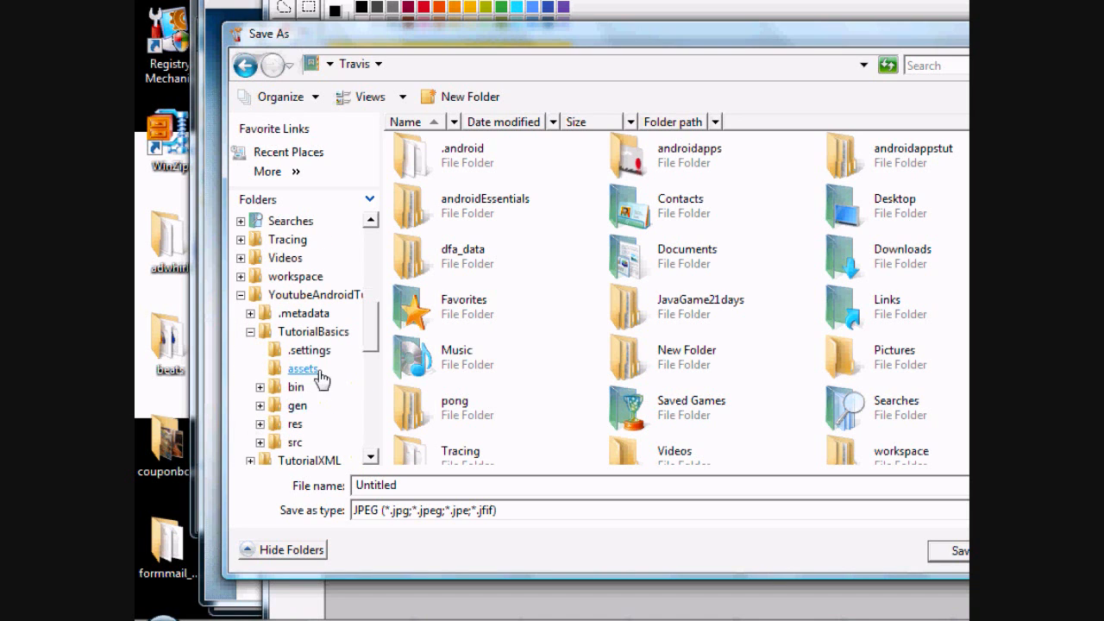
mouse_move(294, 424)
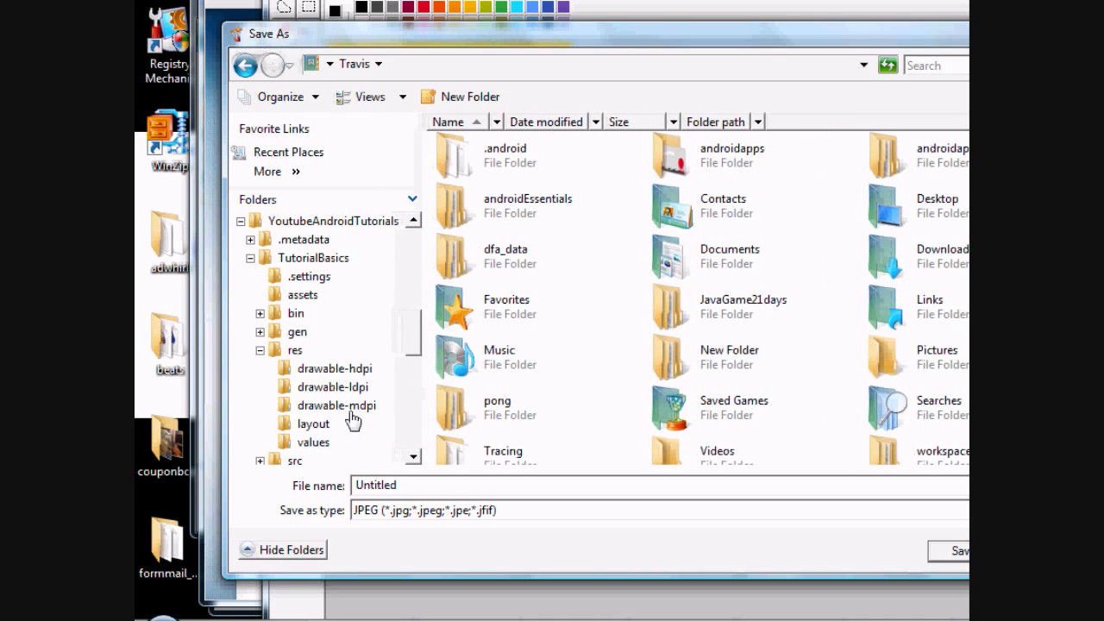
mouse_move(333, 368)
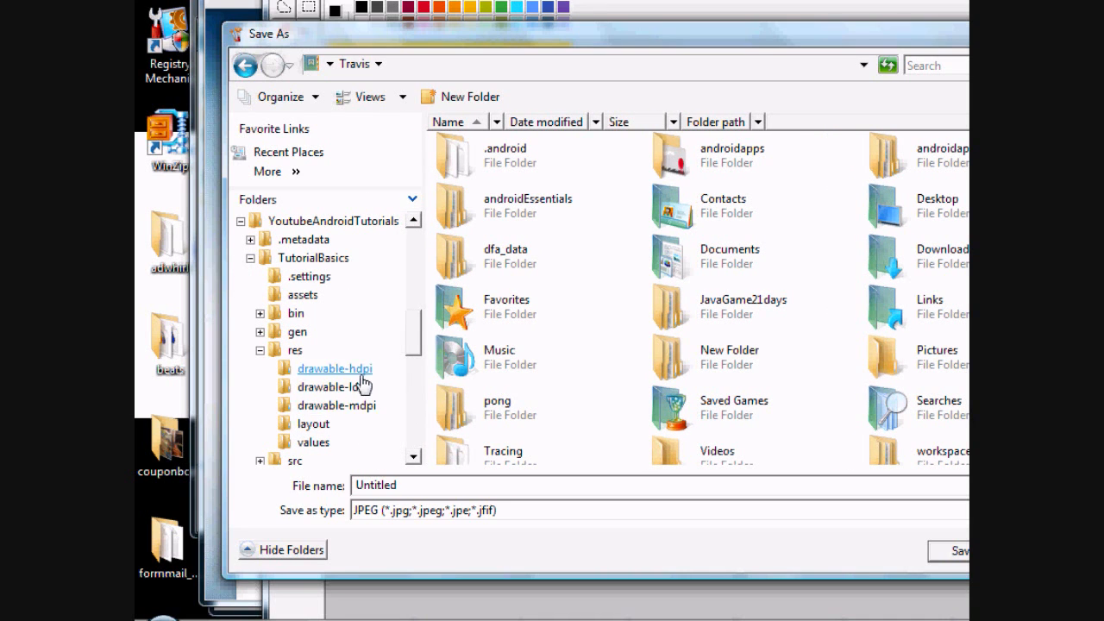
mouse_move(332, 386)
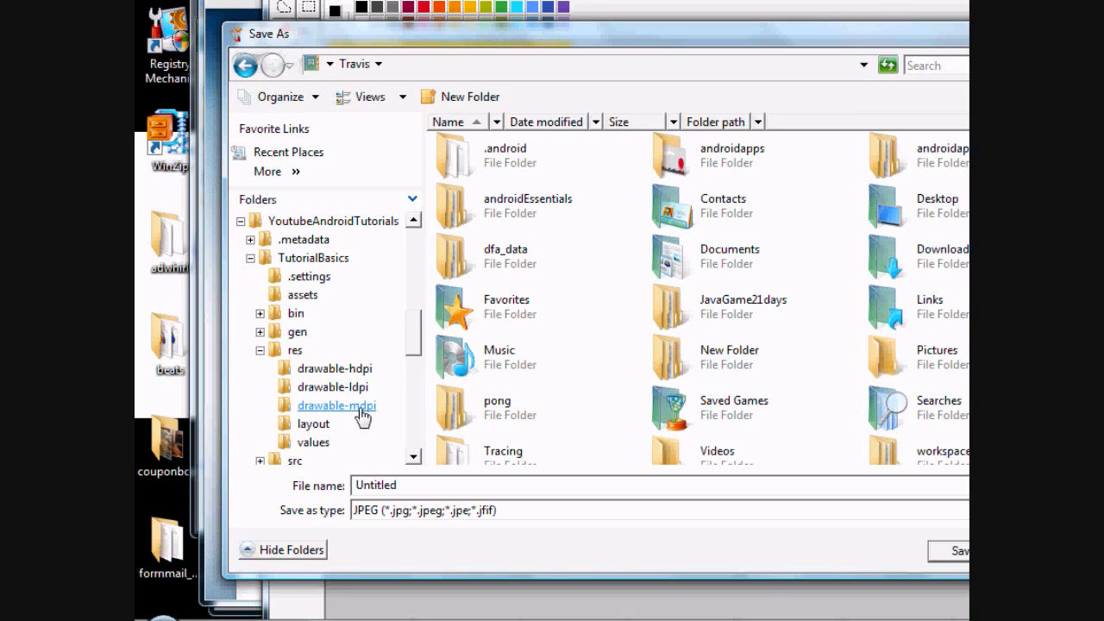
Step: Open drawable-mdpi, name the file cornboyzBackground, choose PNG, and save
double_click(335, 405)
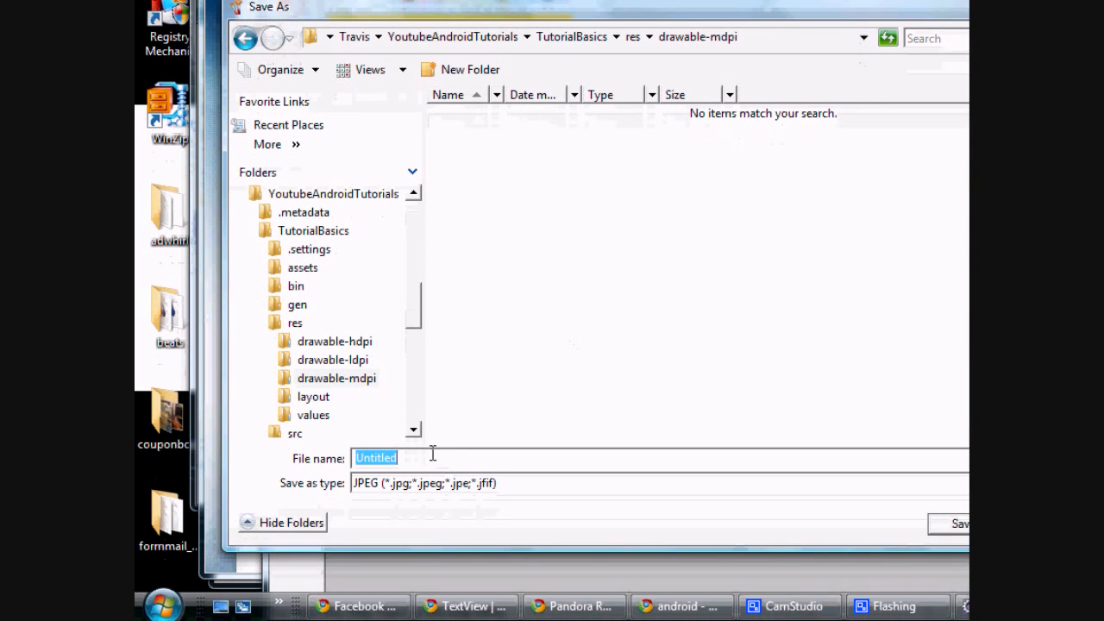
type("co")
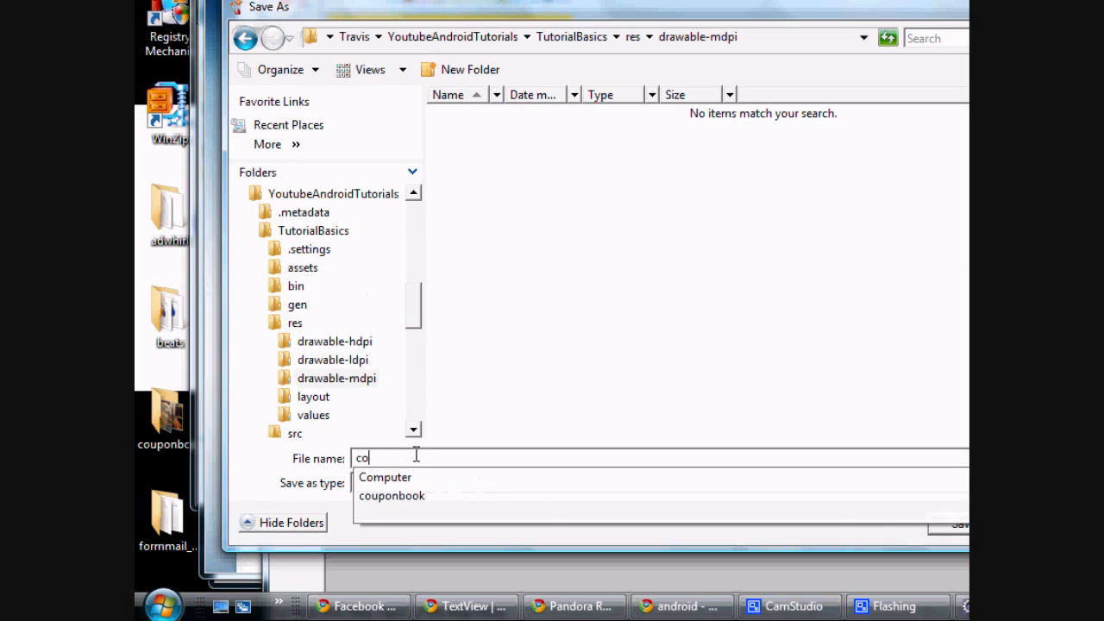
mouse_move(394, 480)
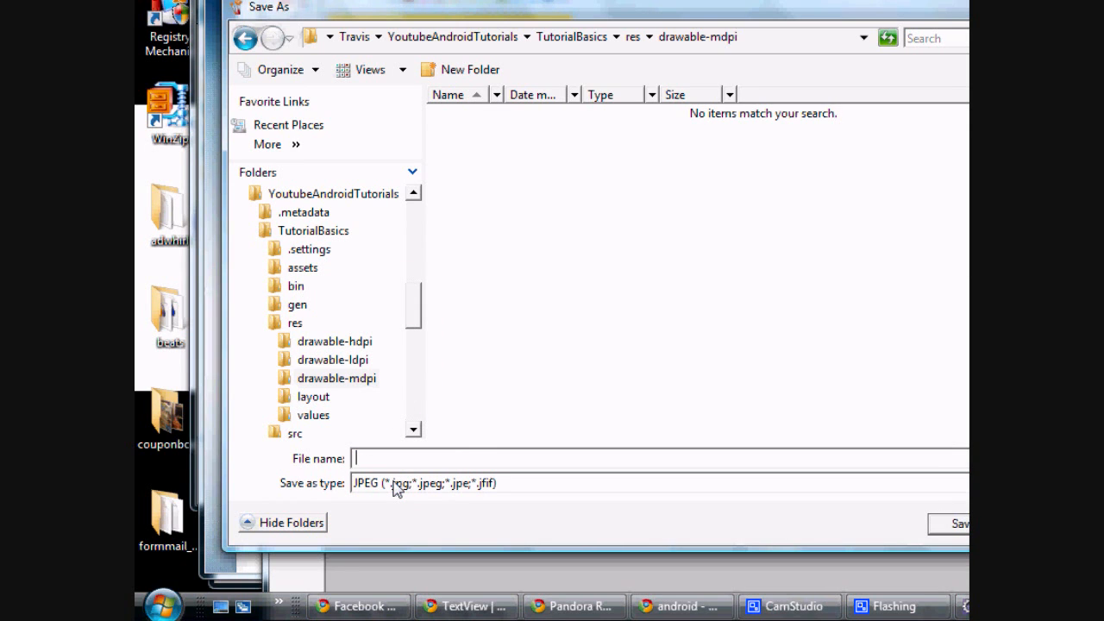
type("cornboyzBackground")
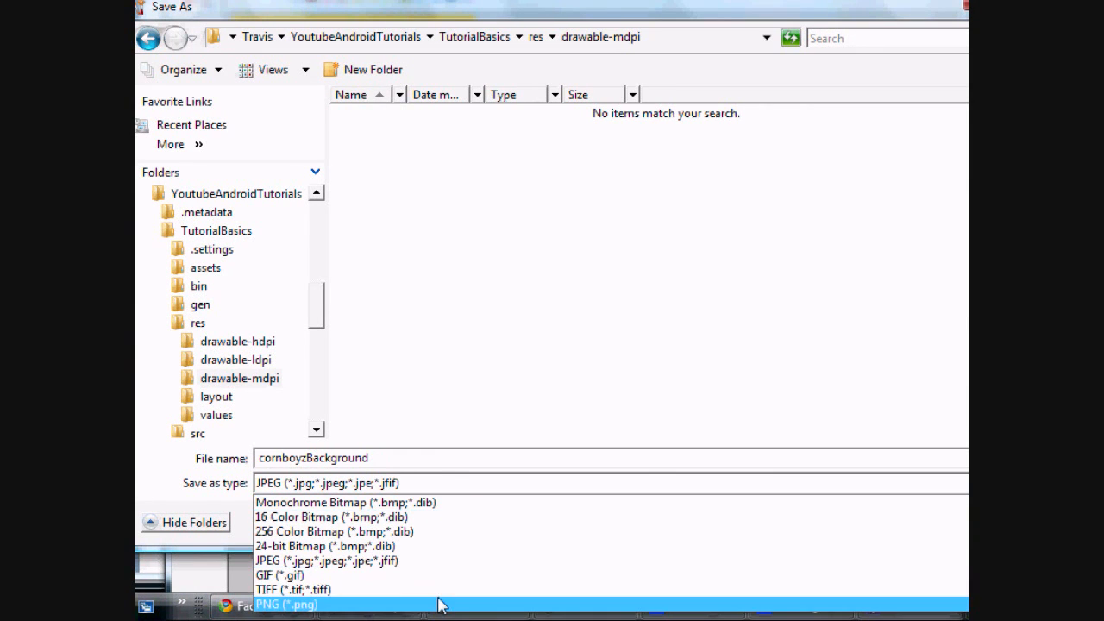
left_click(285, 603)
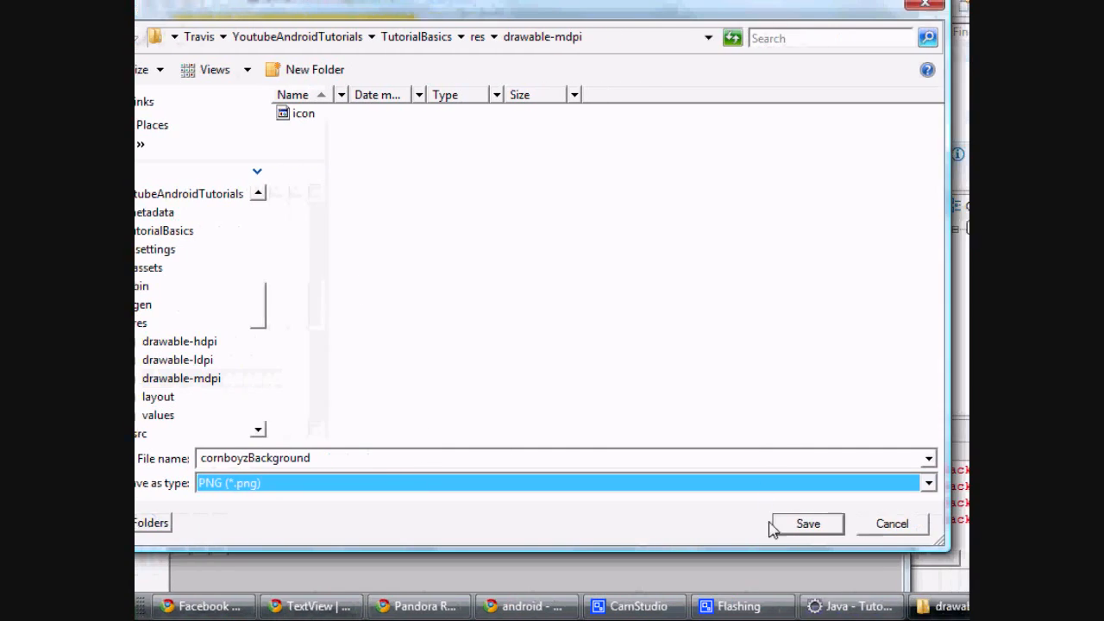
left_click(807, 523)
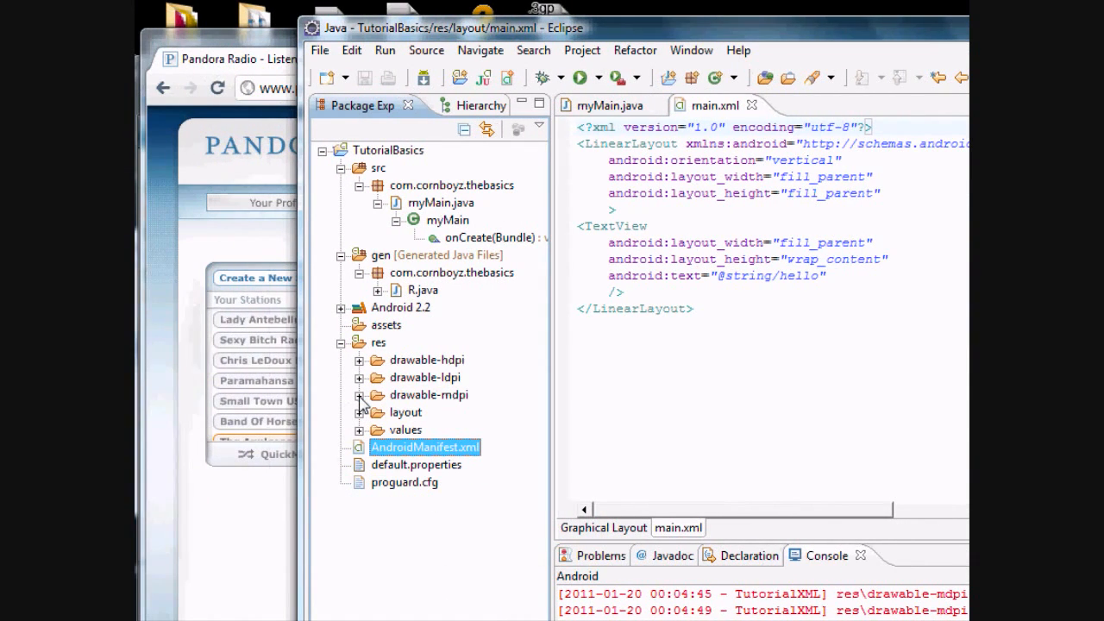
Step: Expand drawable-mdpi, clean the project, and expand layout to show cornboyzBackground.png
left_click(360, 395)
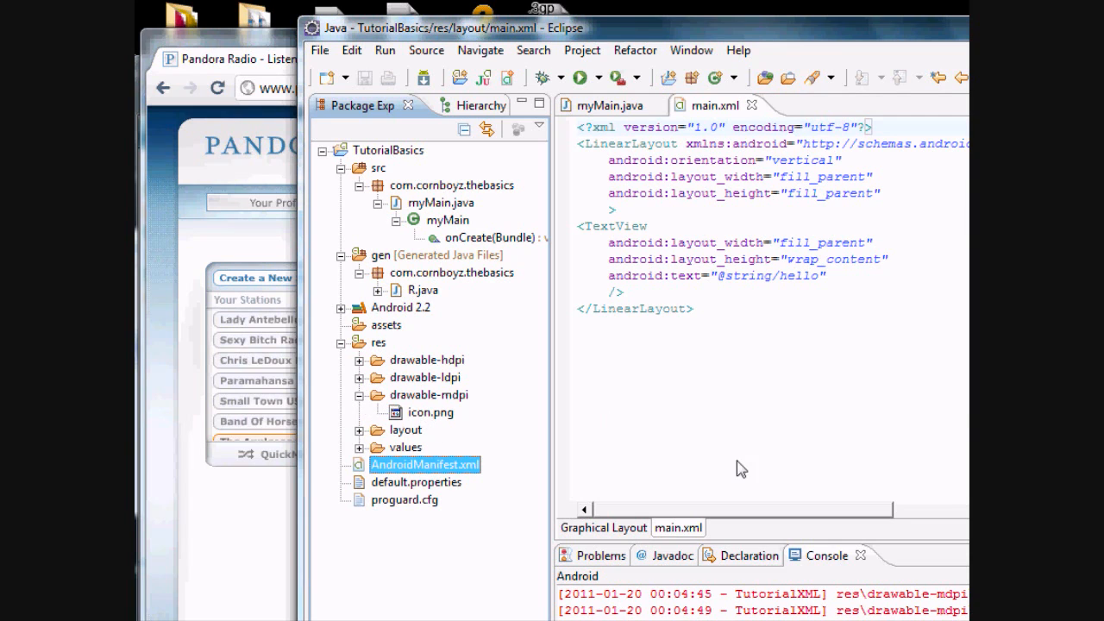
mouse_move(568, 349)
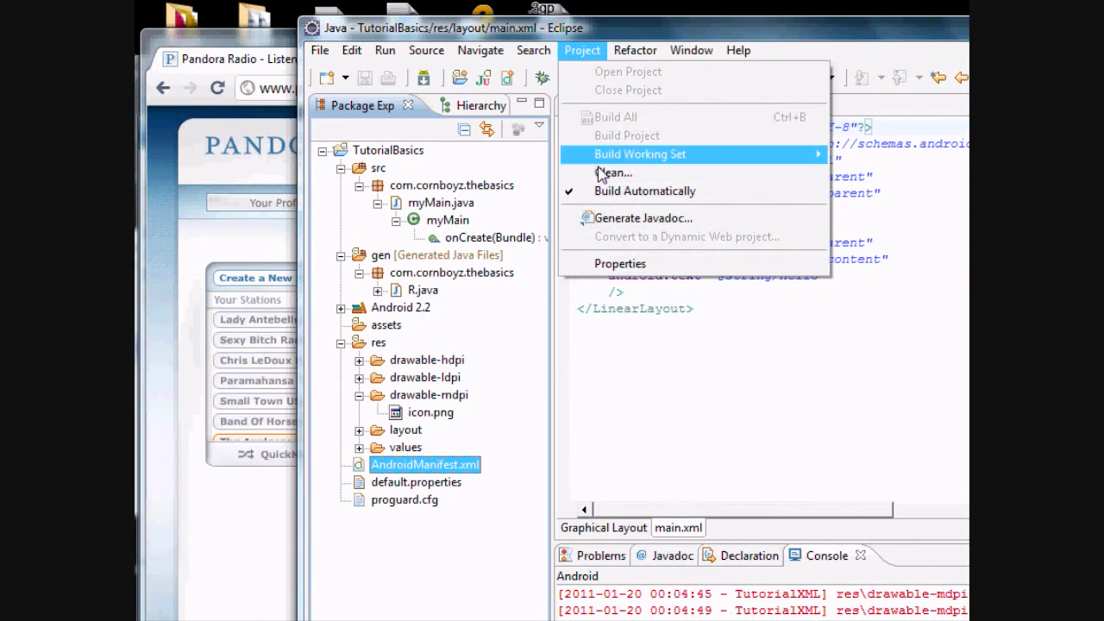
left_click(613, 173)
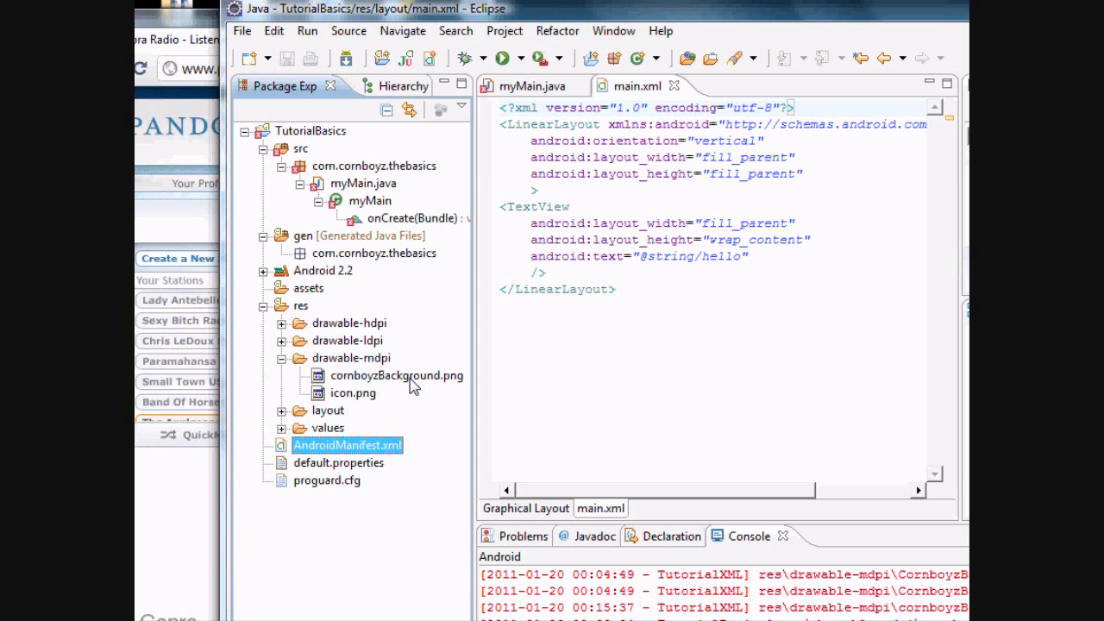
mouse_move(385, 385)
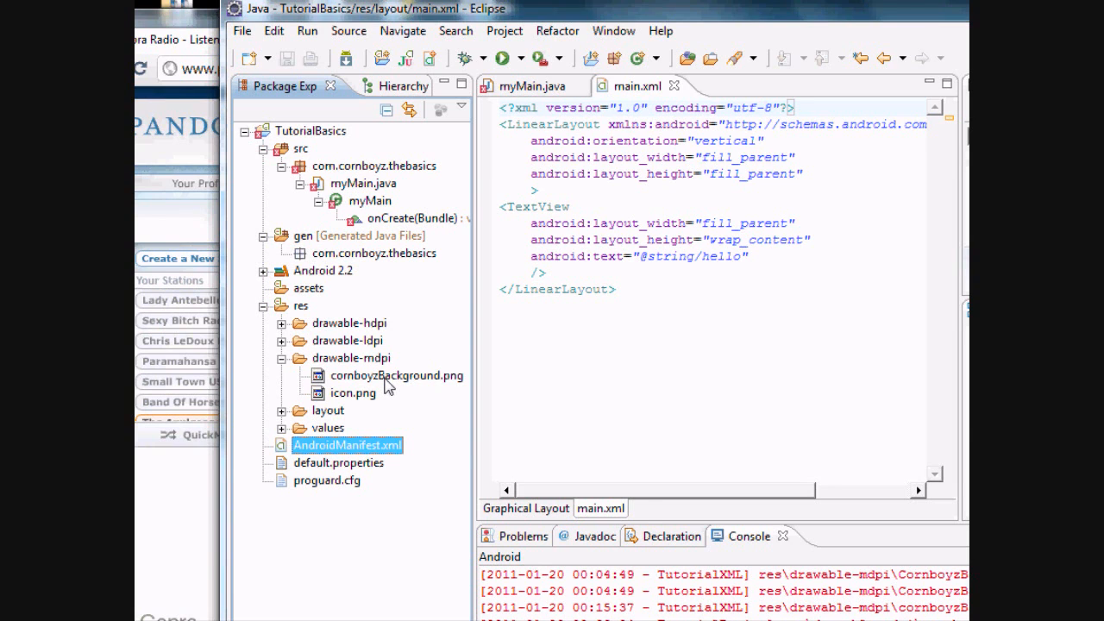
left_click(281, 411)
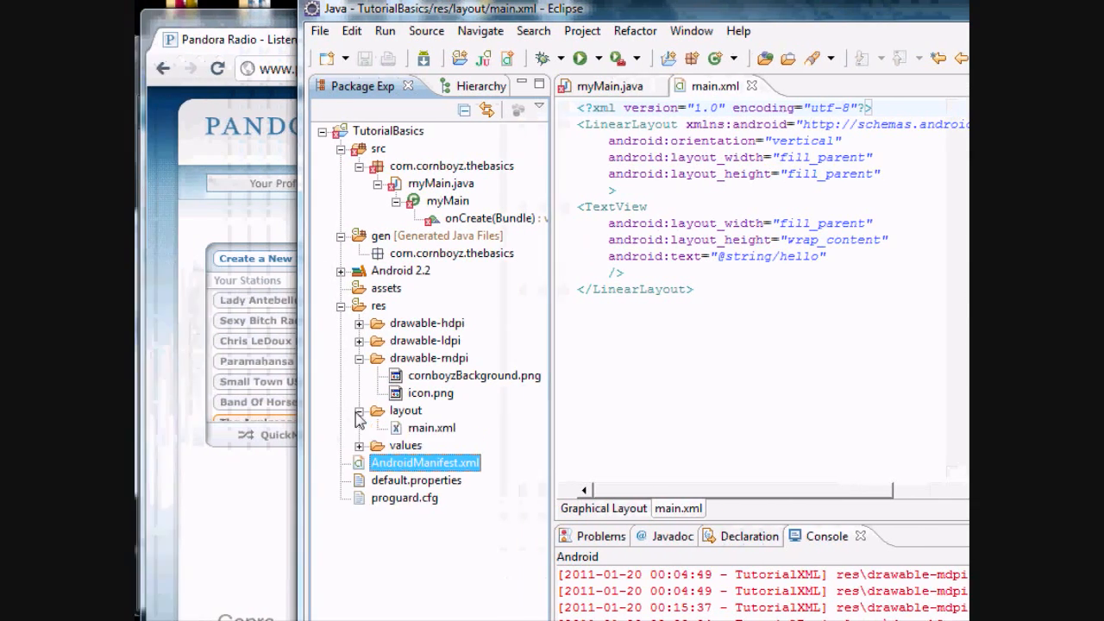